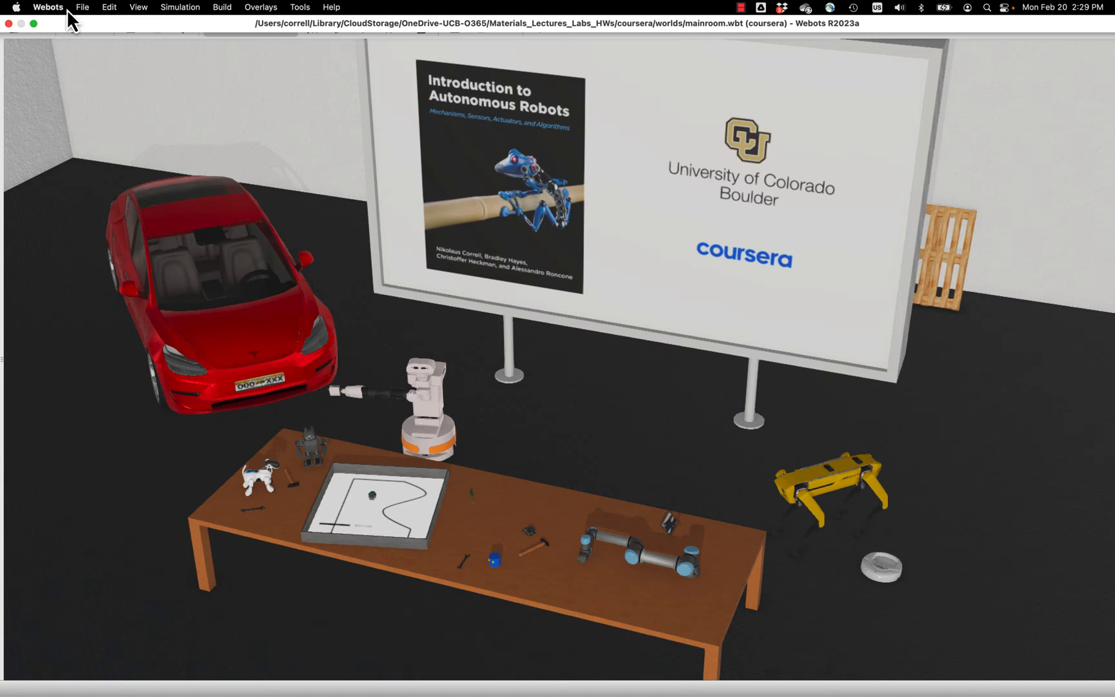
Start a new project directory located in the coursera folder
left_click(85, 26)
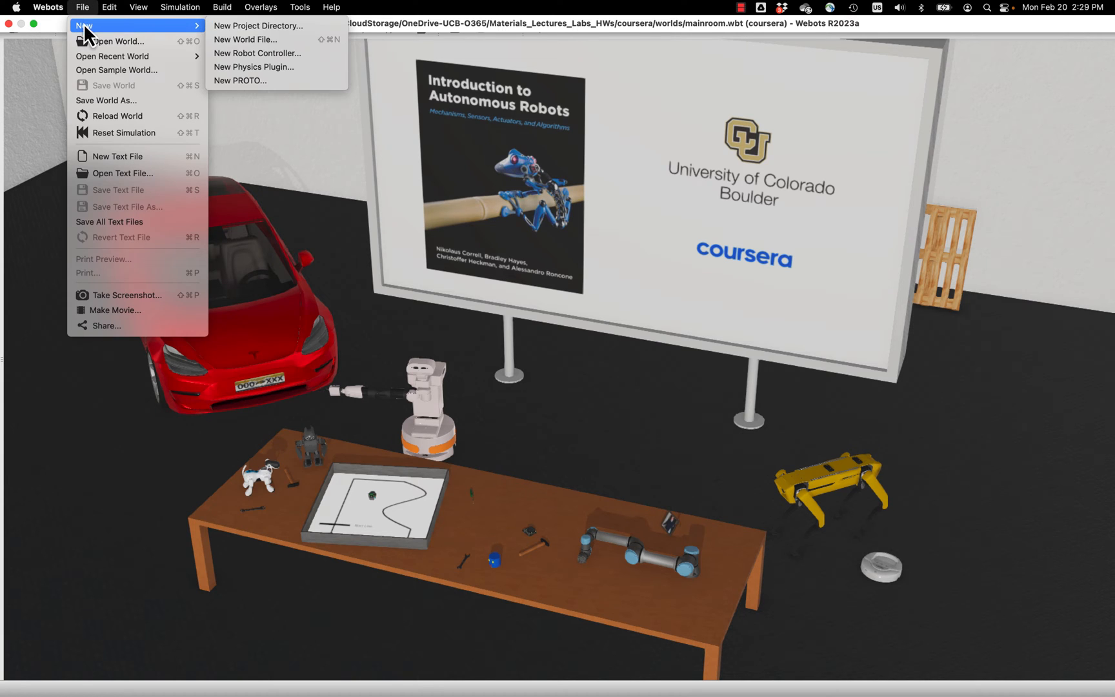
left_click(258, 26)
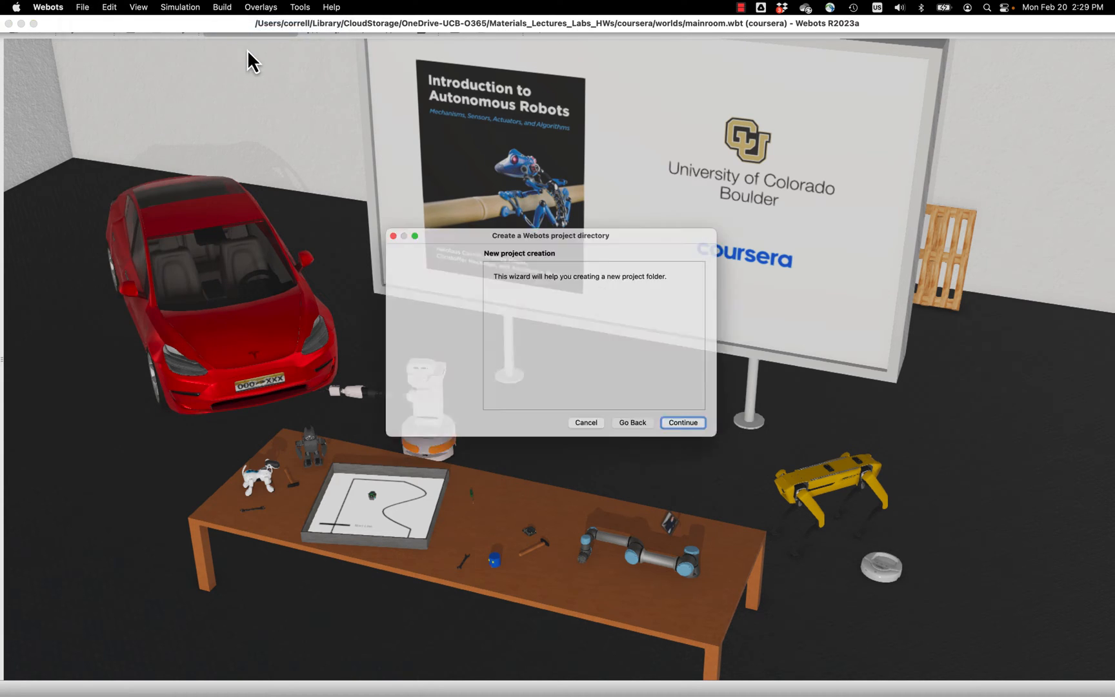
left_click(681, 422)
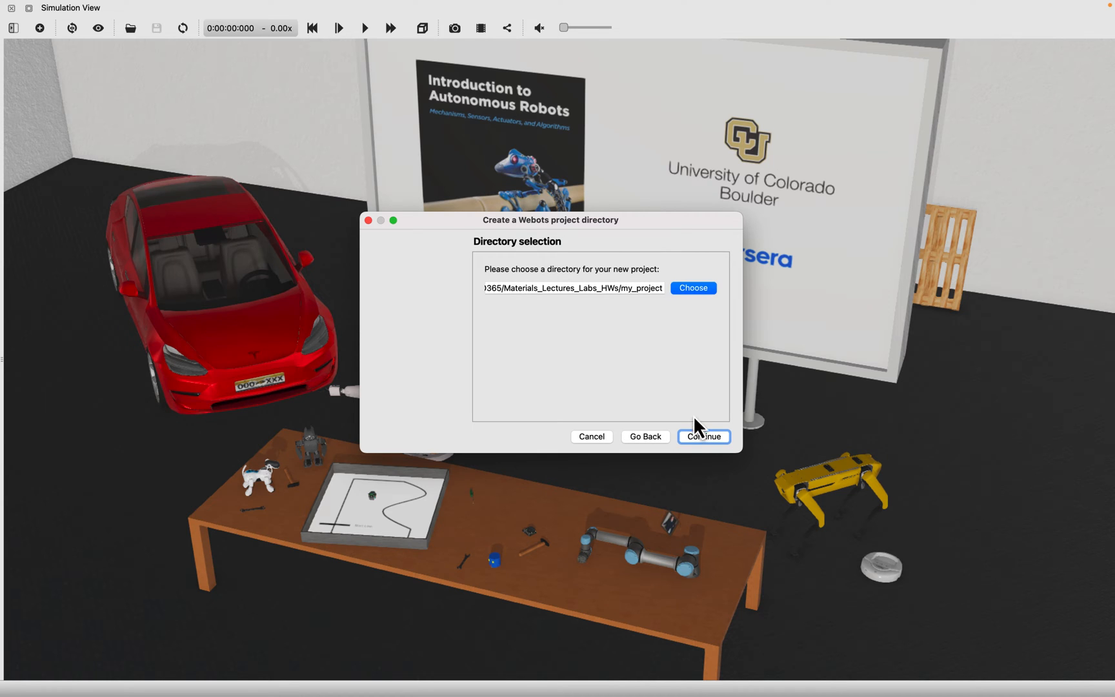
mouse_move(692, 300)
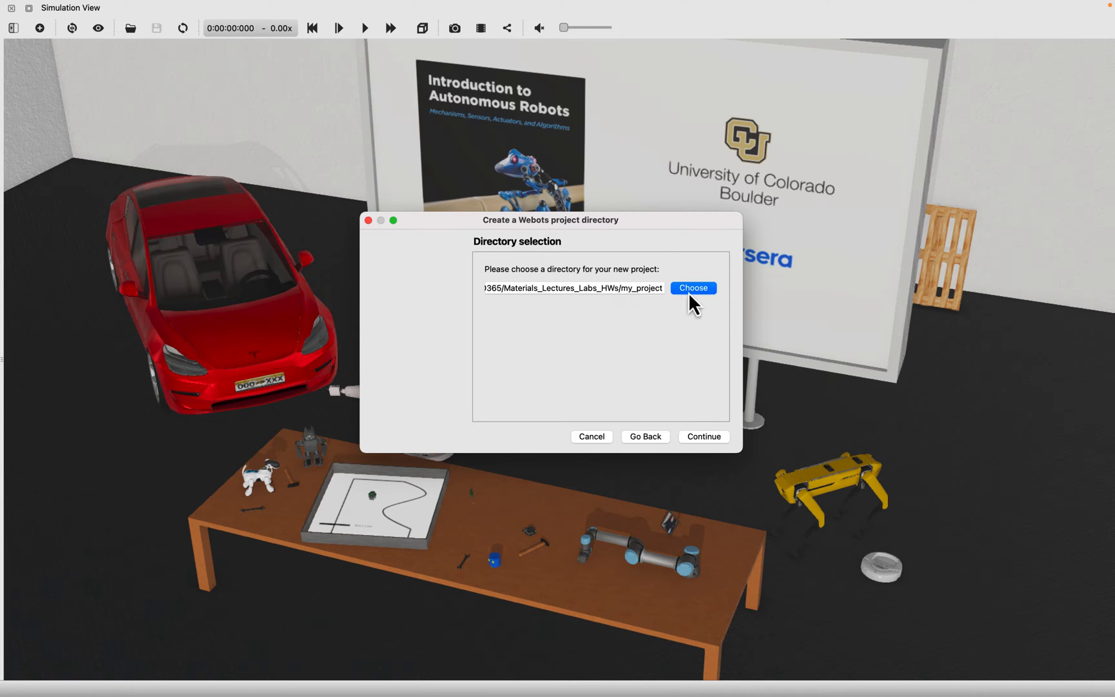
left_click(691, 288)
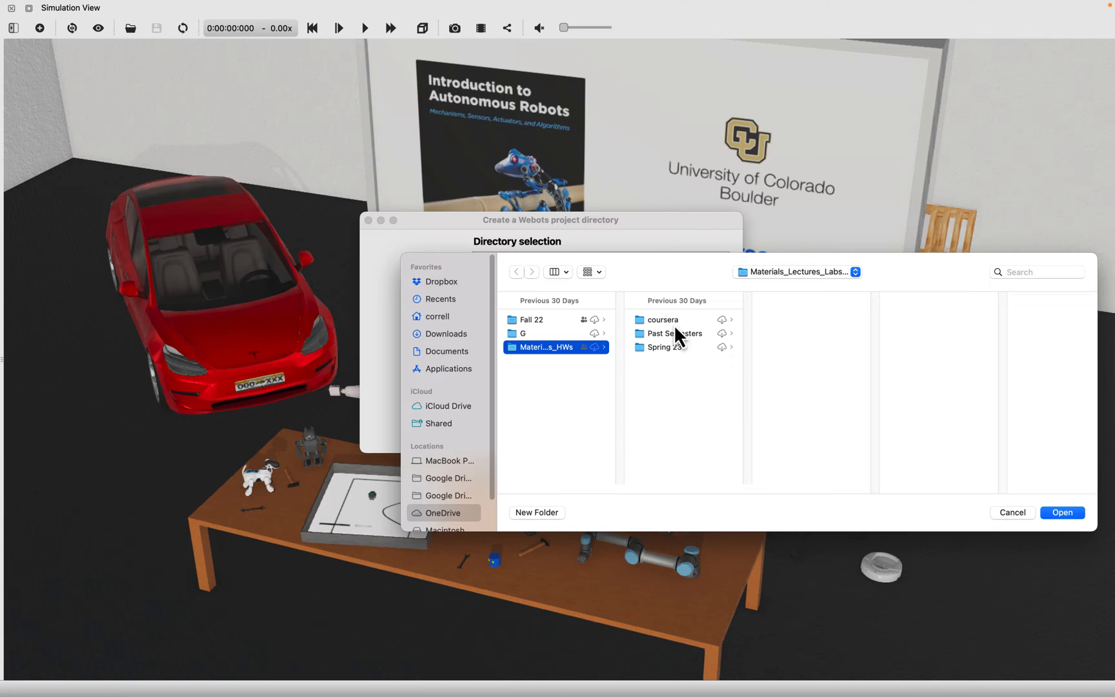
left_click(661, 319)
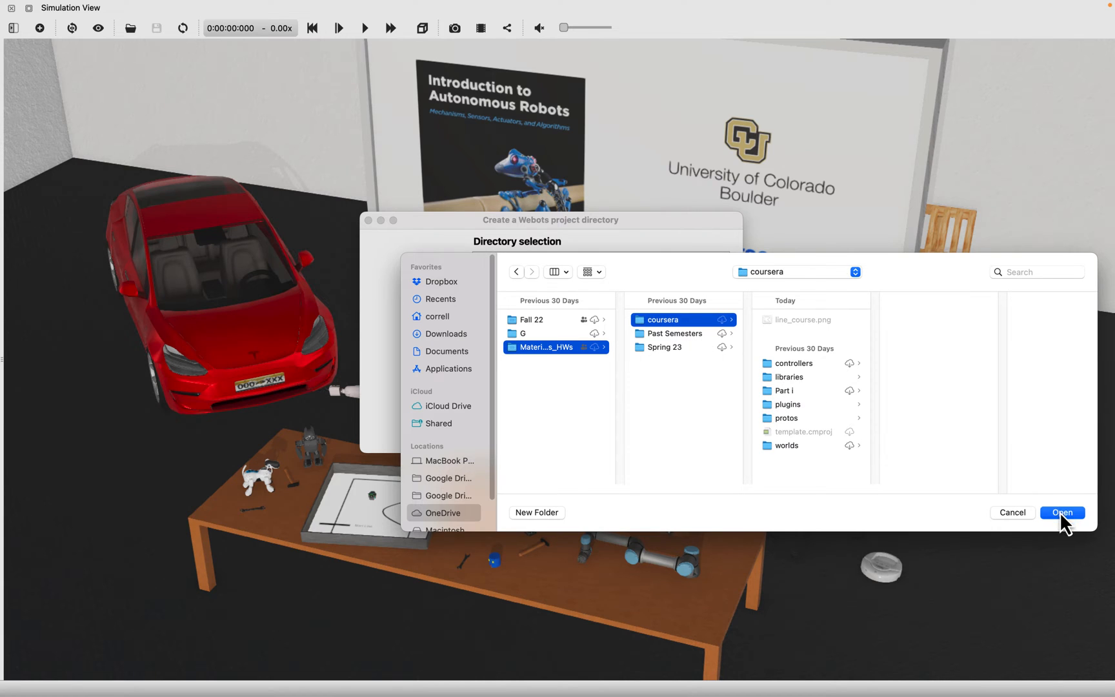
left_click(1060, 512)
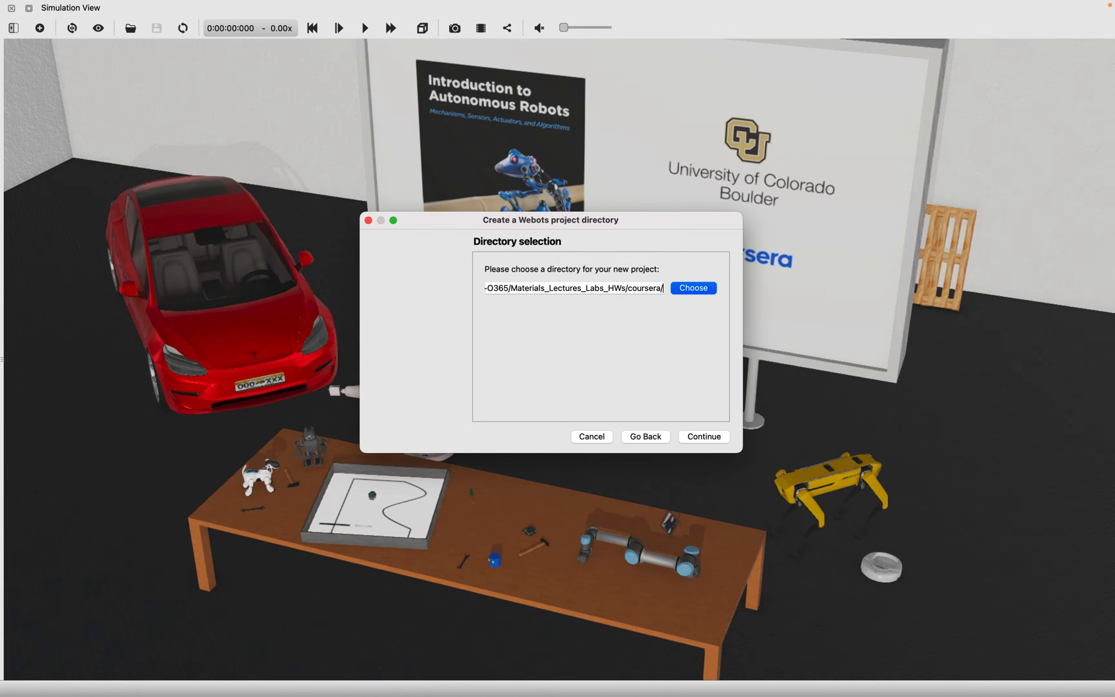
type("line_follow")
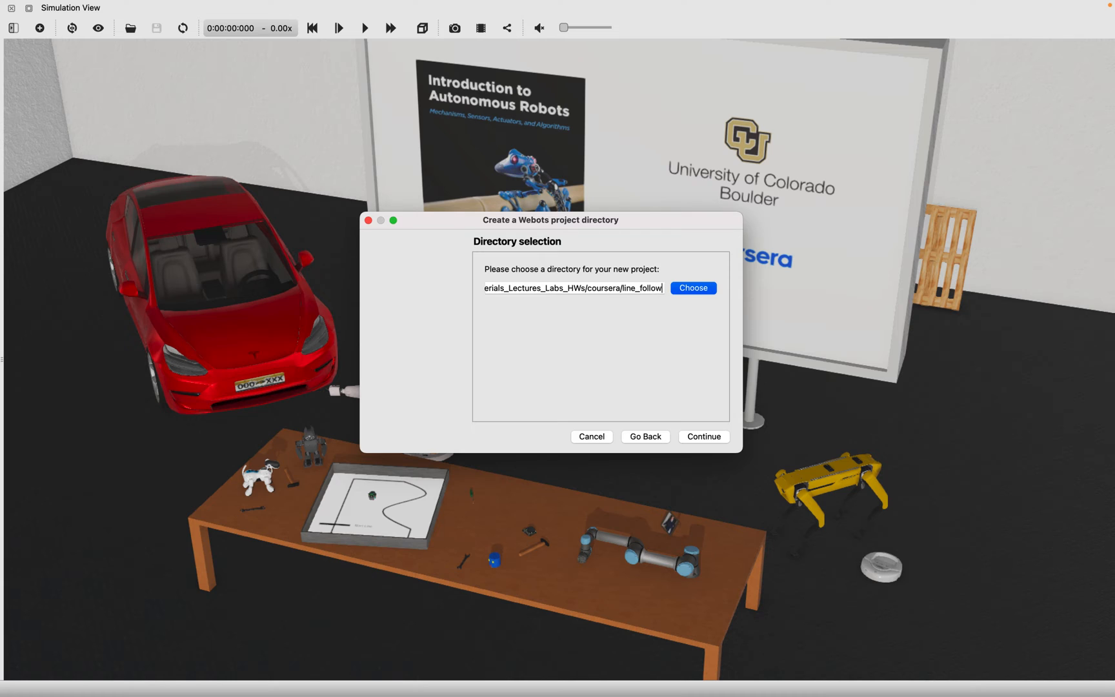
Name the world line_following, include a rectangle arena, and finish the wizard
left_click(702, 436)
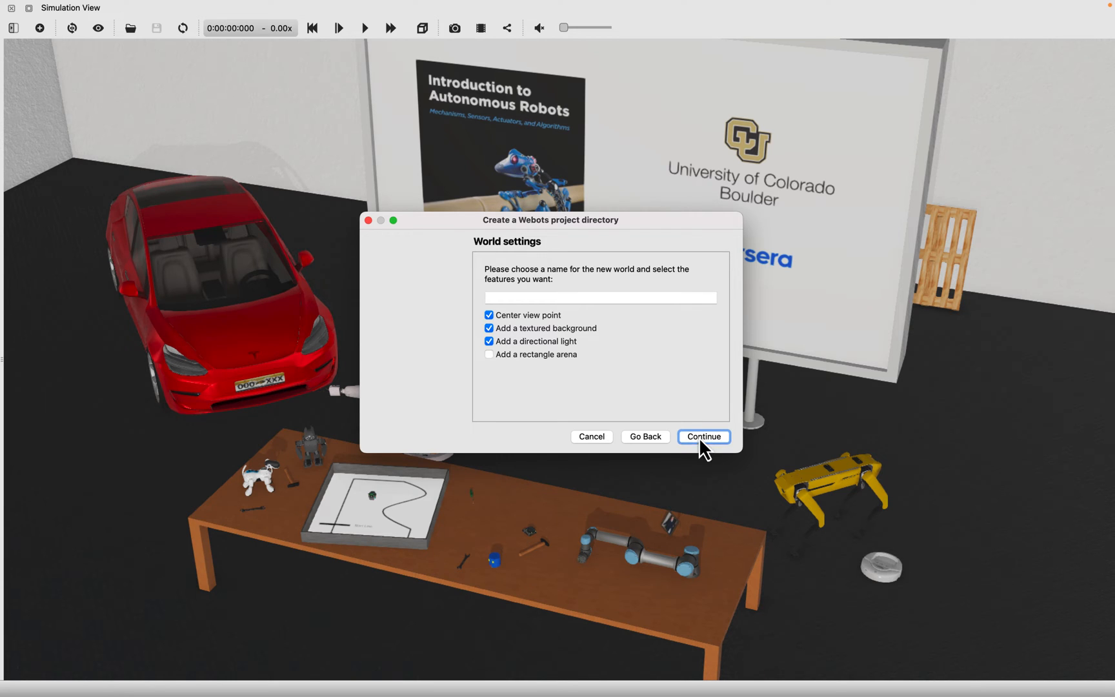
left_click(488, 354)
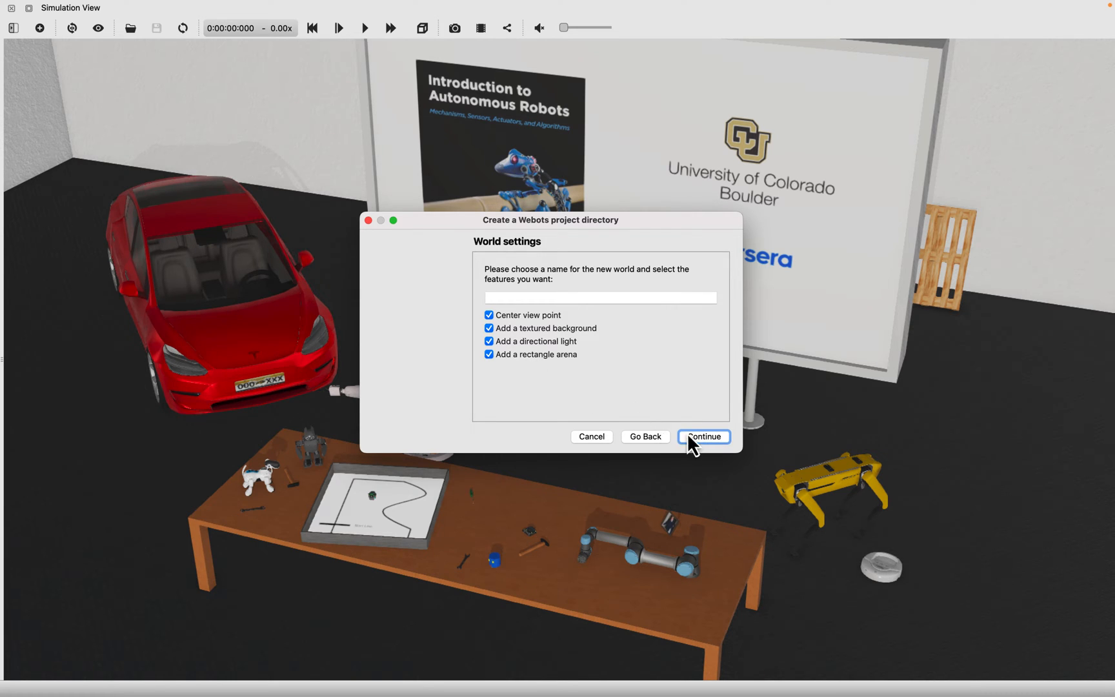
type("line")
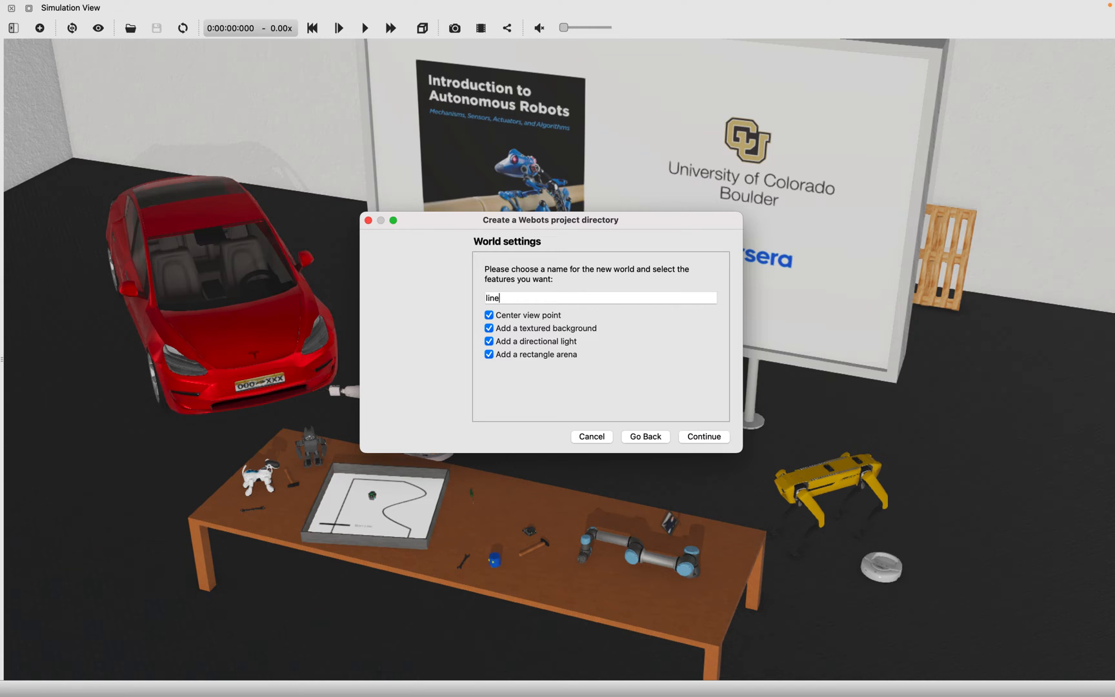
type("_following")
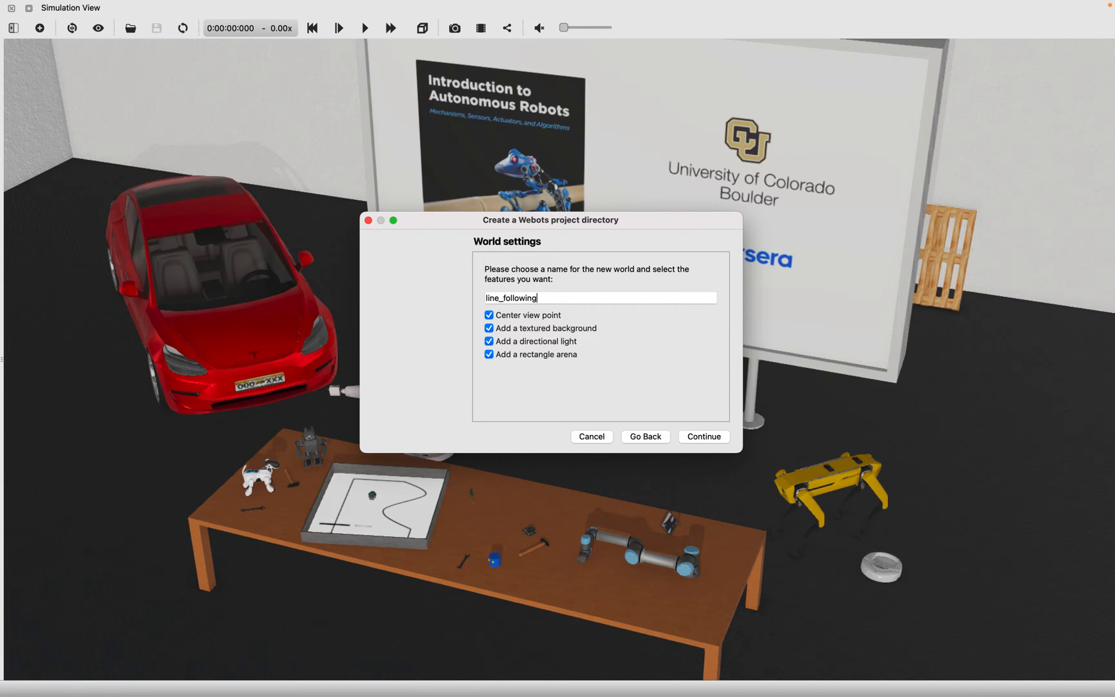
left_click(703, 436)
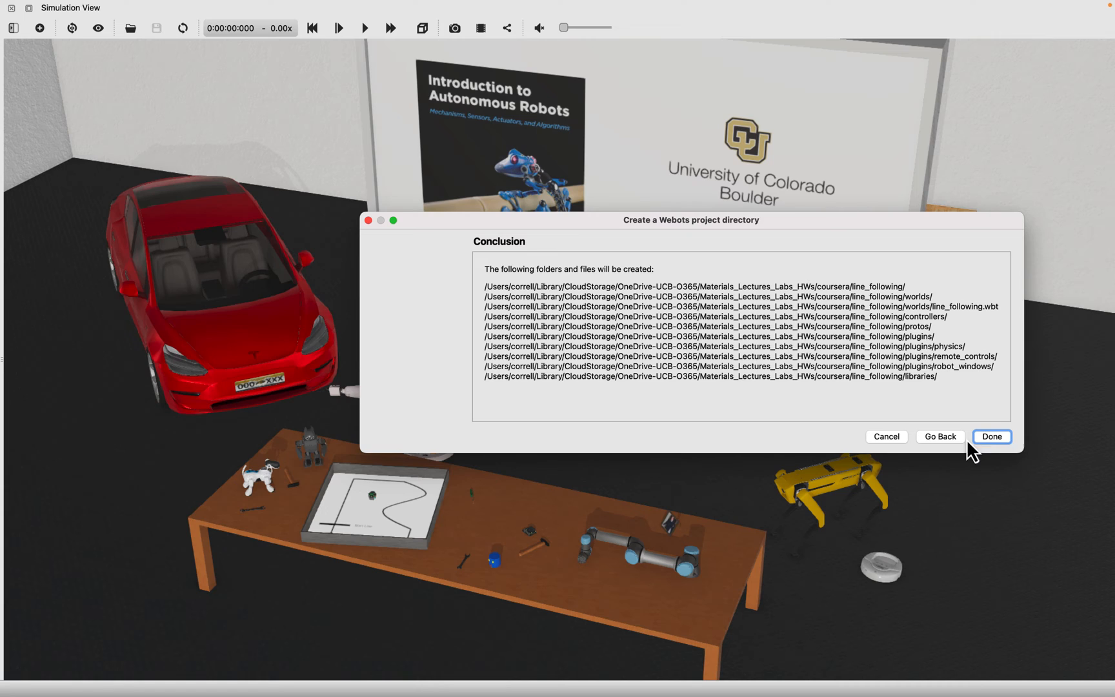
left_click(990, 436)
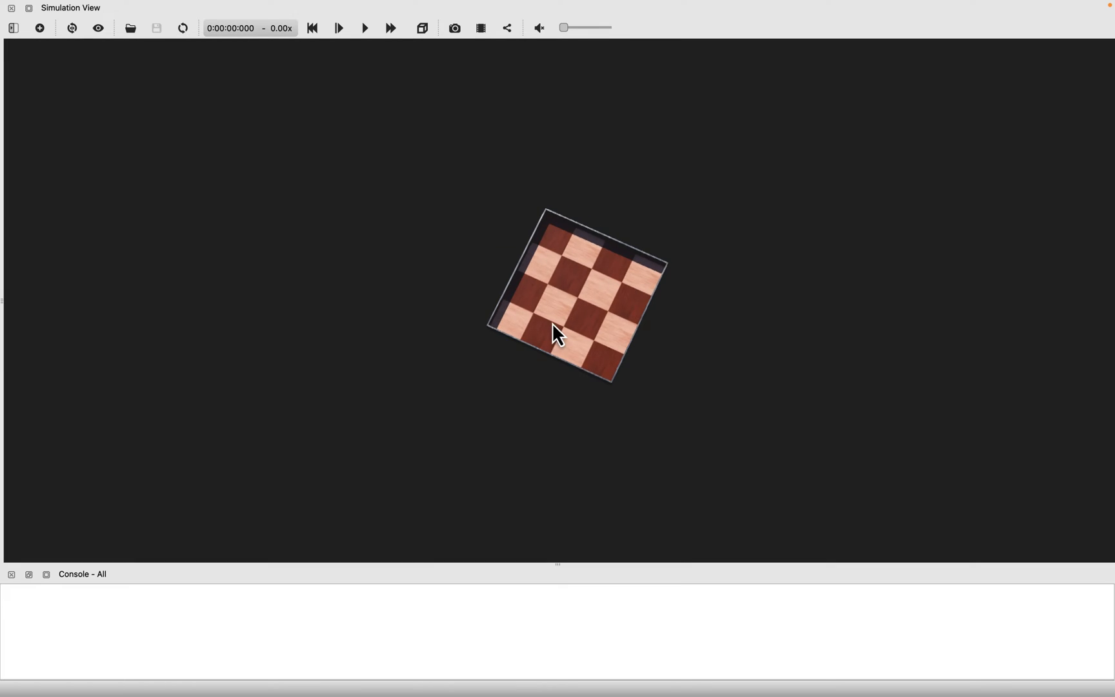
Show the scene tree, expand RectangleArena and select its floorAppearance field
scroll("up", 3)
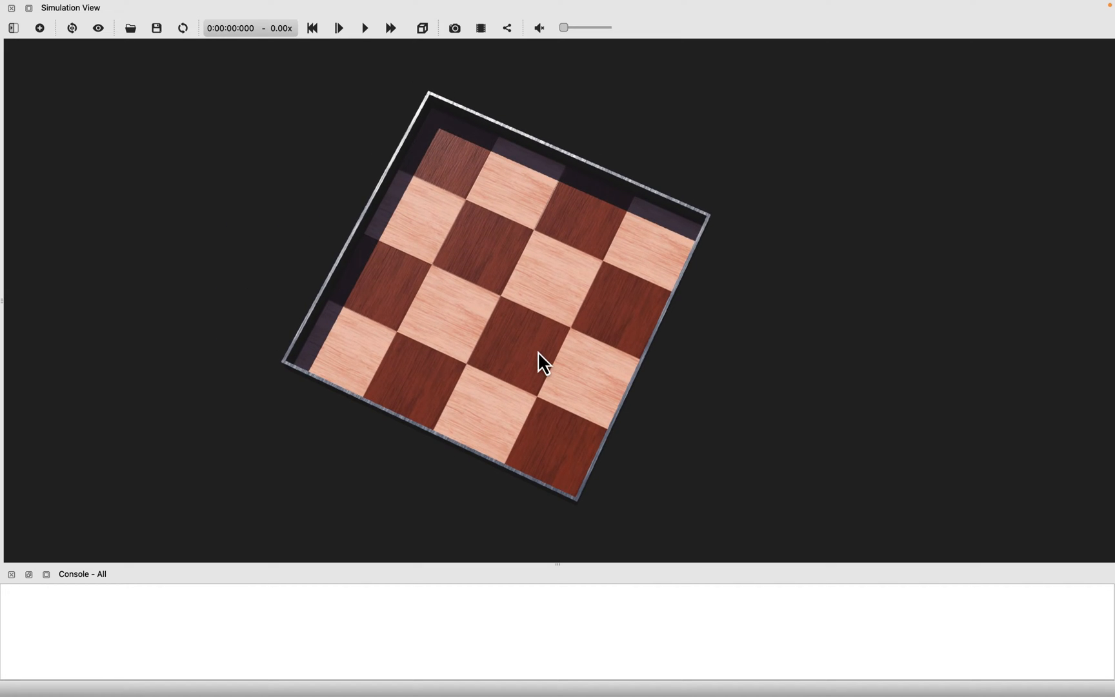
left_click(298, 7)
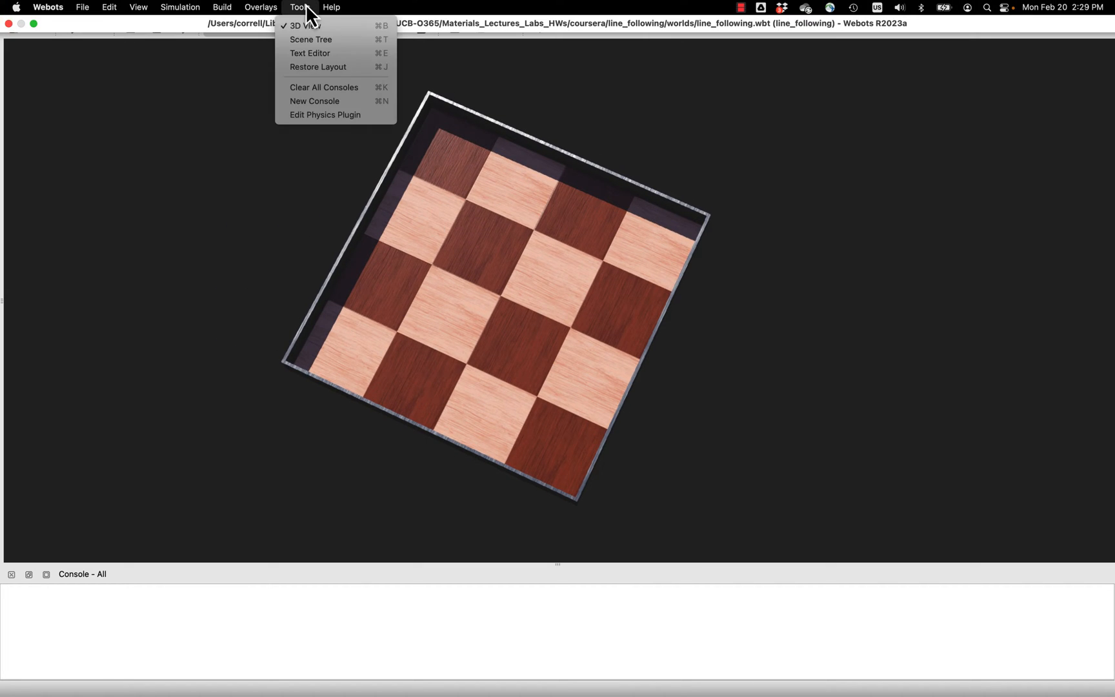
mouse_move(311, 39)
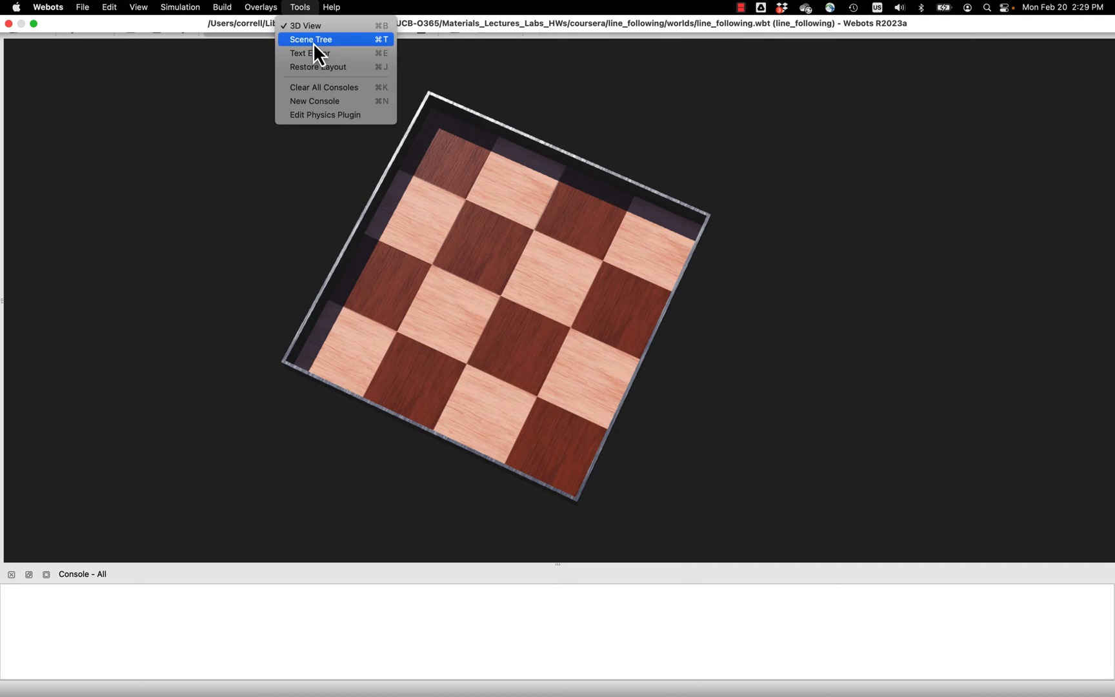
left_click(311, 40)
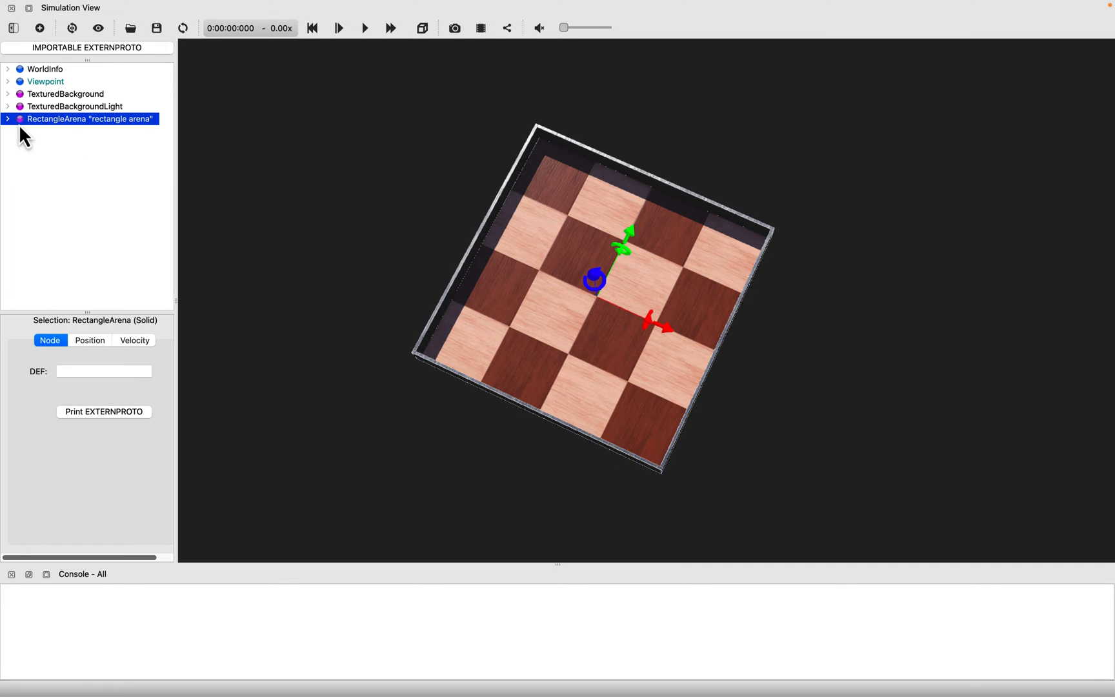
left_click(7, 119)
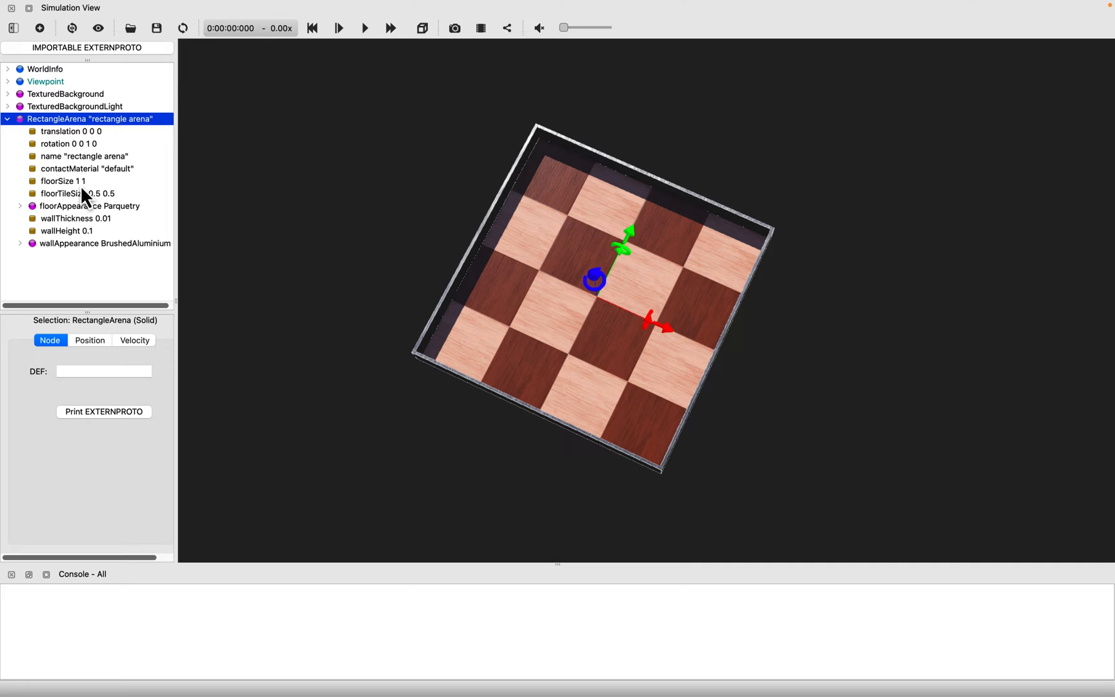
left_click(89, 205)
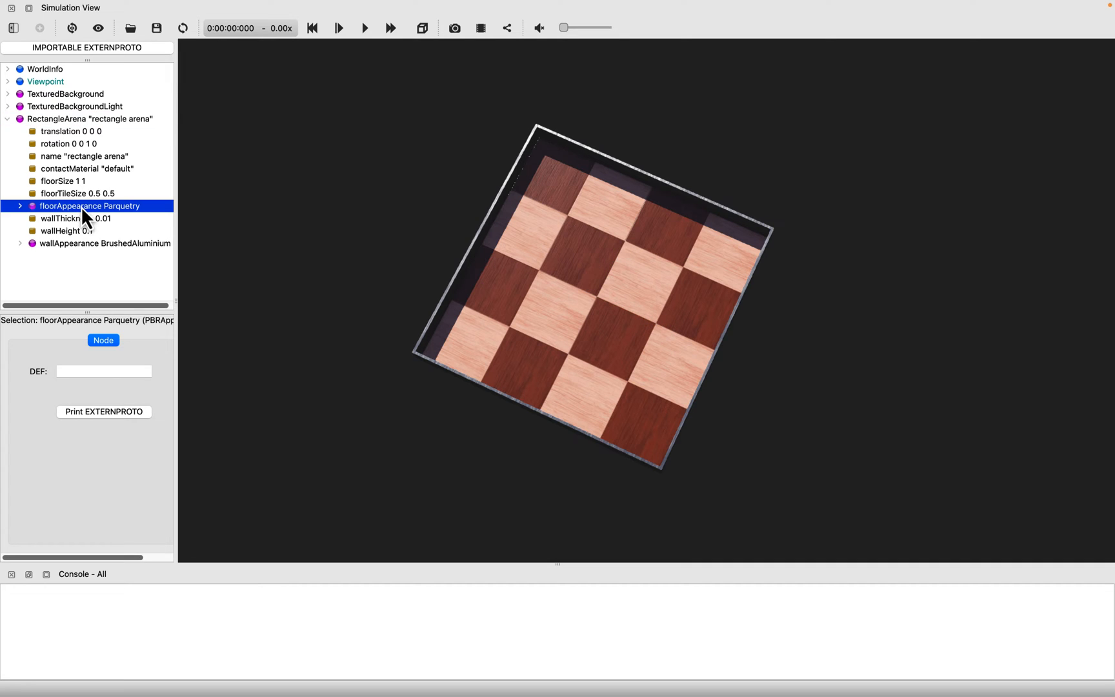
Convert the rectangle arena to base nodes and expand down to the floor texture url
right_click(89, 118)
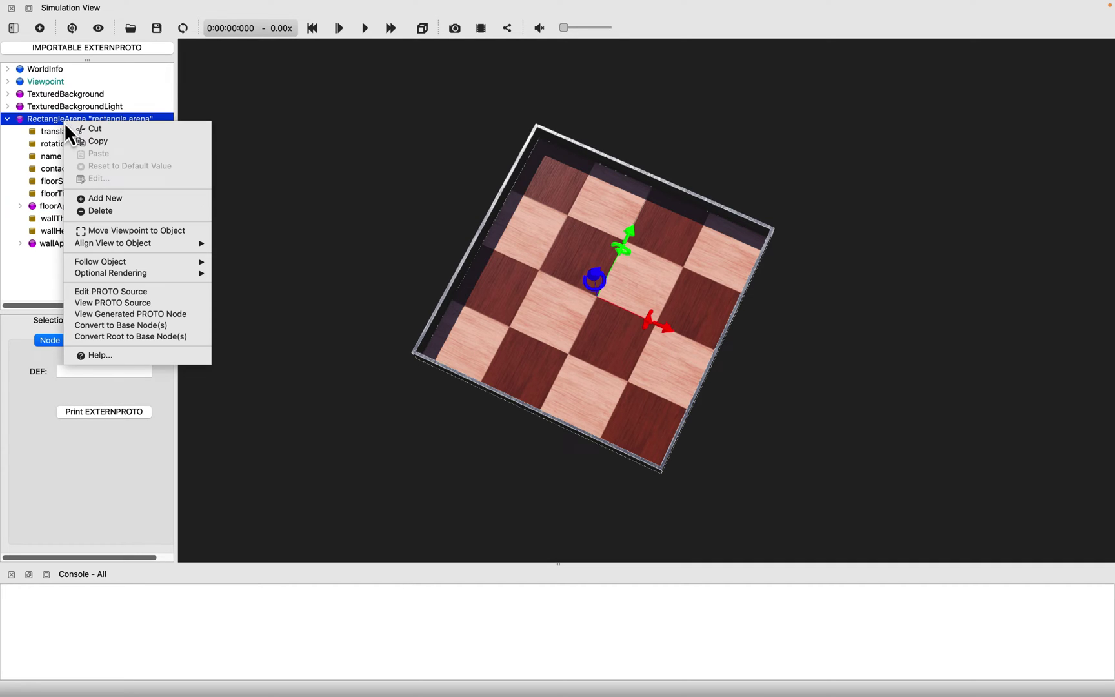
mouse_move(111, 273)
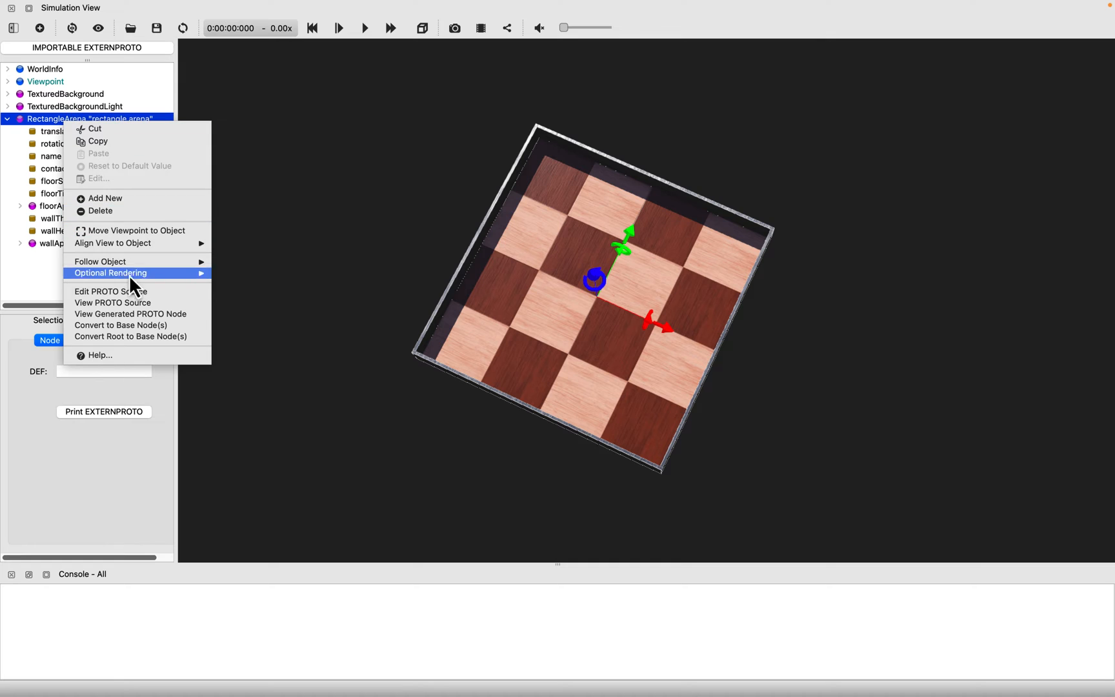
left_click(127, 326)
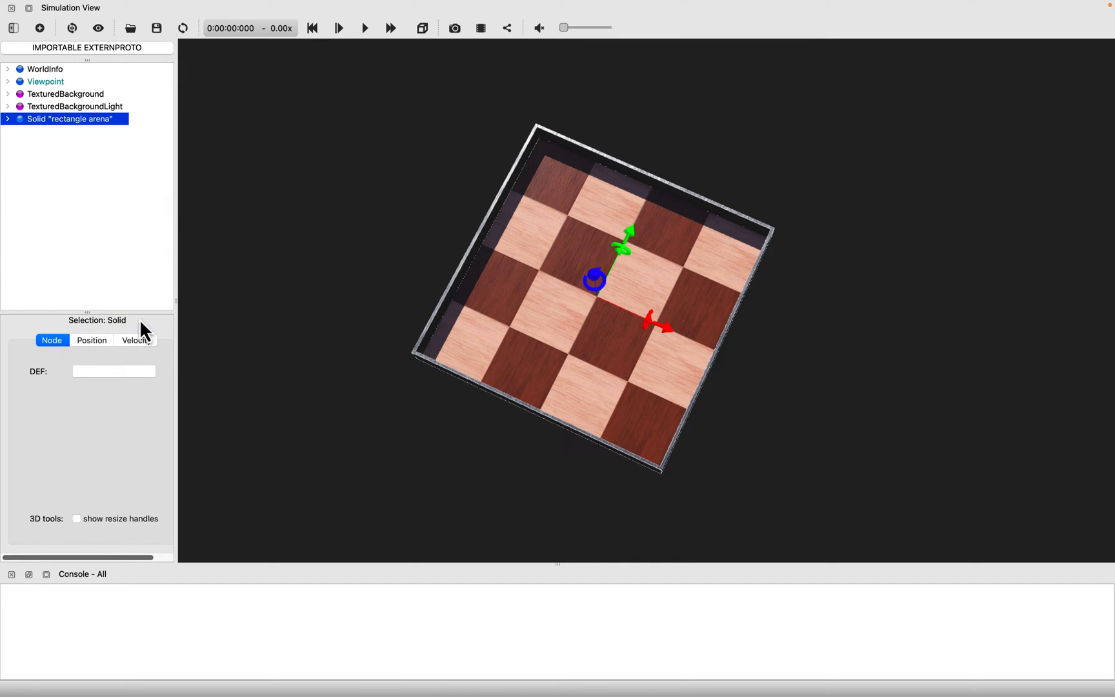
left_click(7, 118)
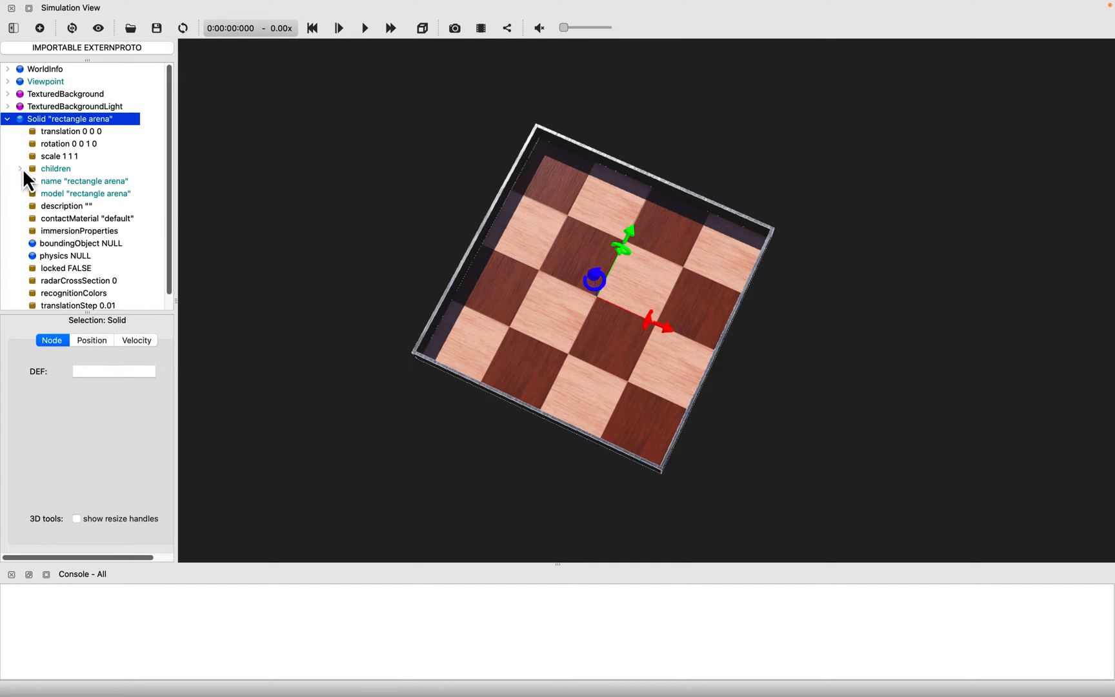
left_click(19, 169)
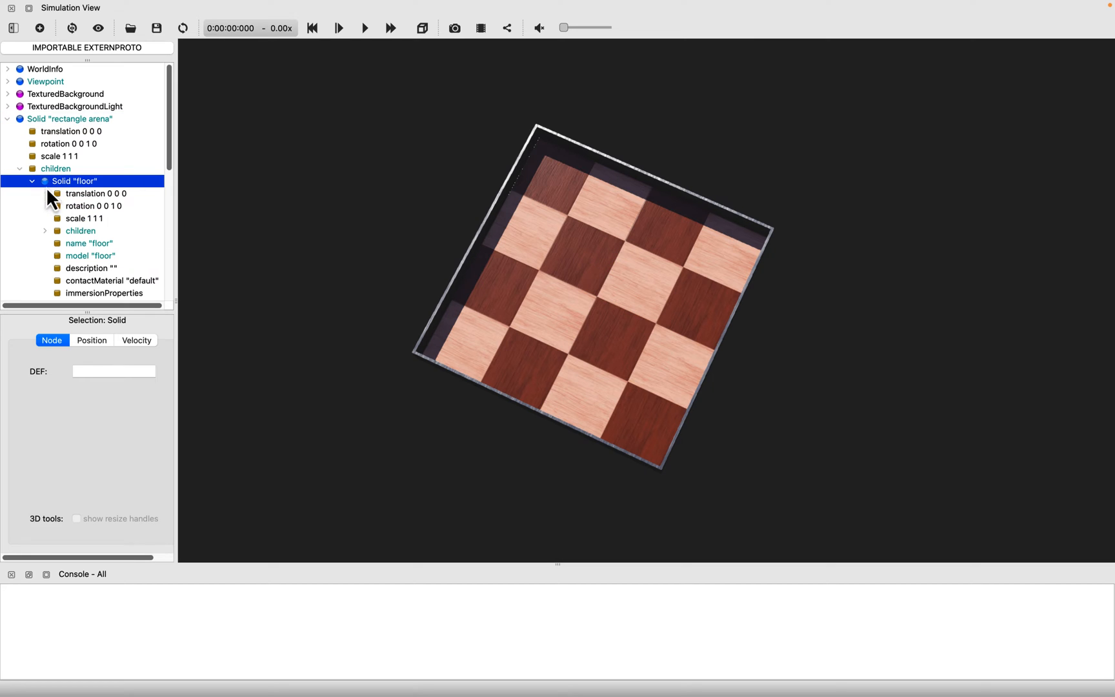
scroll("down", 3)
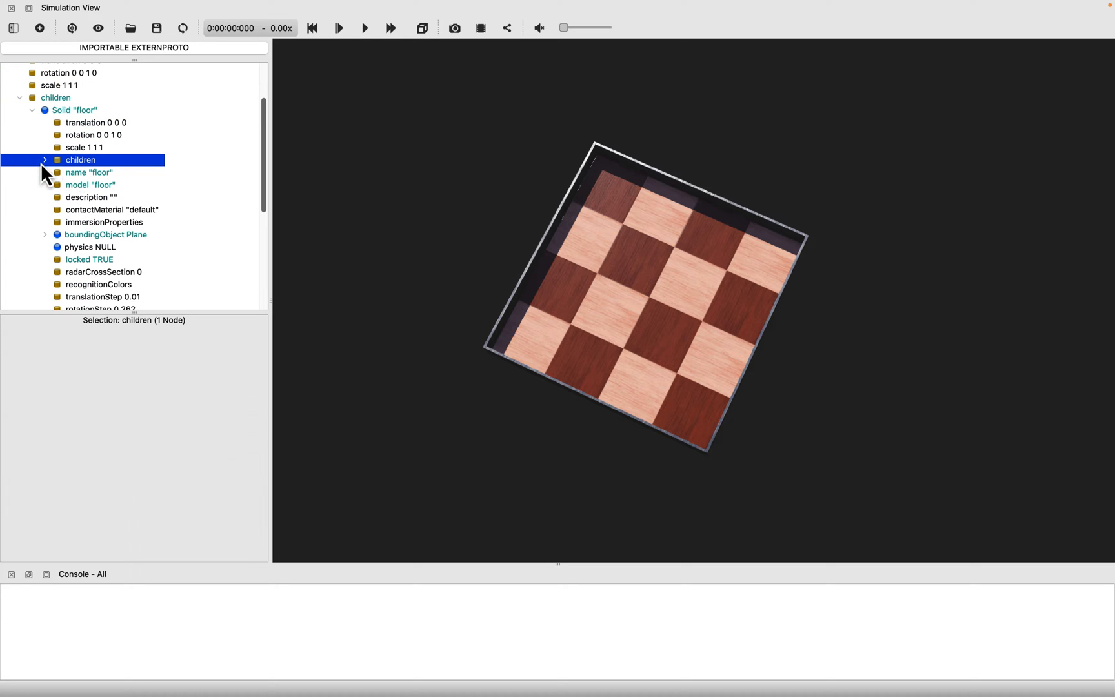
left_click(44, 159)
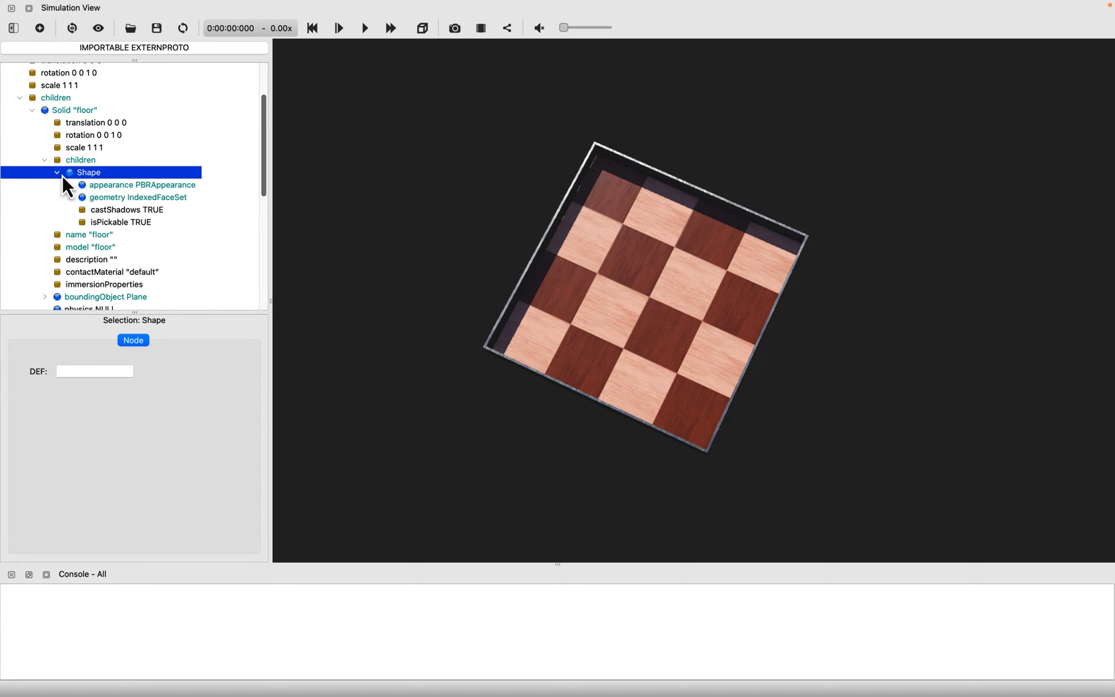
left_click(141, 184)
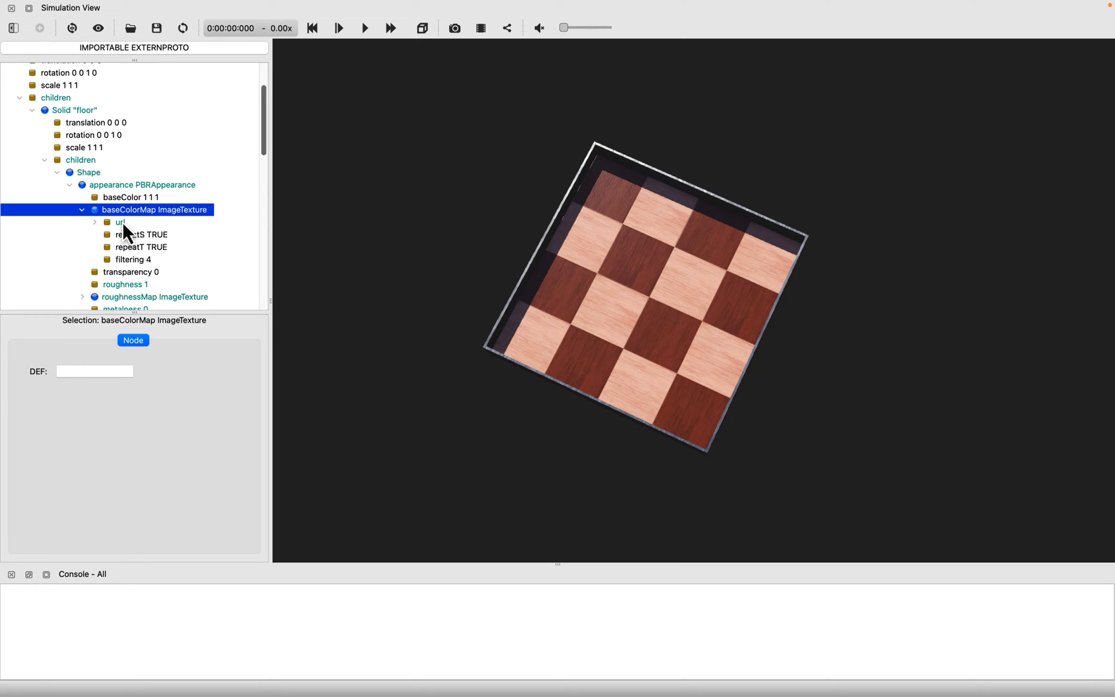
left_click(95, 222)
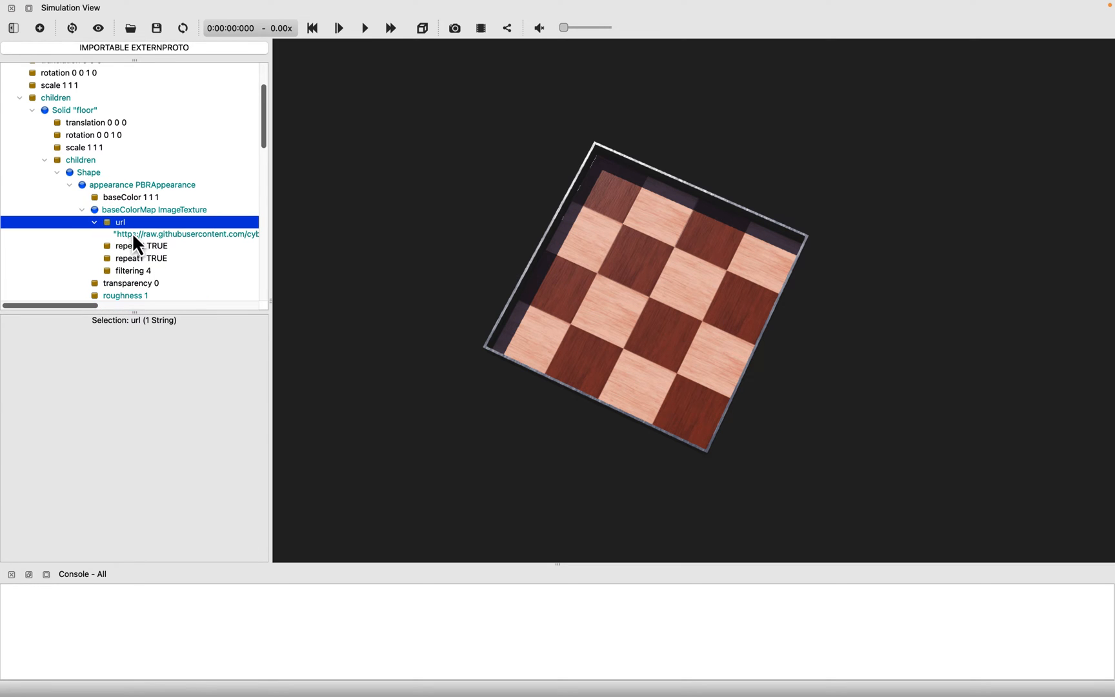
Replace the floor texture url with the line_course.png image
left_click(186, 233)
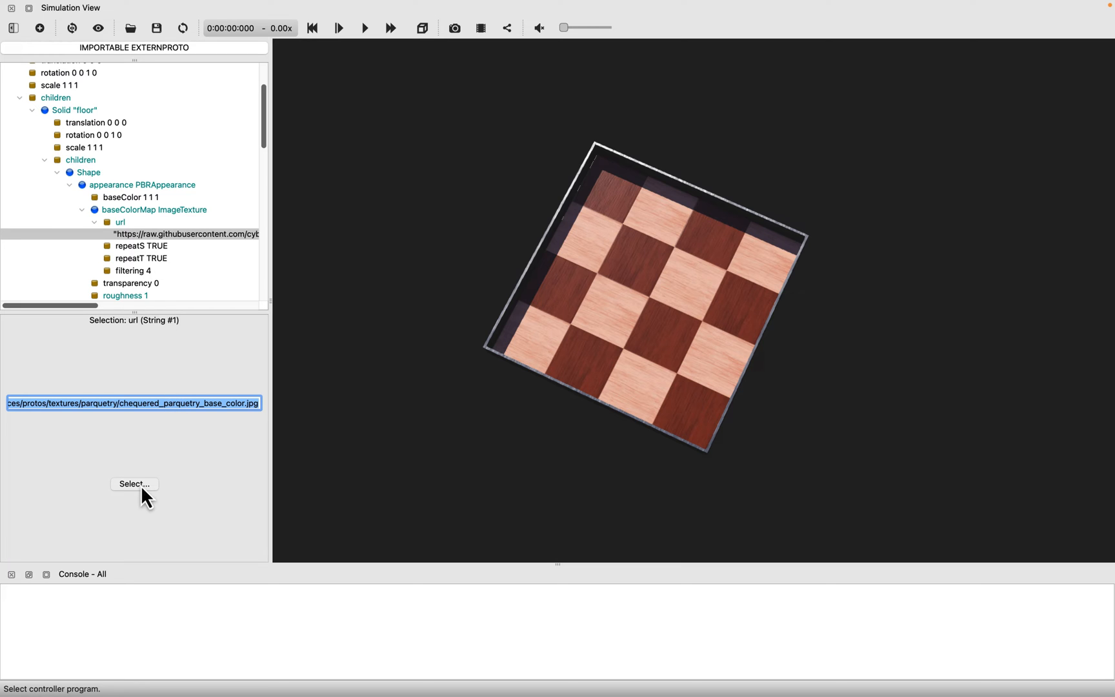
left_click(134, 484)
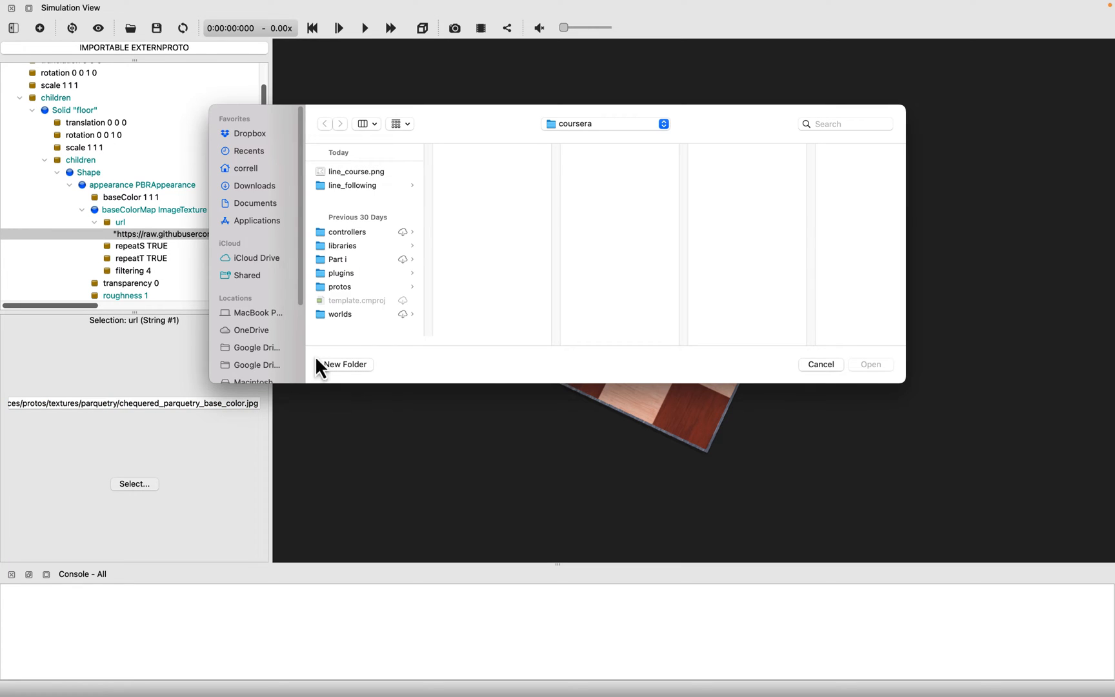
mouse_move(373, 188)
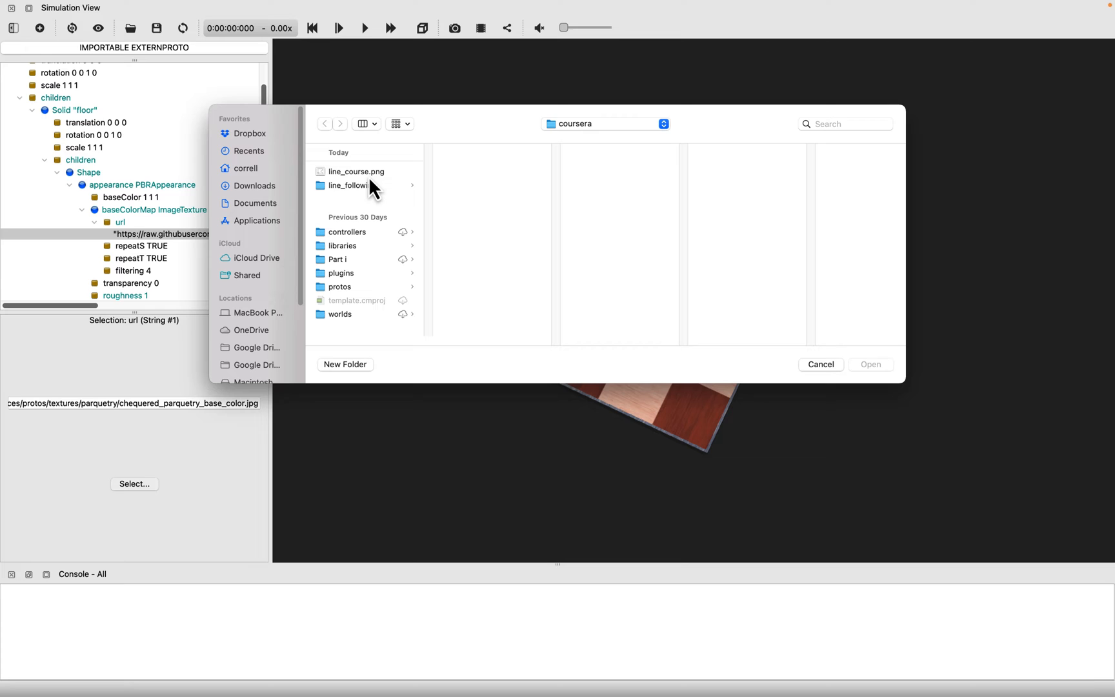
left_click(355, 170)
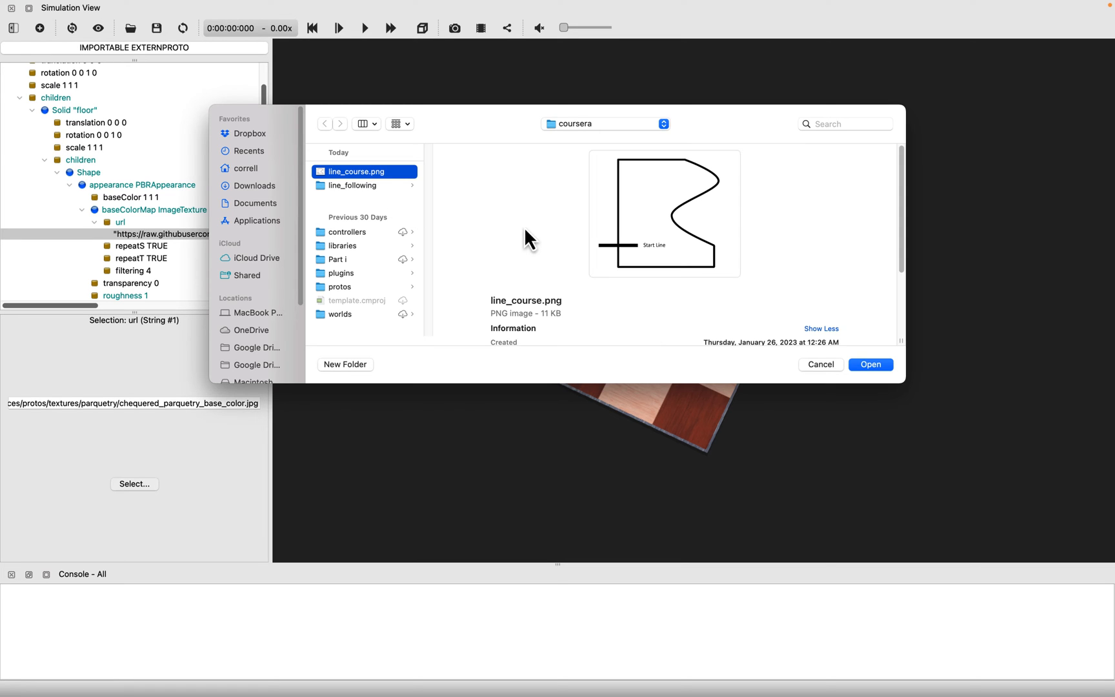
mouse_move(531, 262)
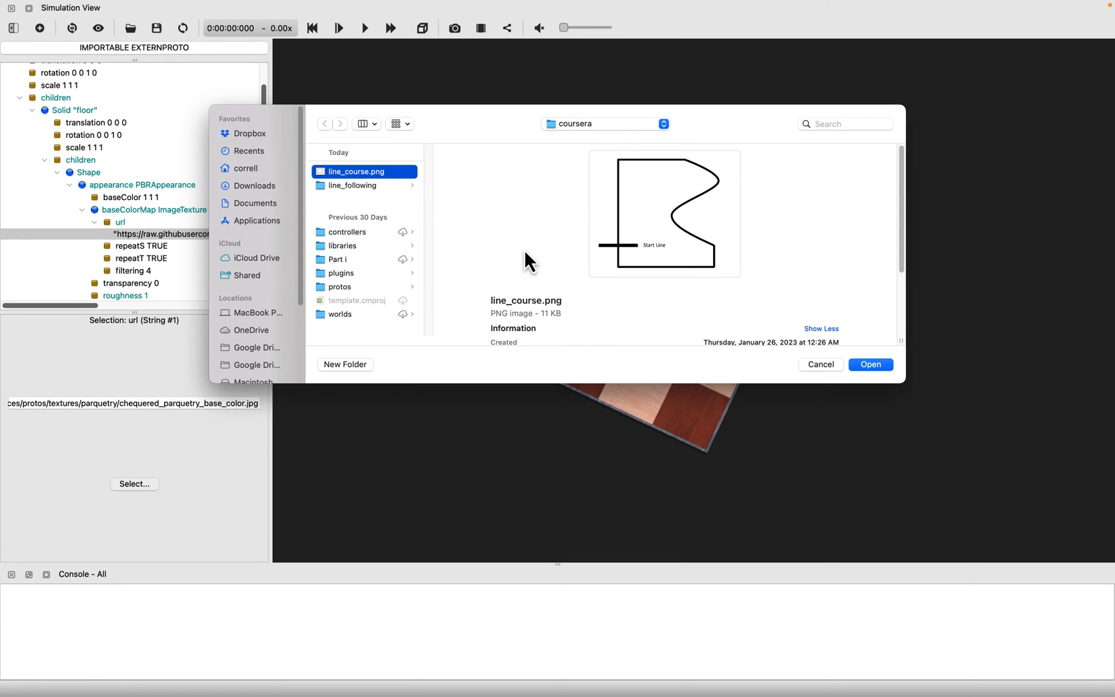
mouse_move(871, 364)
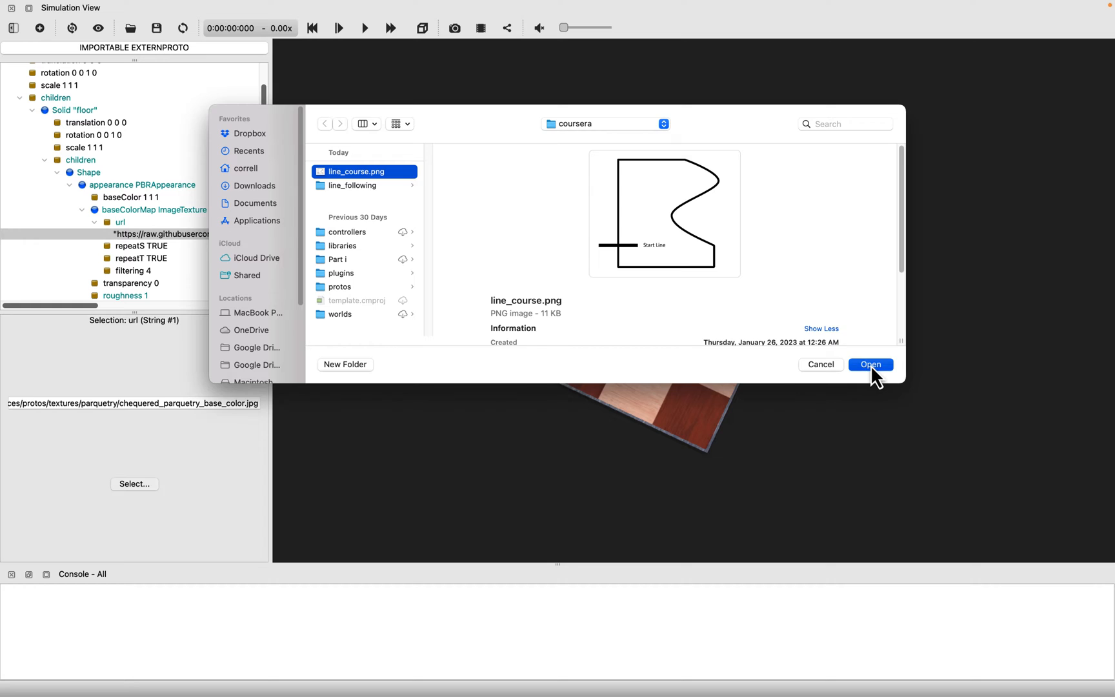
left_click(869, 364)
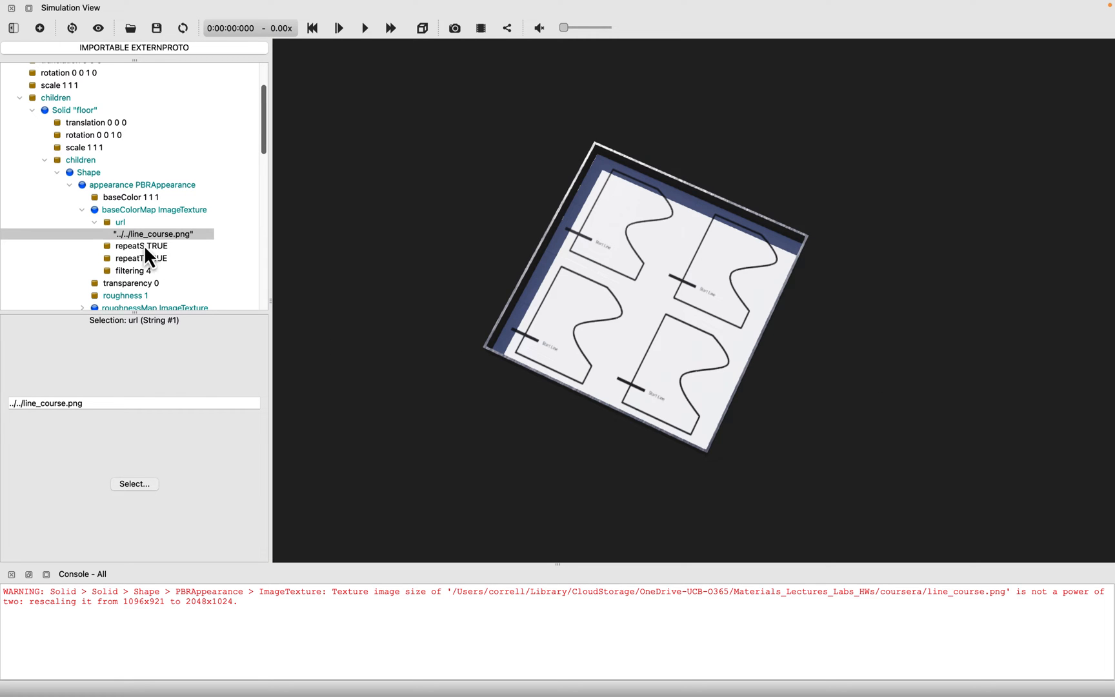
mouse_move(244, 299)
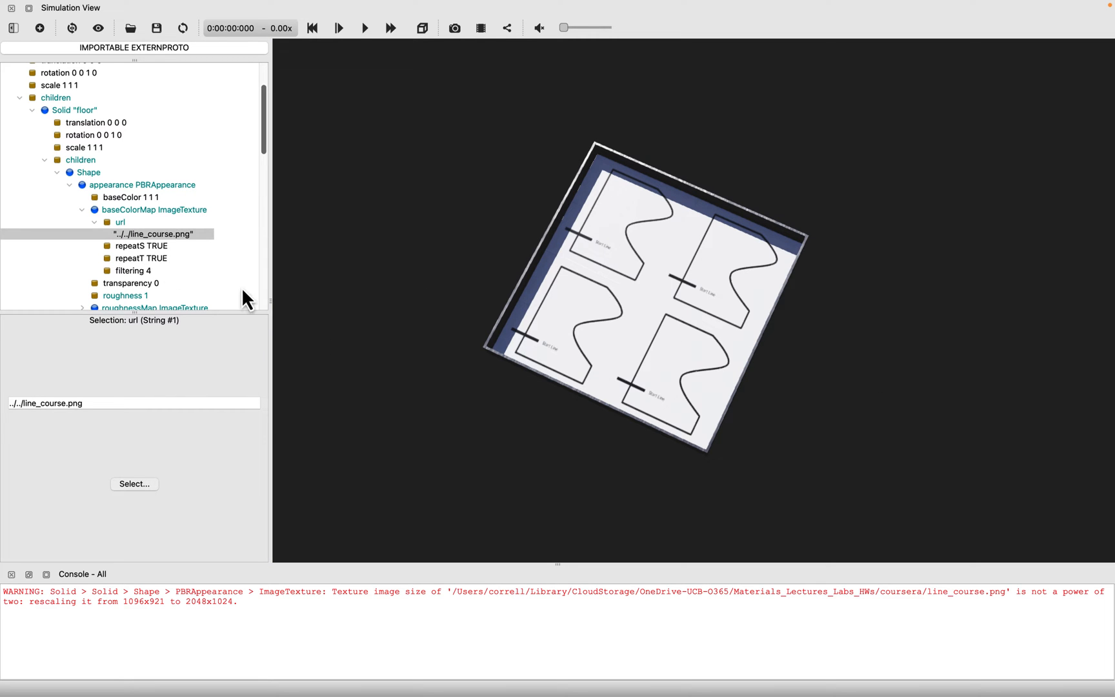
Turn off texture repetition by unchecking both repeatS and repeatT
left_click(141, 245)
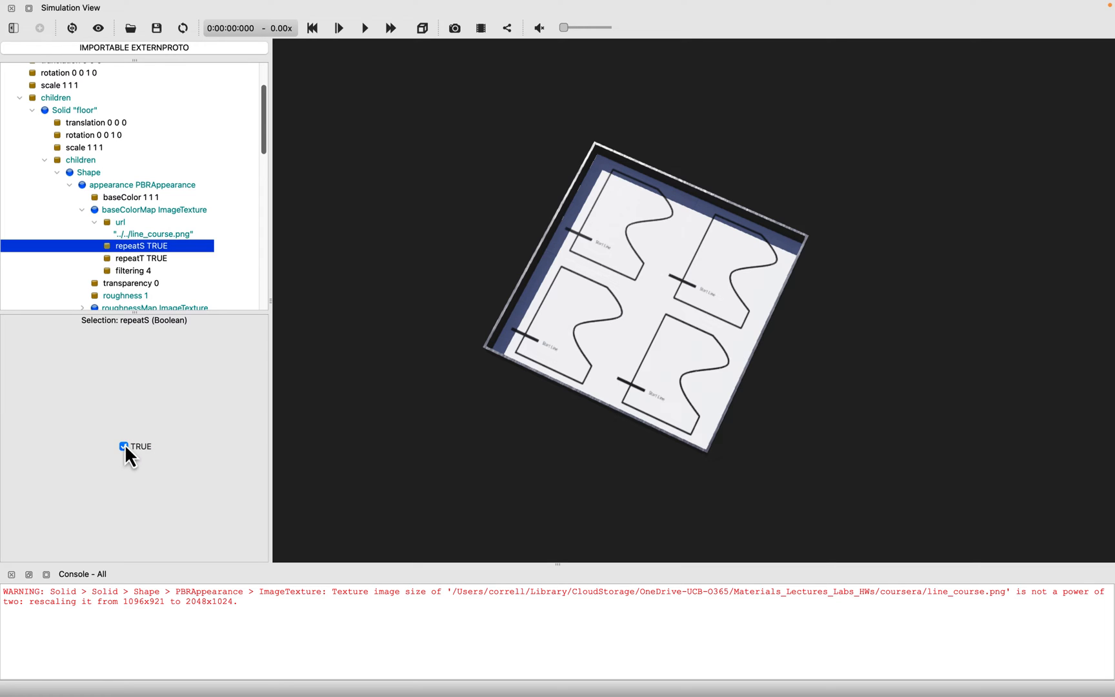
left_click(124, 446)
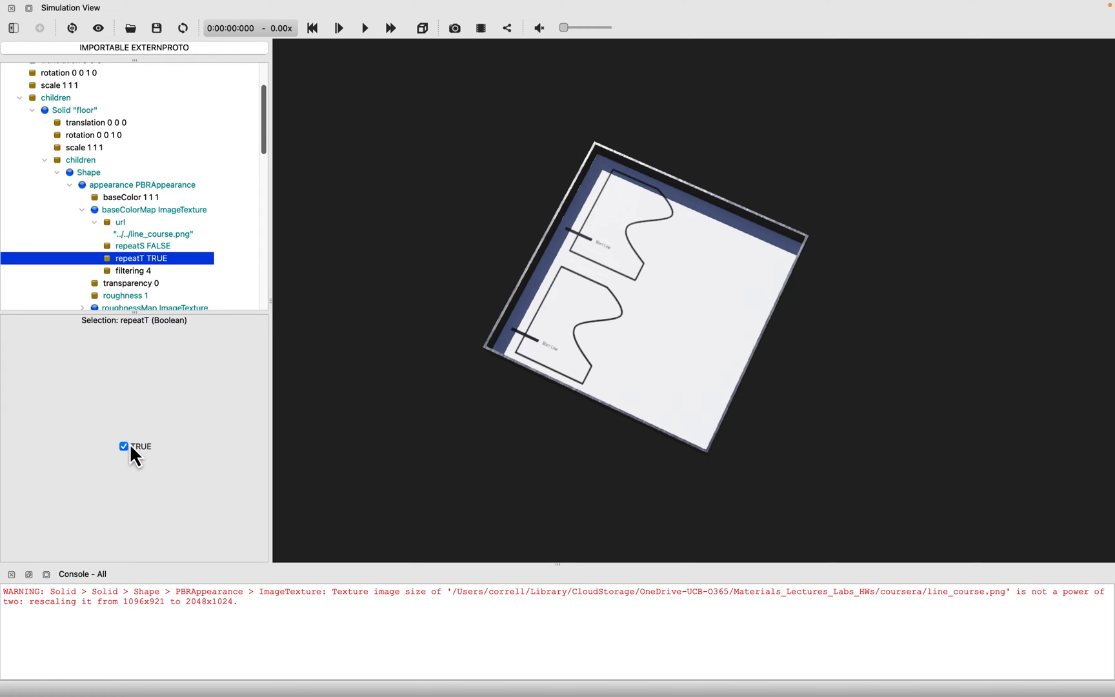
left_click(123, 446)
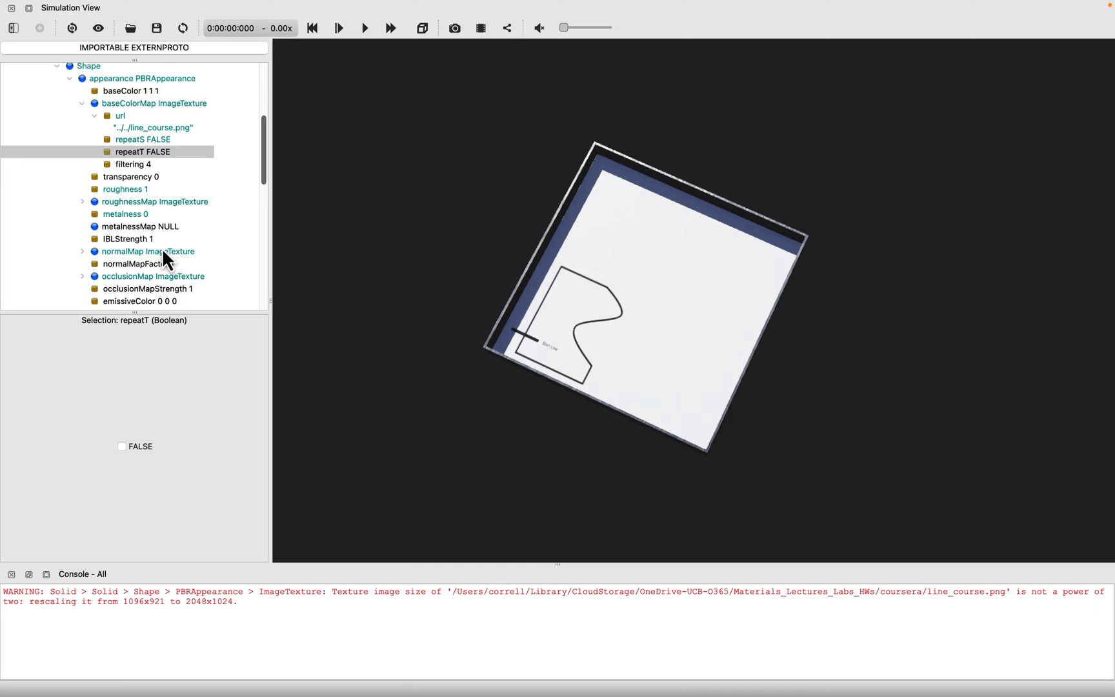
scroll("down", 3)
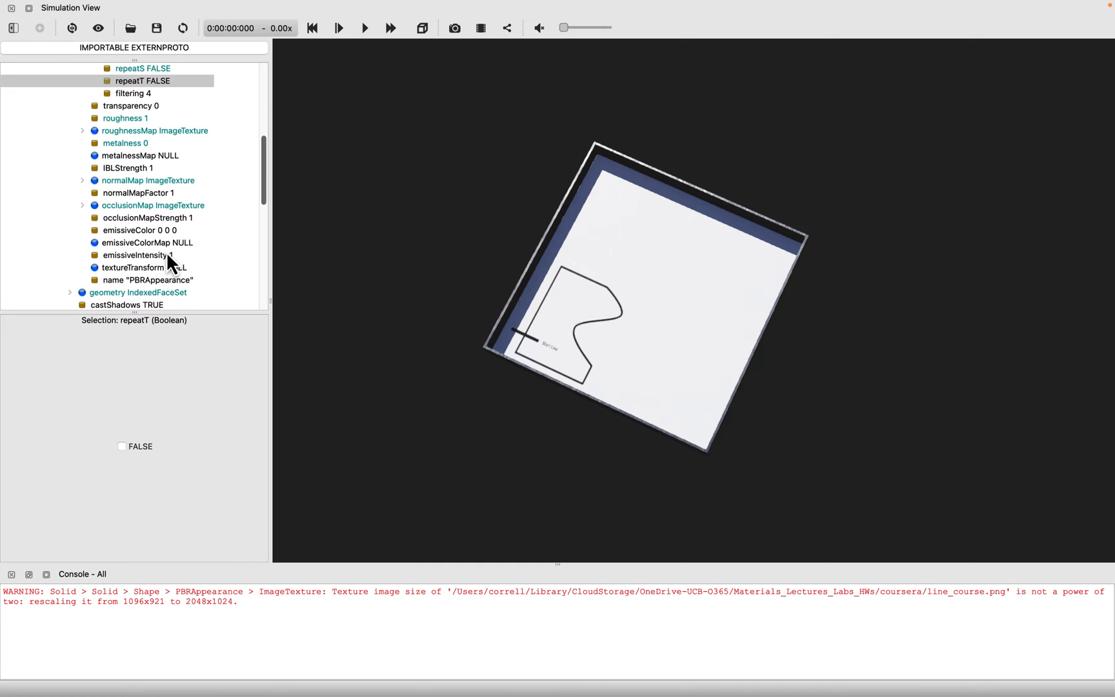
left_click(144, 267)
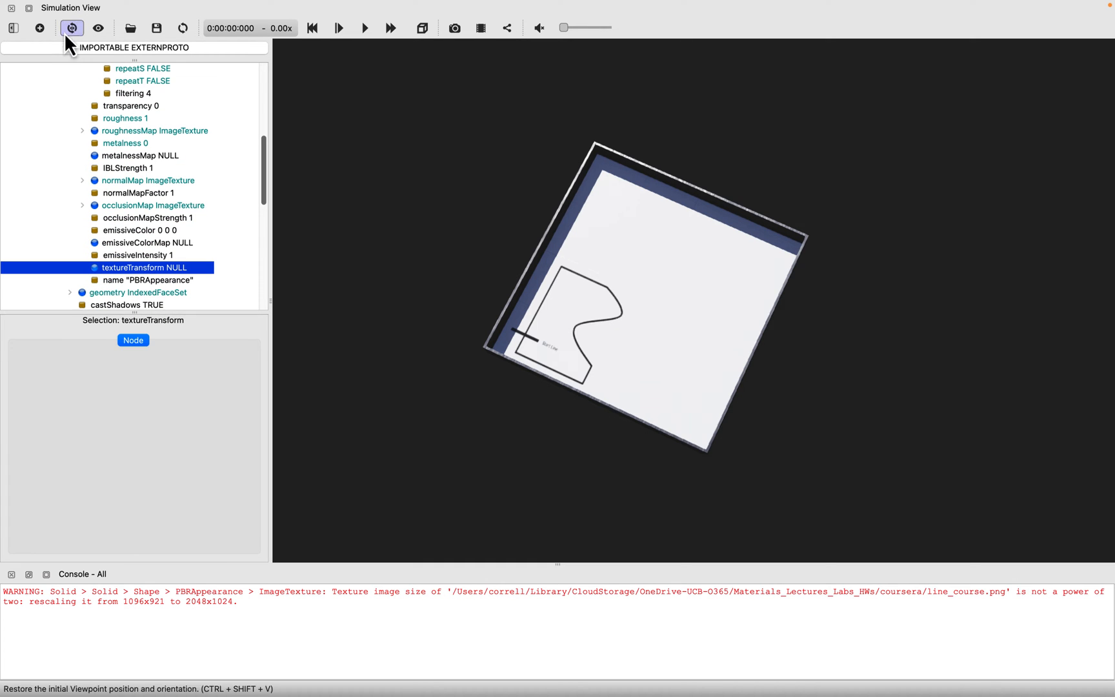
Add a TextureTransform node to the floor texture with scale 0.5 0.5
left_click(132, 340)
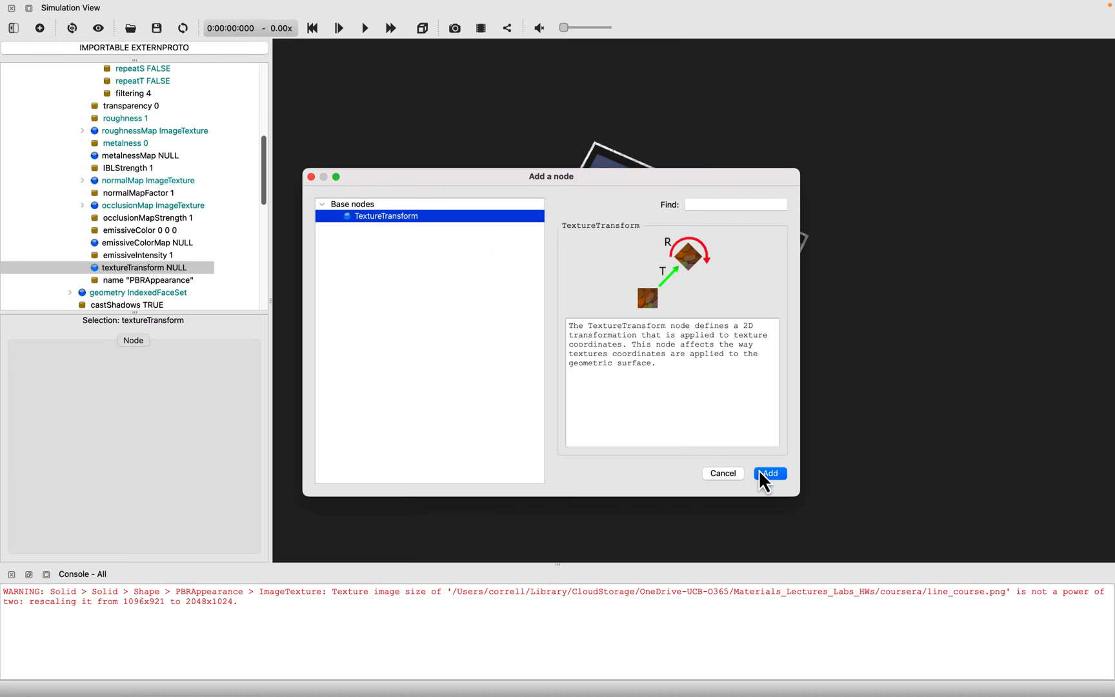
left_click(768, 473)
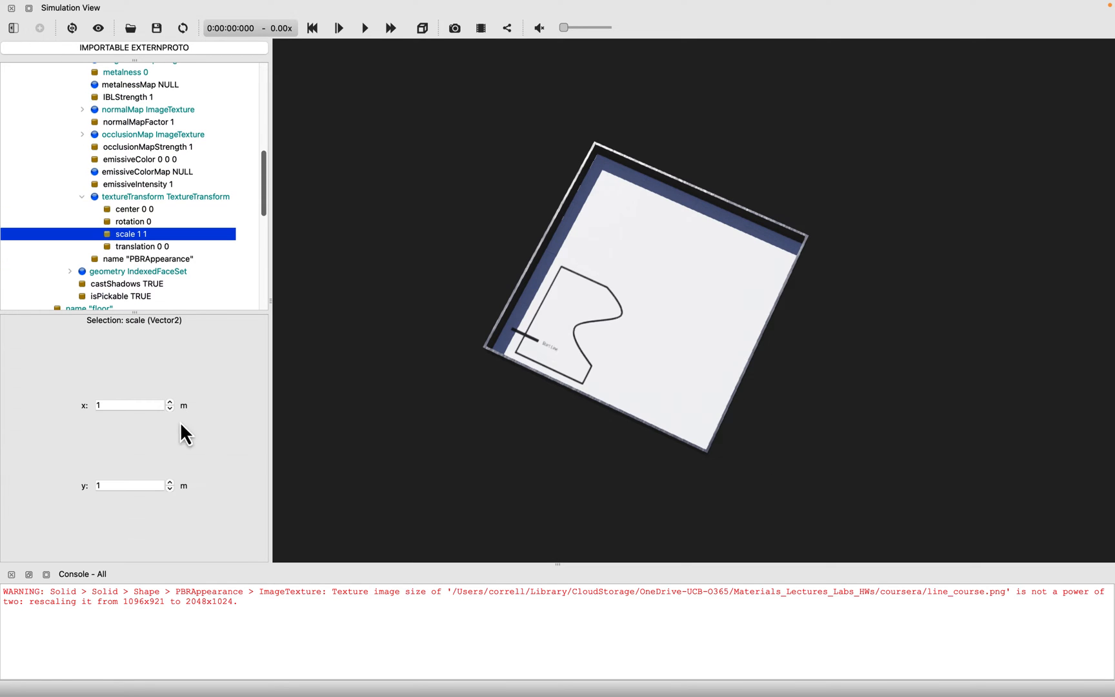
type("0.5")
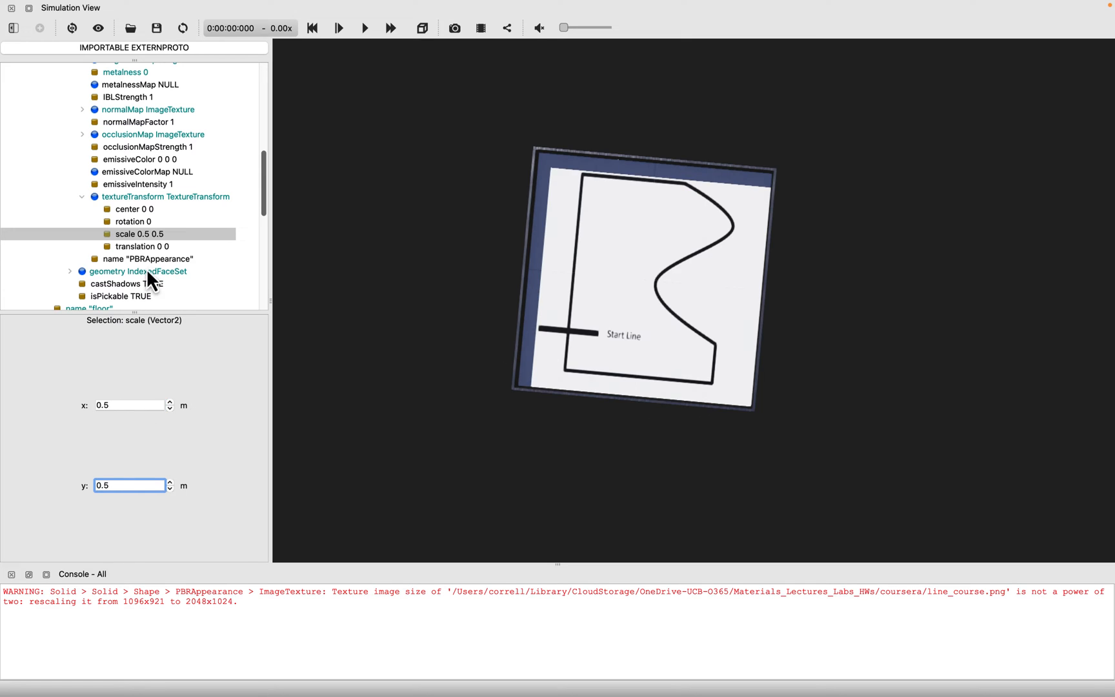
mouse_move(180, 432)
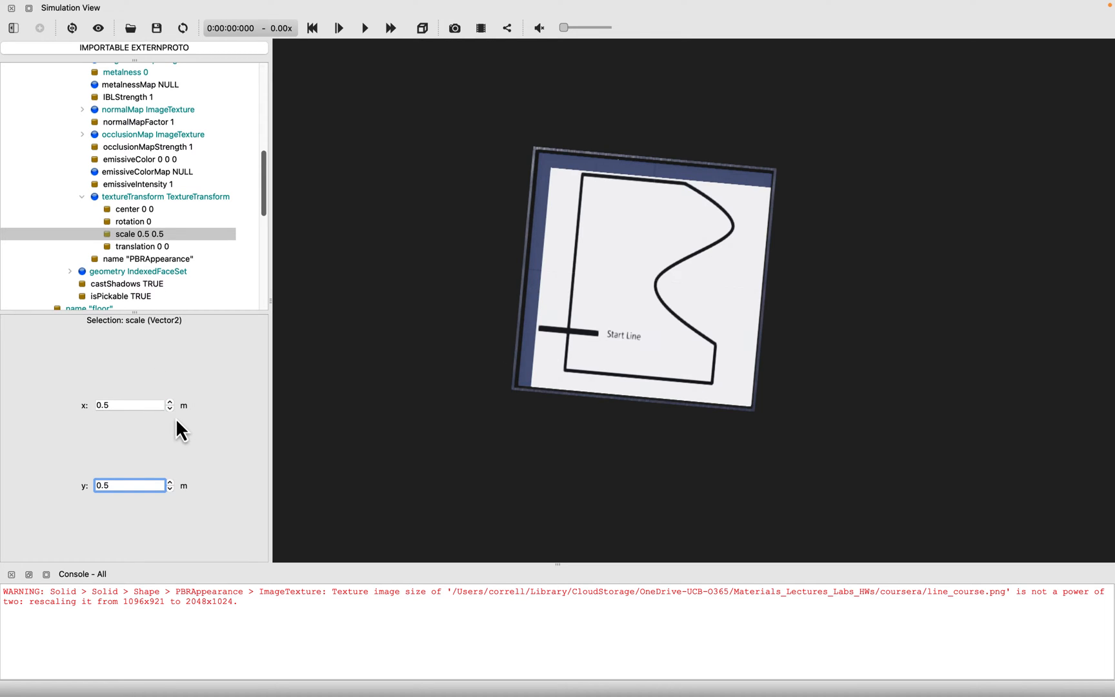
mouse_move(178, 498)
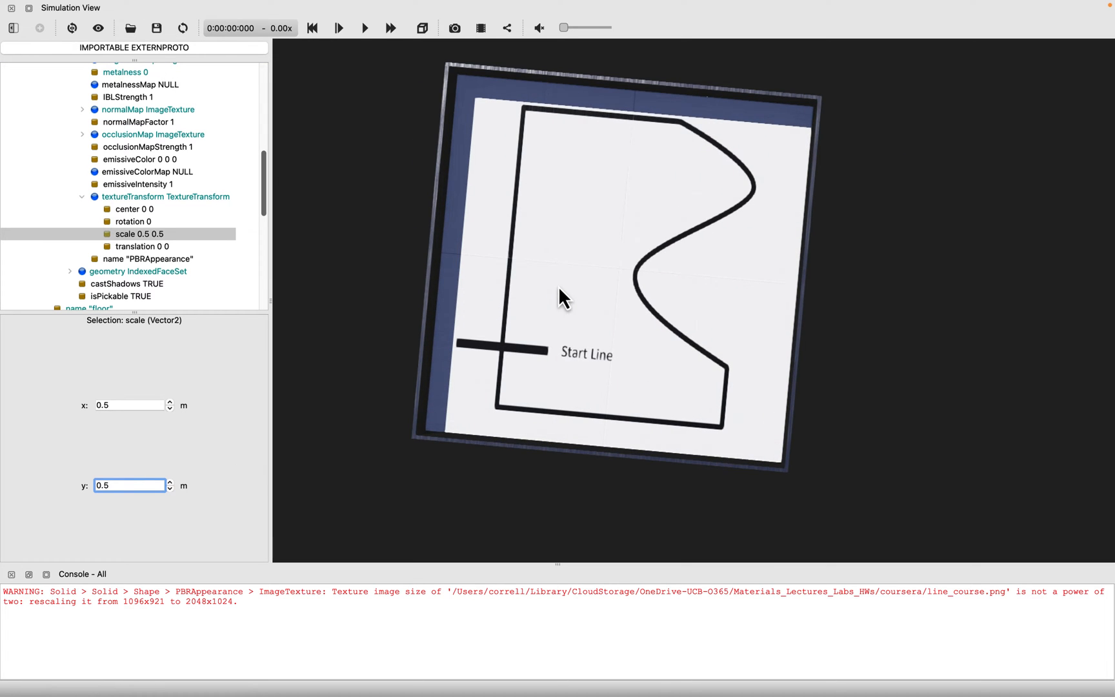
scroll("up", 3)
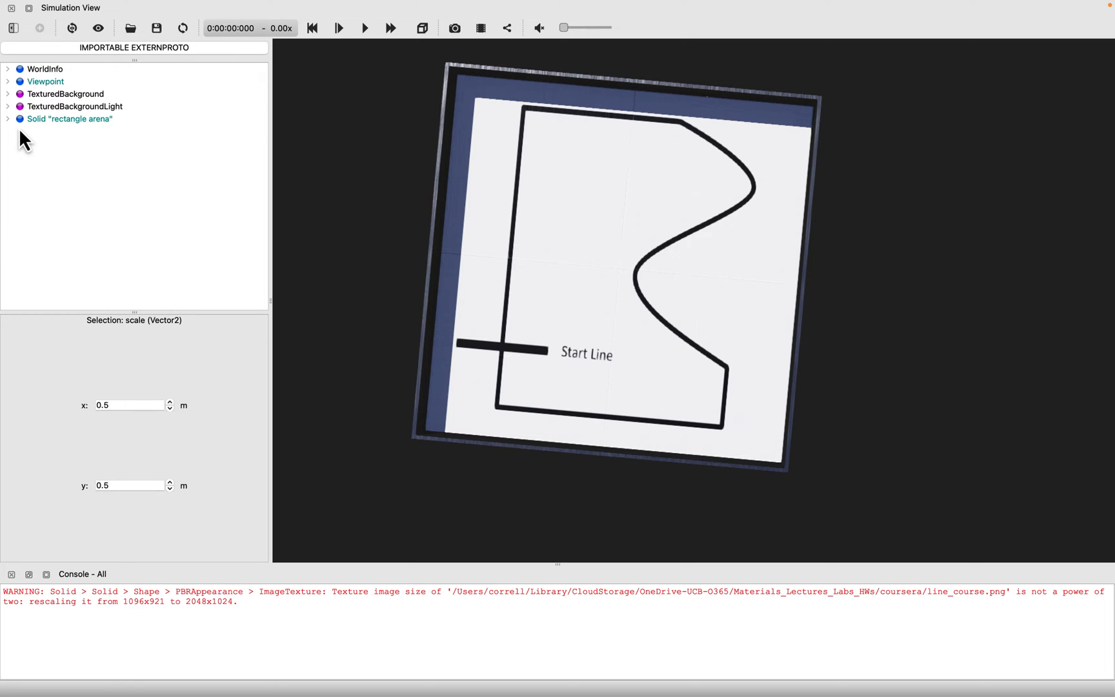
Insert an E-puck (Robot) node into the world using the Add node search
left_click(39, 28)
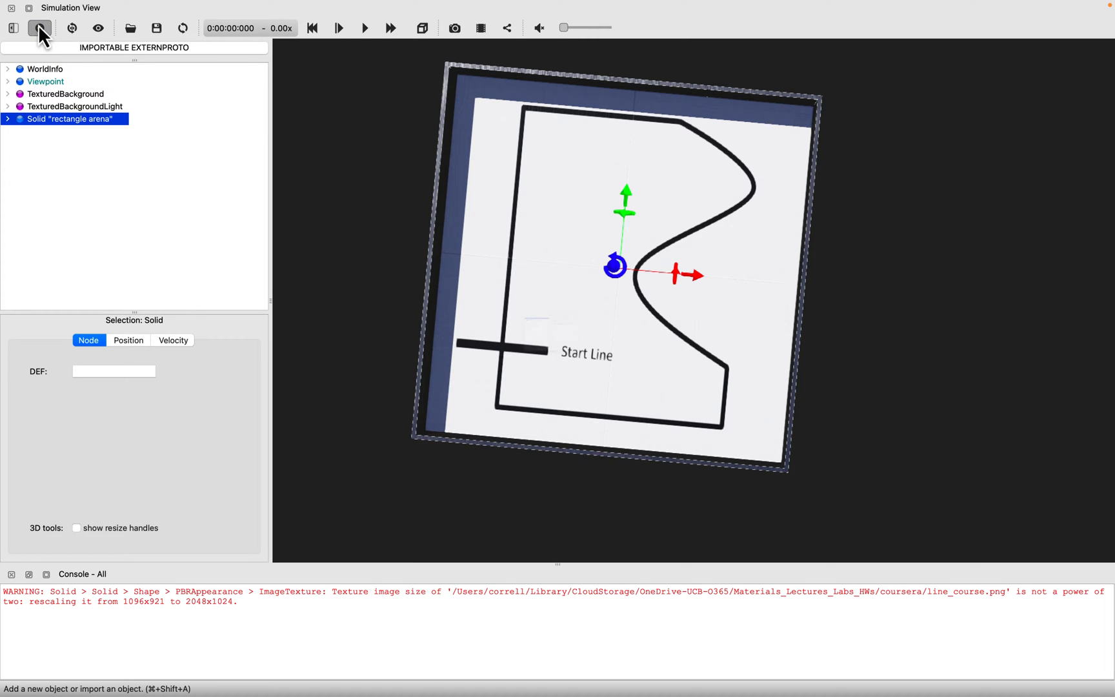
left_click(40, 28)
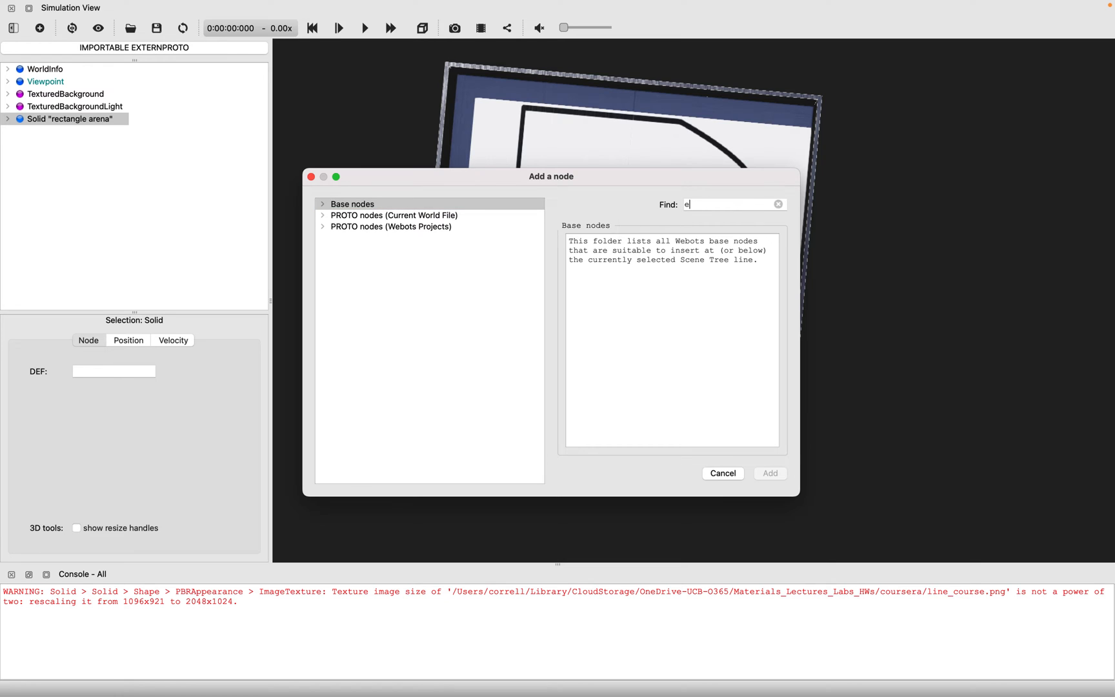
type("-puck")
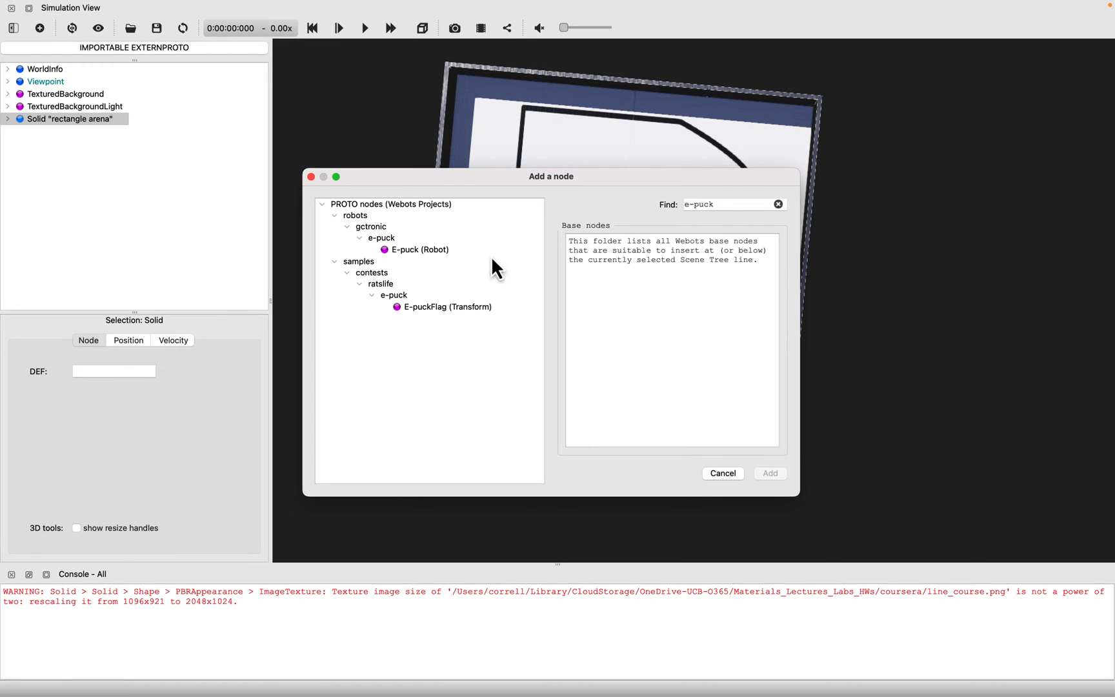
left_click(722, 473)
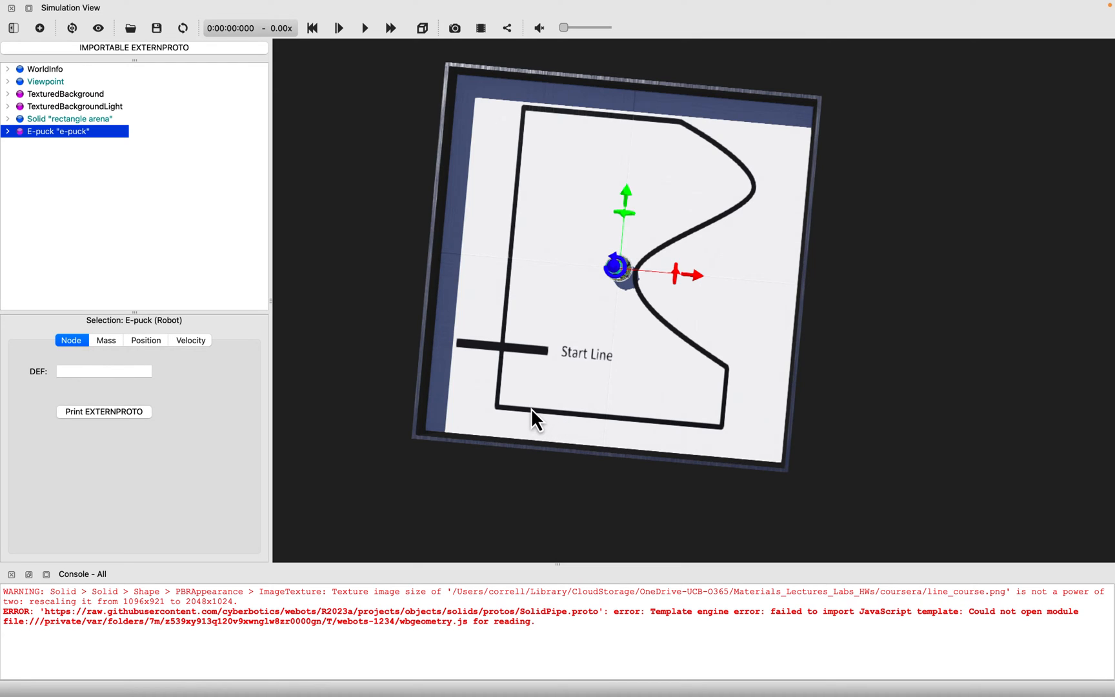
mouse_move(509, 365)
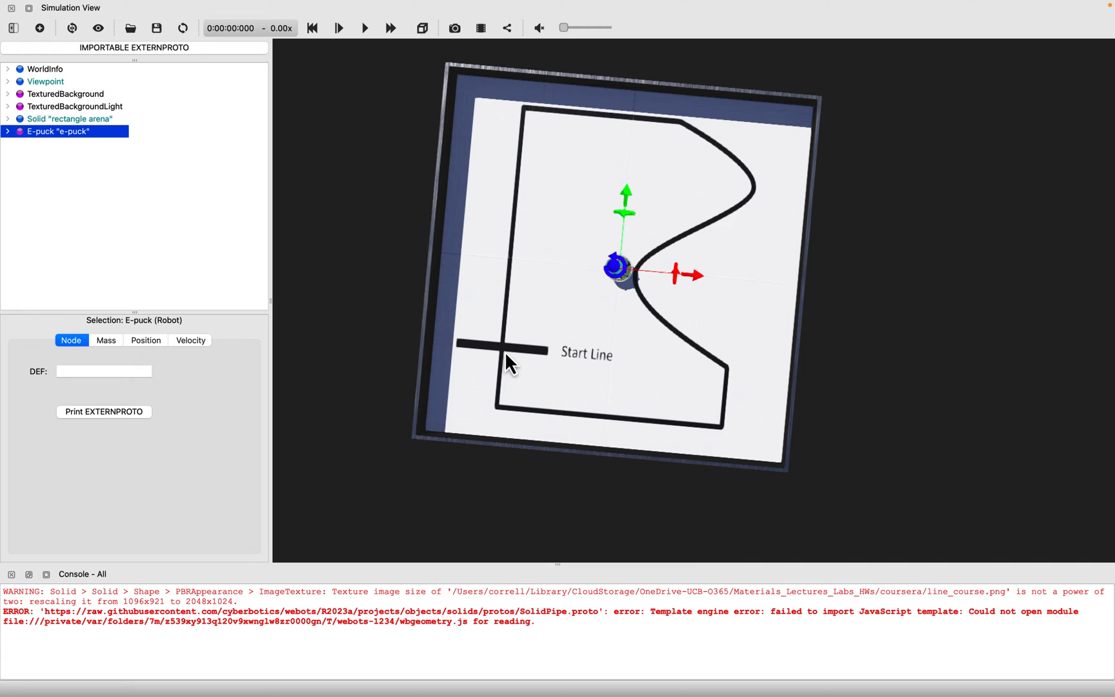
mouse_move(61, 135)
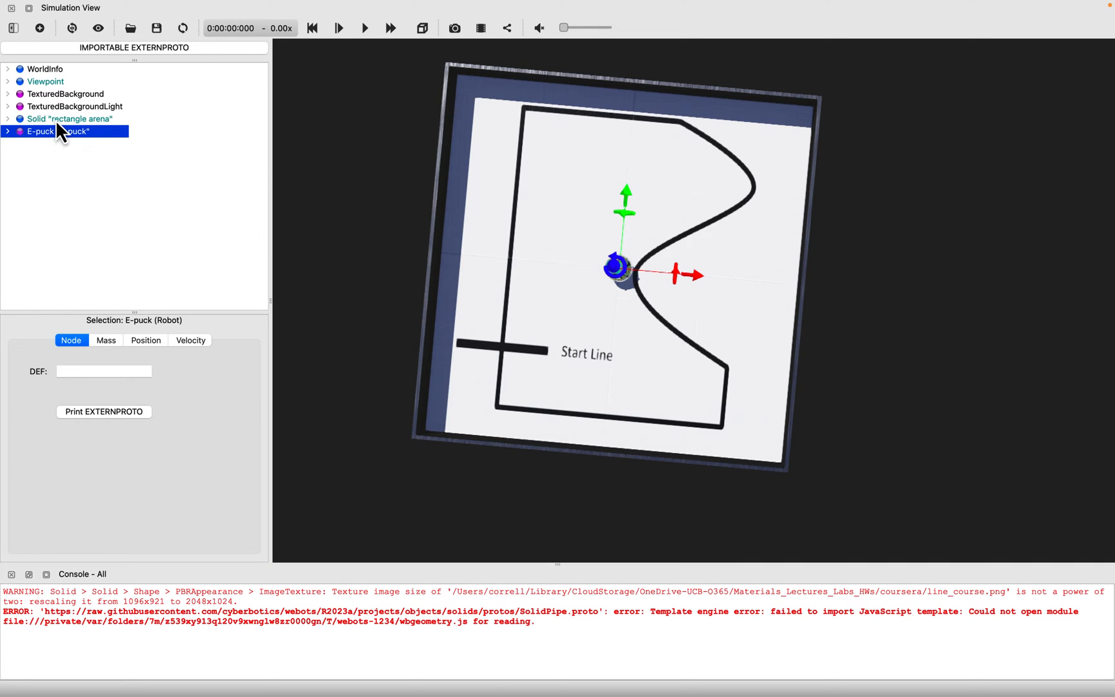
left_click(8, 119)
type("0.1")
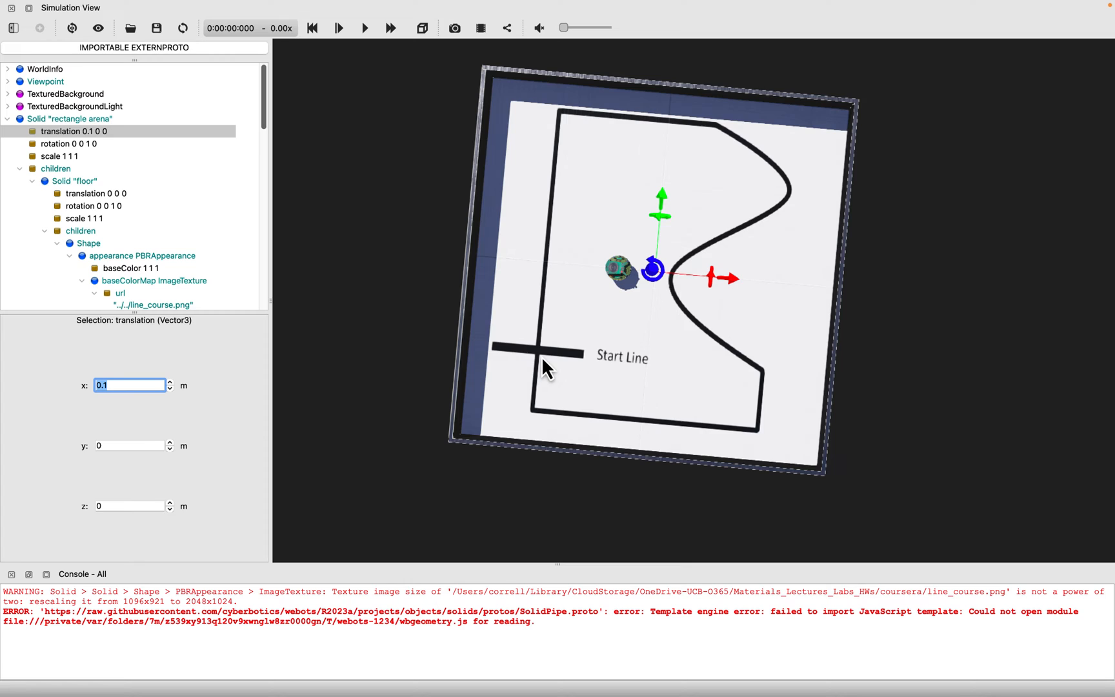
mouse_move(146, 431)
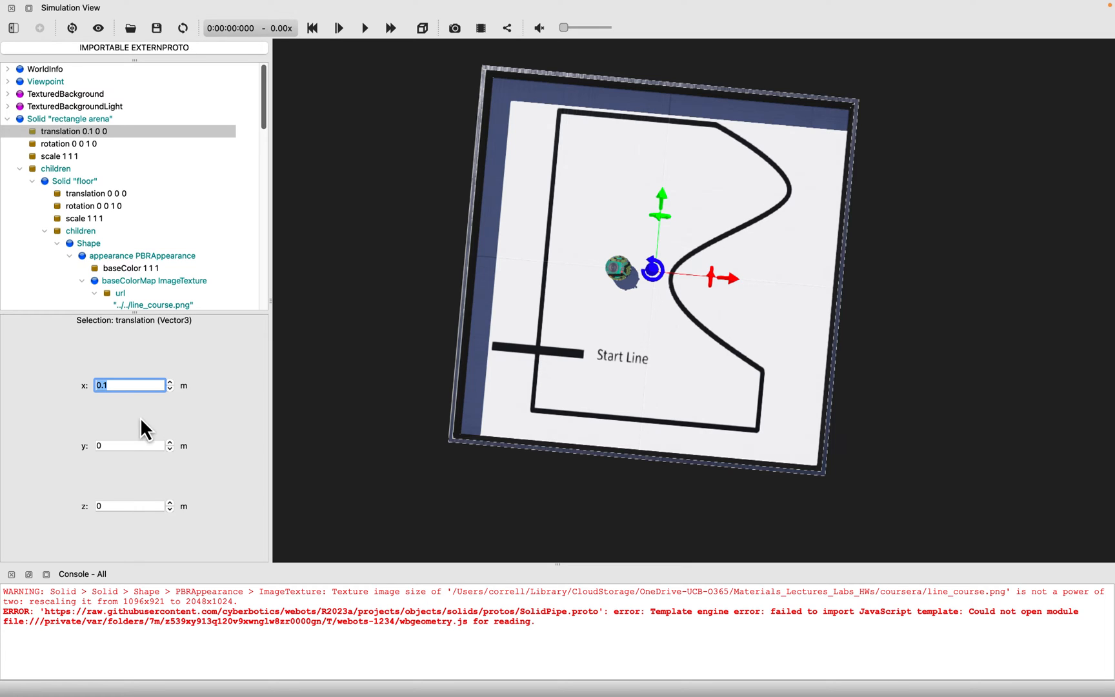
mouse_move(145, 453)
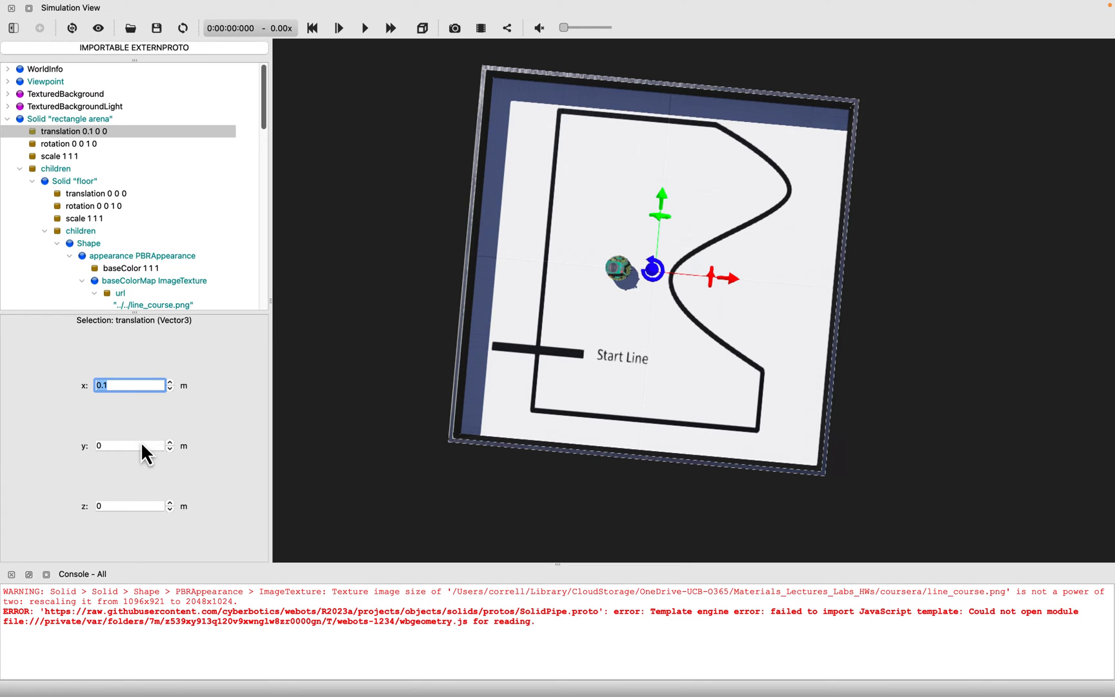
Set the rectangle arena translation to x 0.305, y 0.25, then collapse the node
left_click(169, 382)
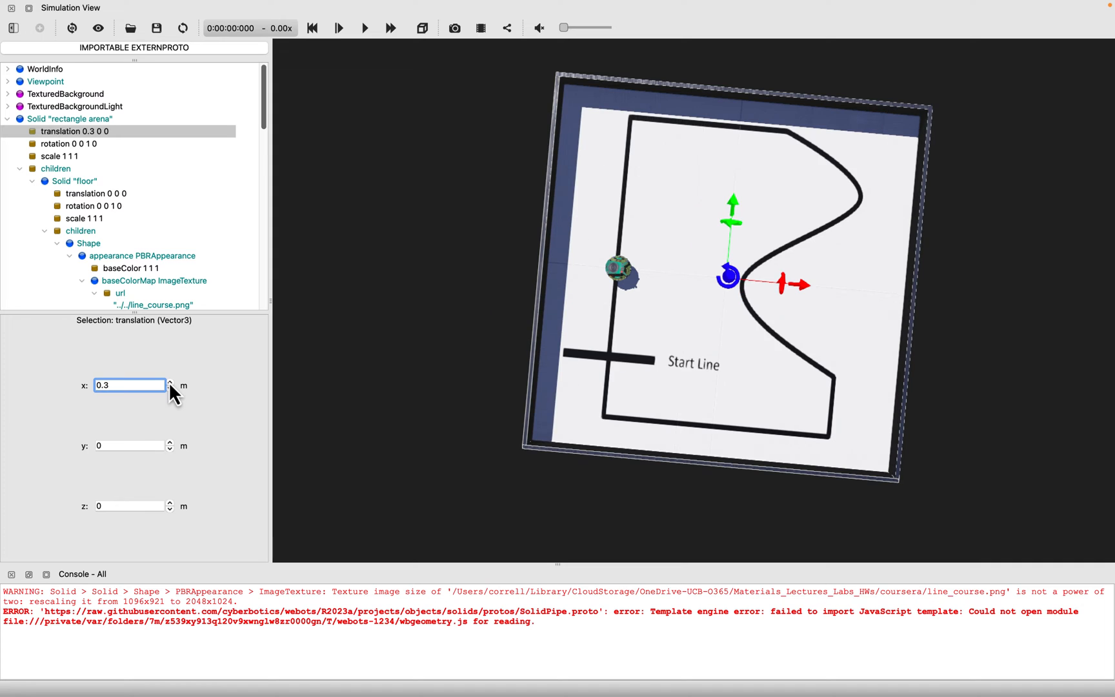
scroll("up", 3)
type("1")
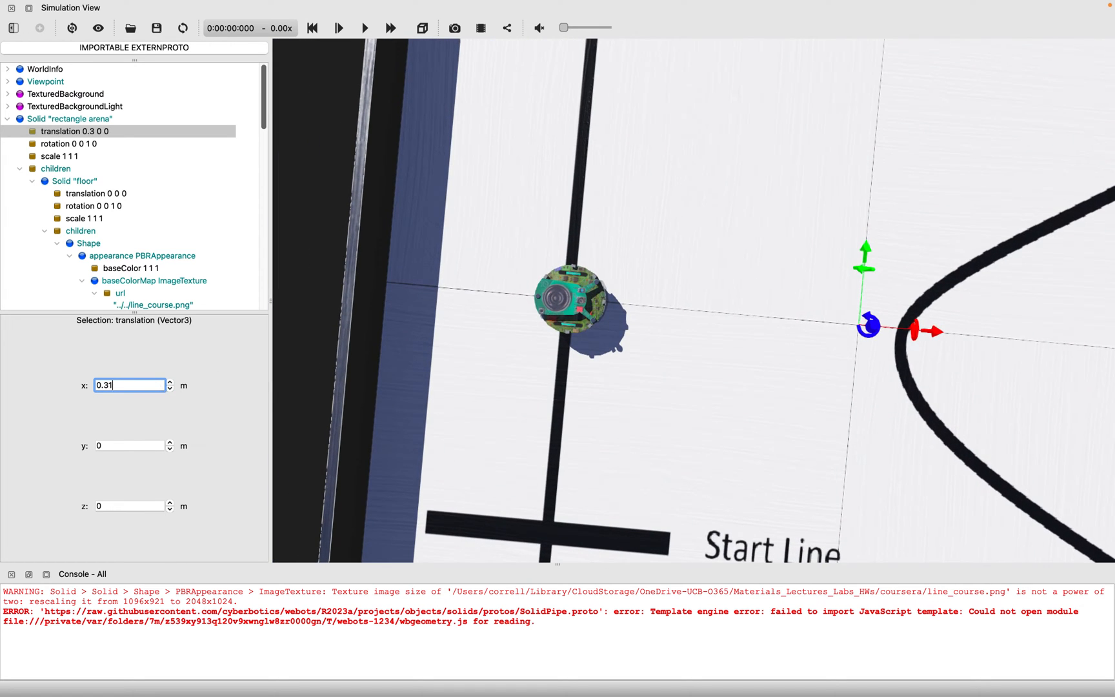
key("Return")
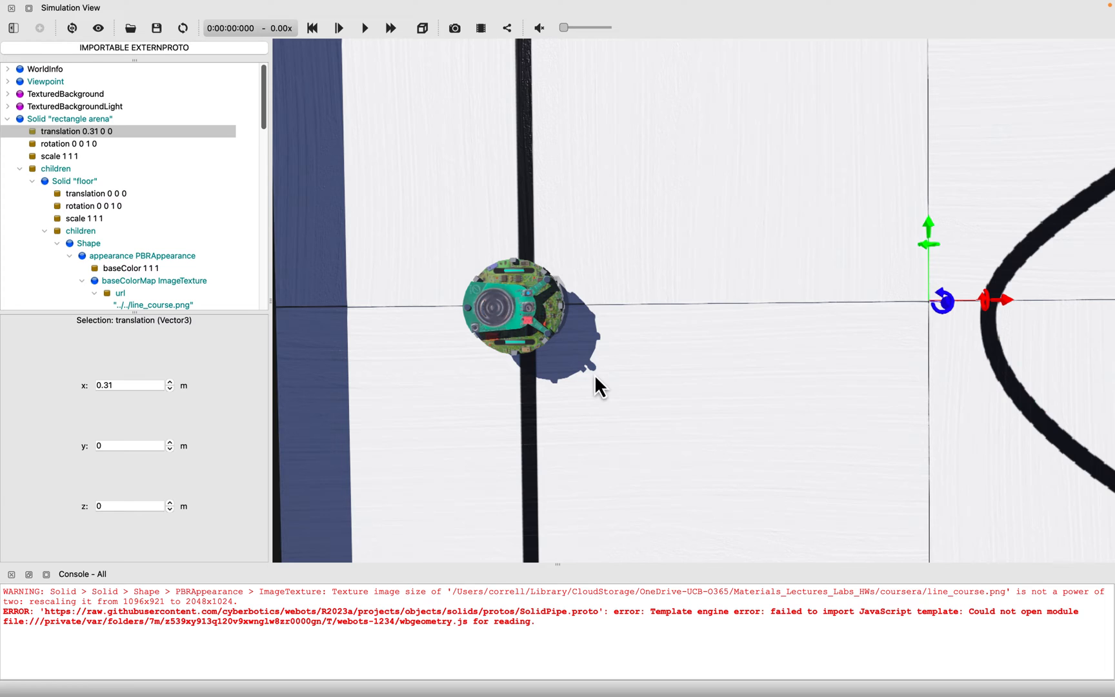
triple_click(128, 385)
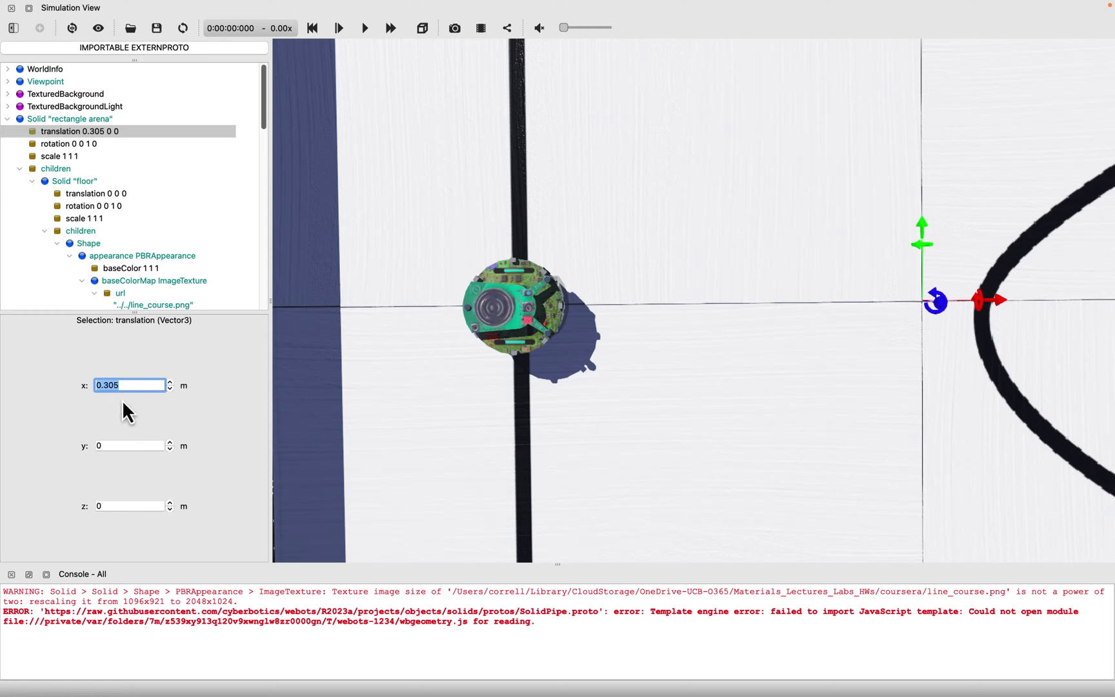
mouse_move(200, 418)
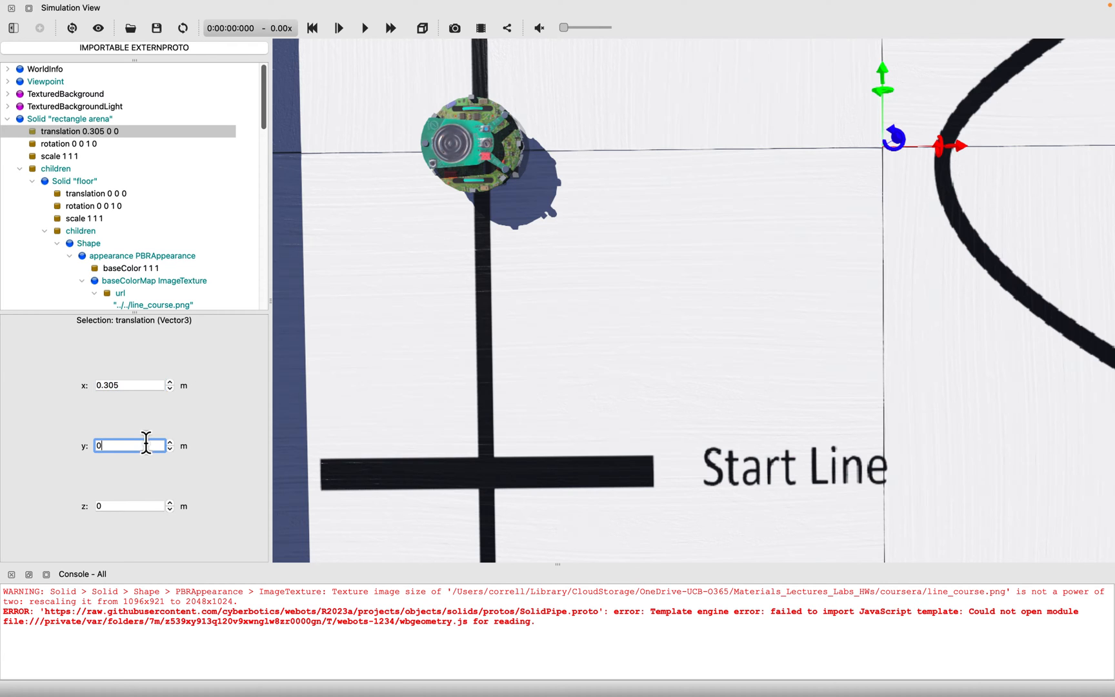
type("0.1")
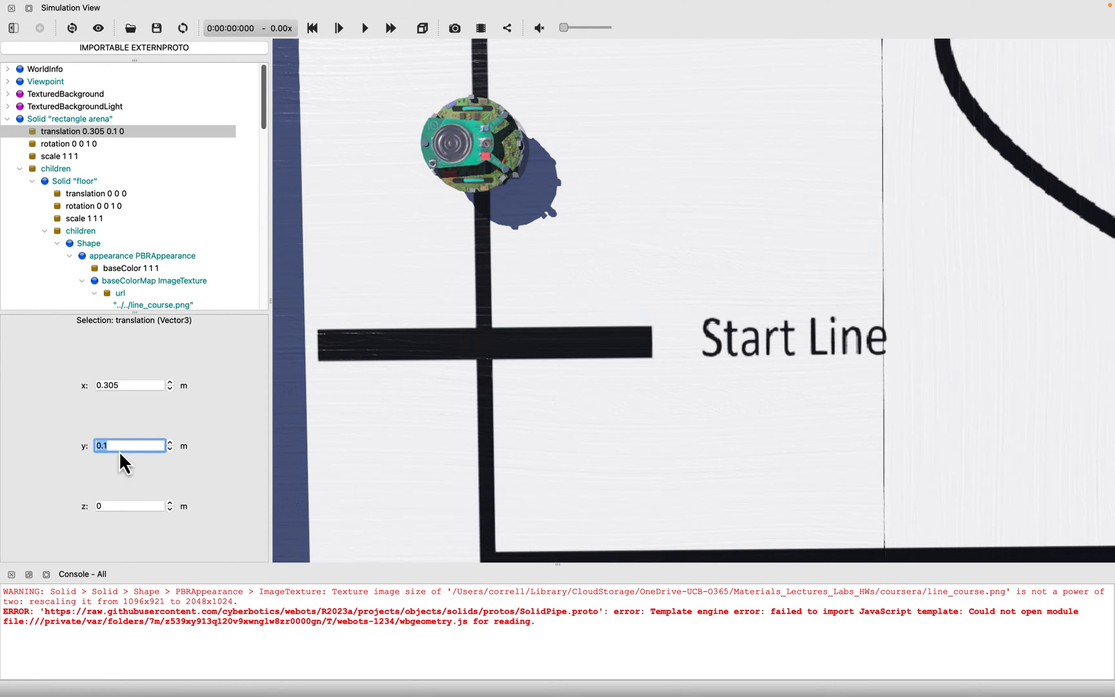
left_click(169, 441)
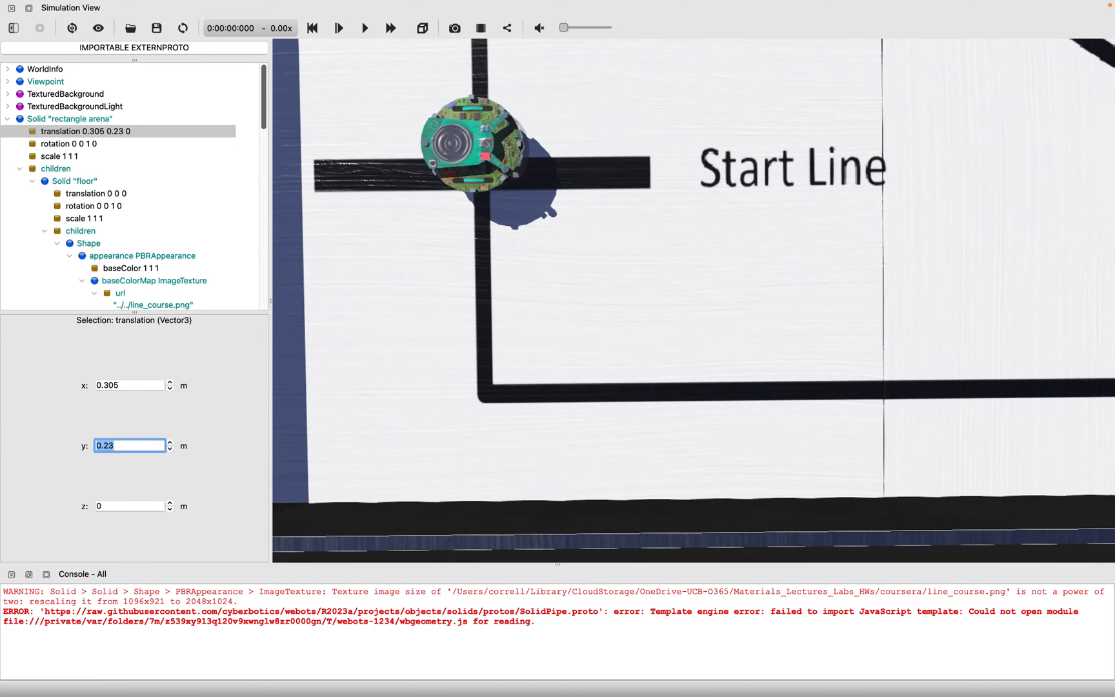
left_click(169, 440)
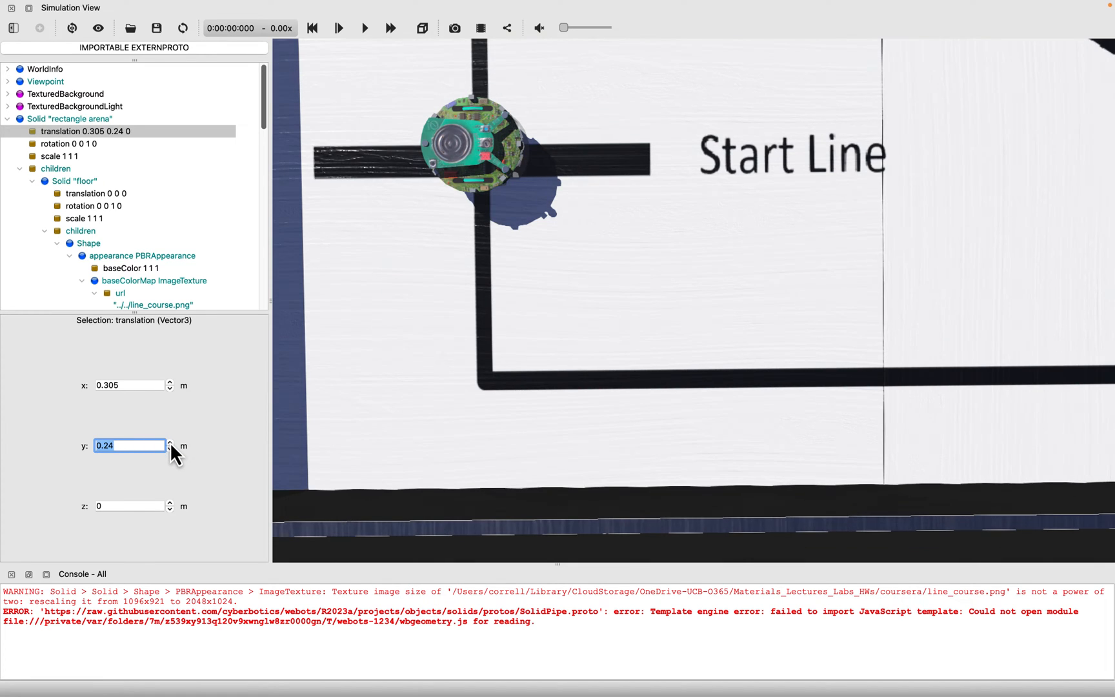
left_click(170, 441)
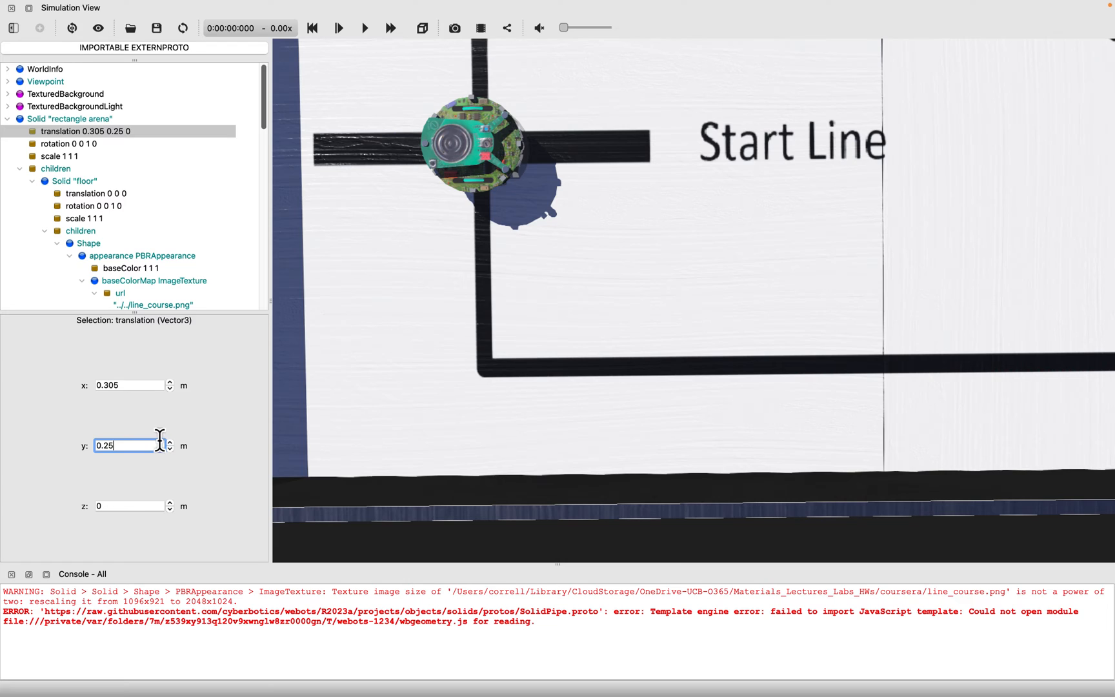
mouse_move(32, 181)
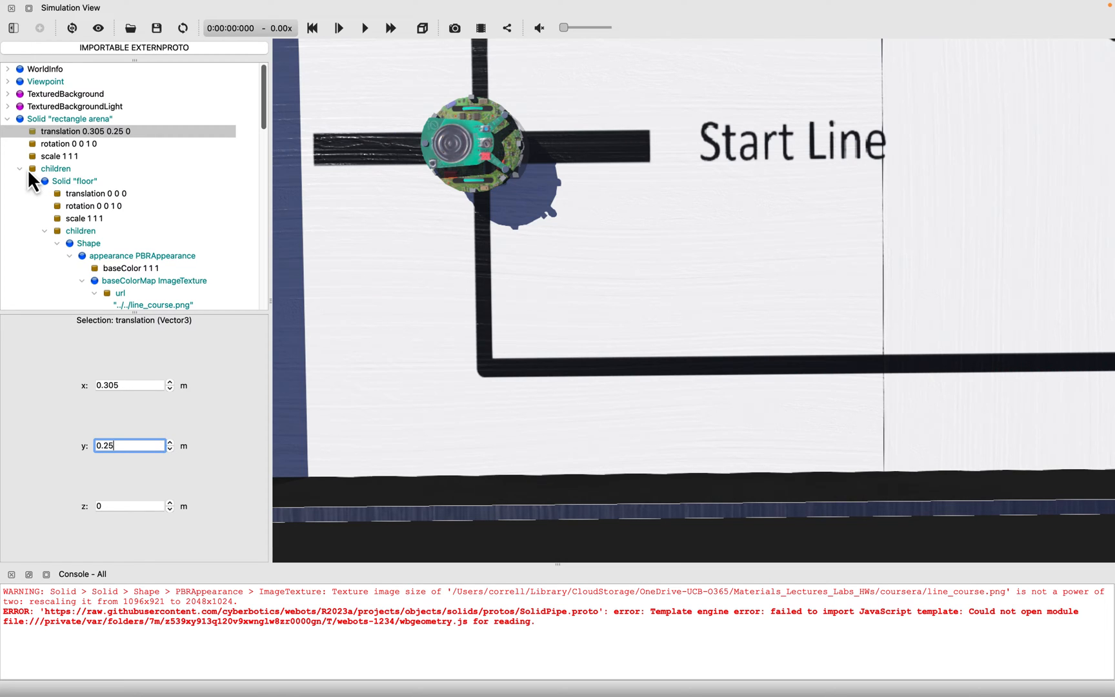
left_click(8, 118)
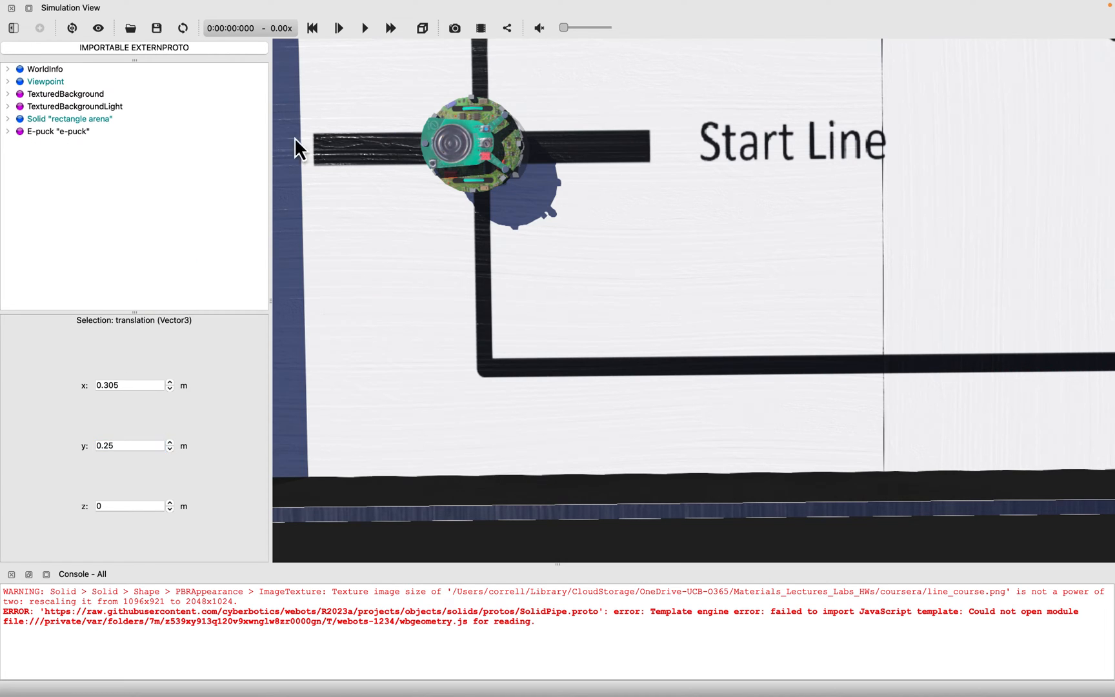
Step the e-puck's rotation angle up to 1.5708 rad about the z axis
left_click(469, 142)
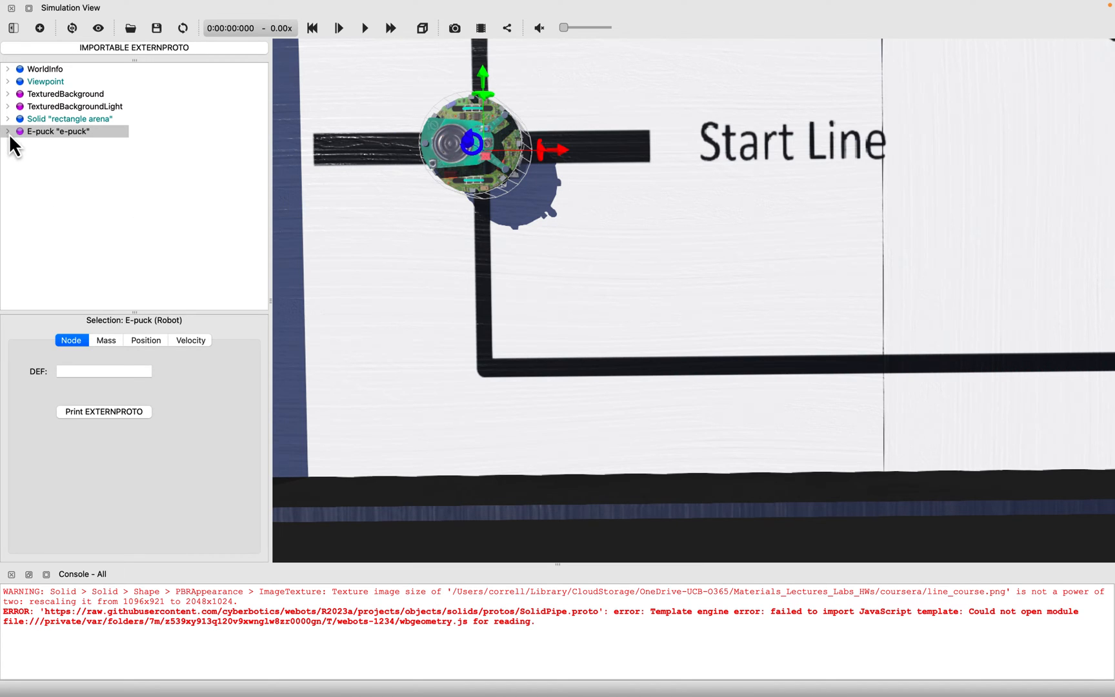
left_click(7, 131)
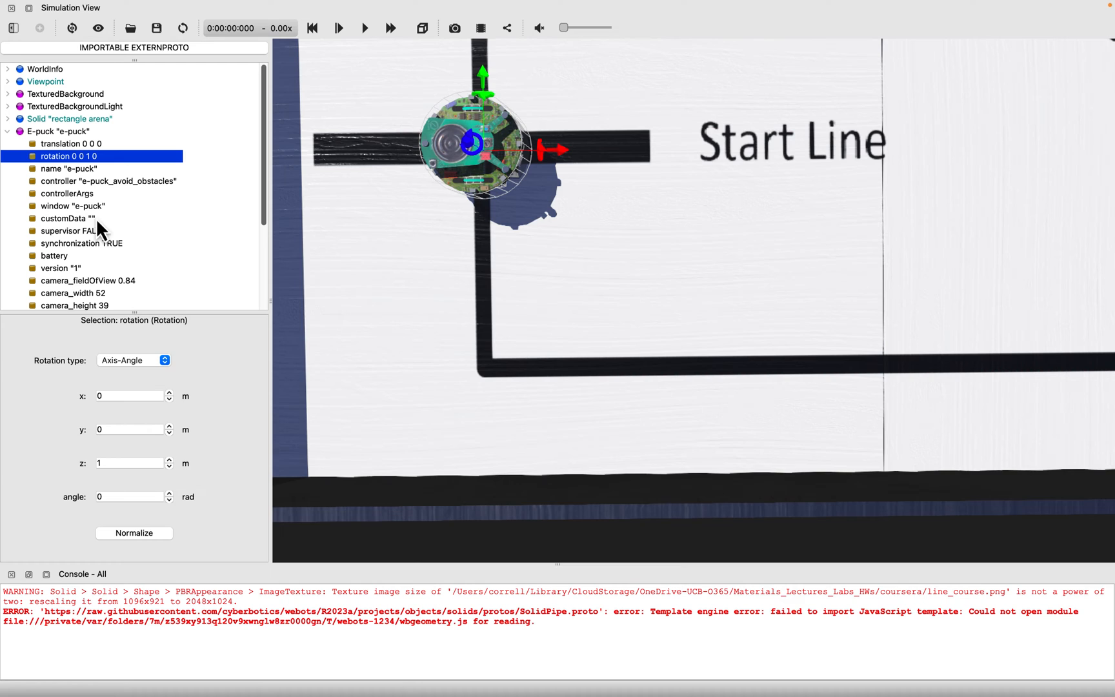
mouse_move(127, 397)
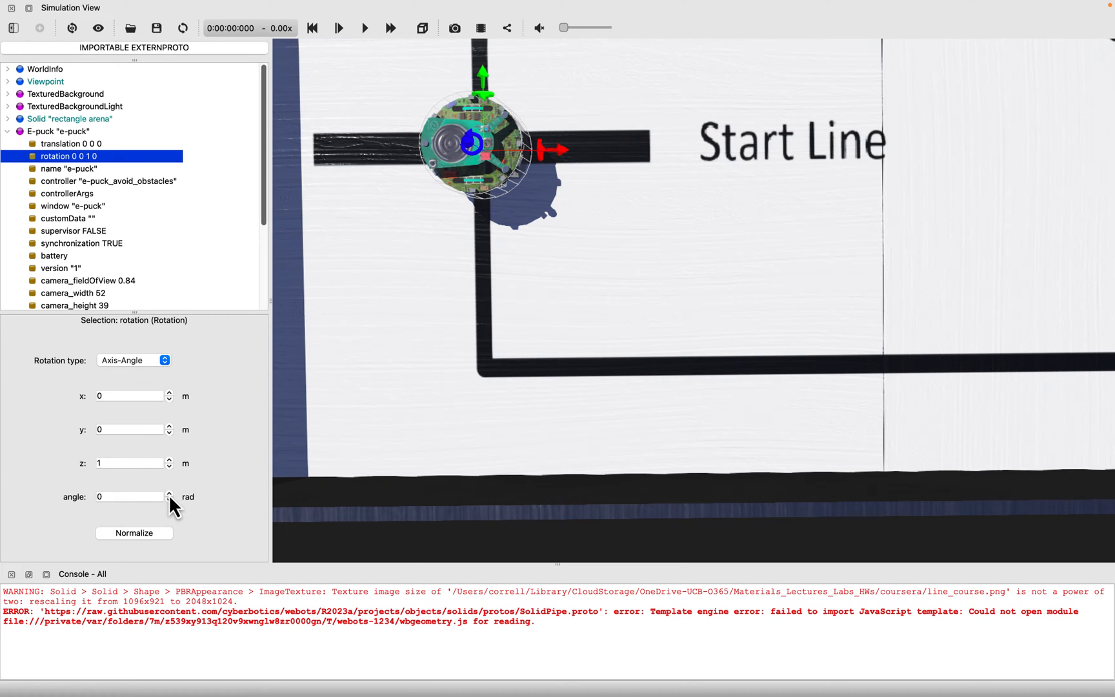
mouse_move(146, 500)
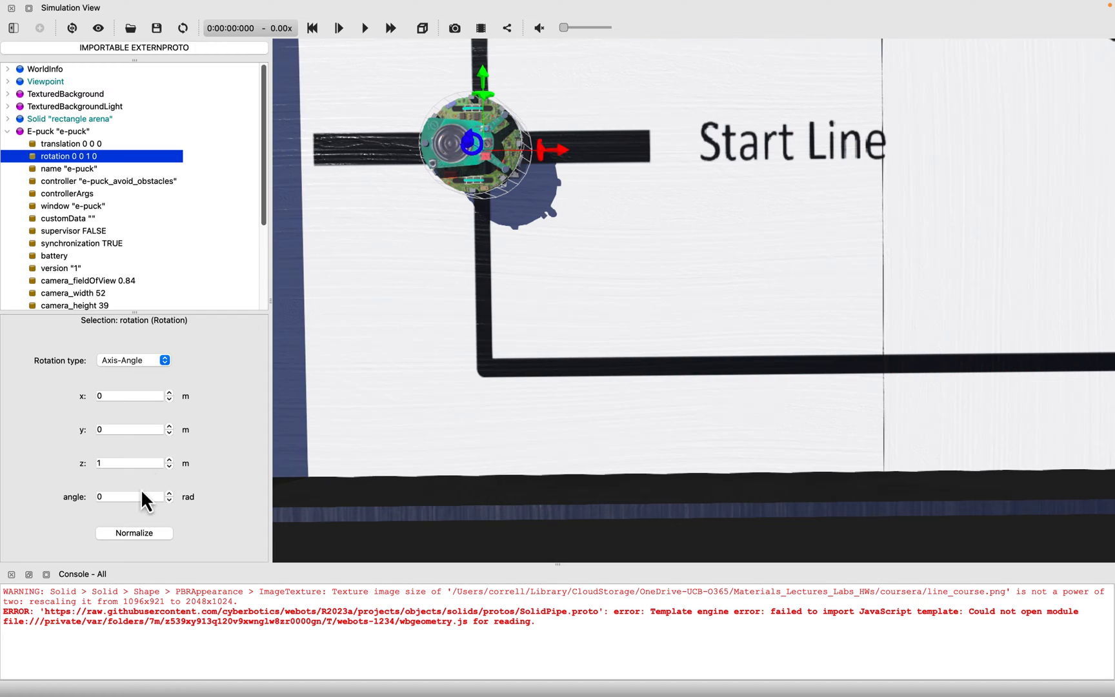
left_click(169, 493)
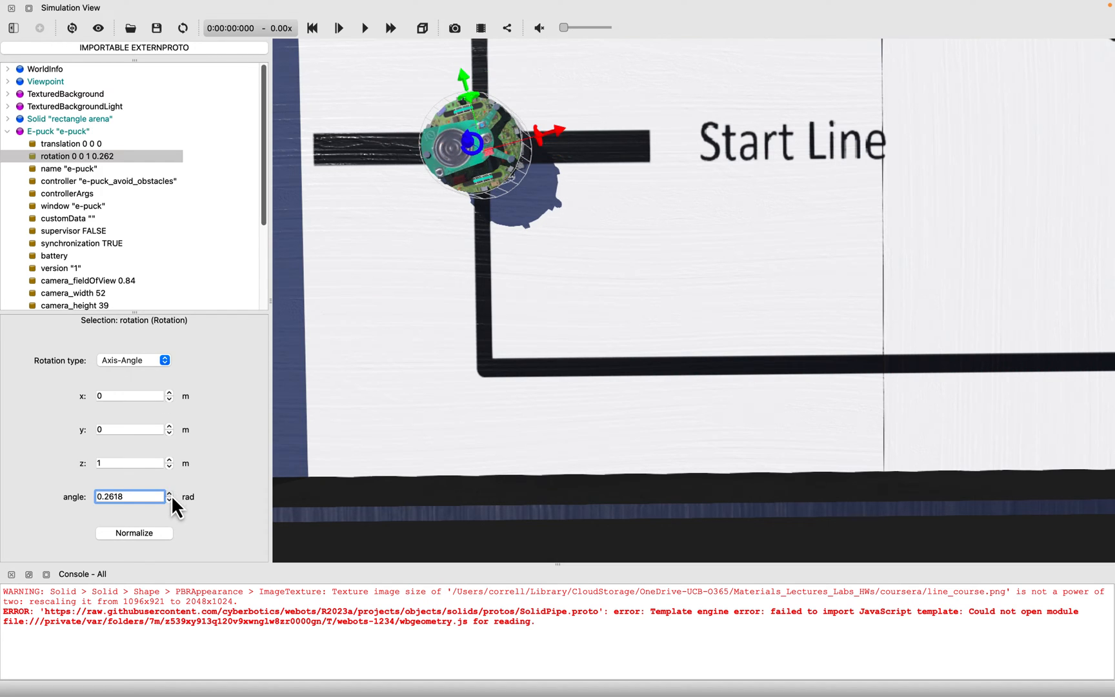
left_click(169, 493)
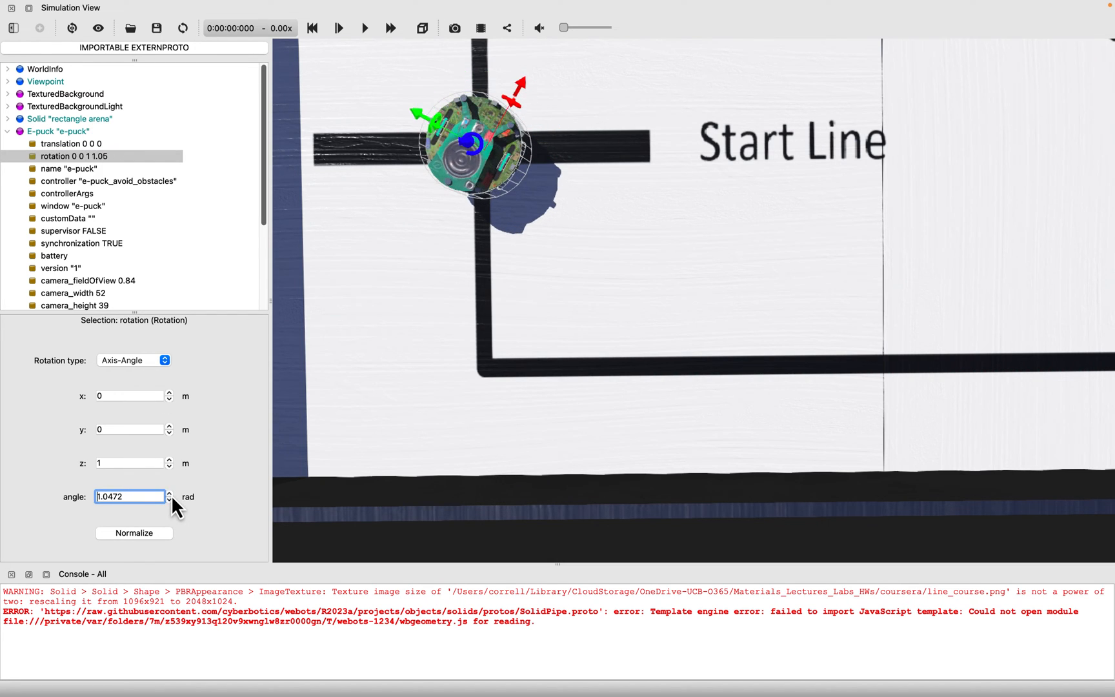
left_click(169, 493)
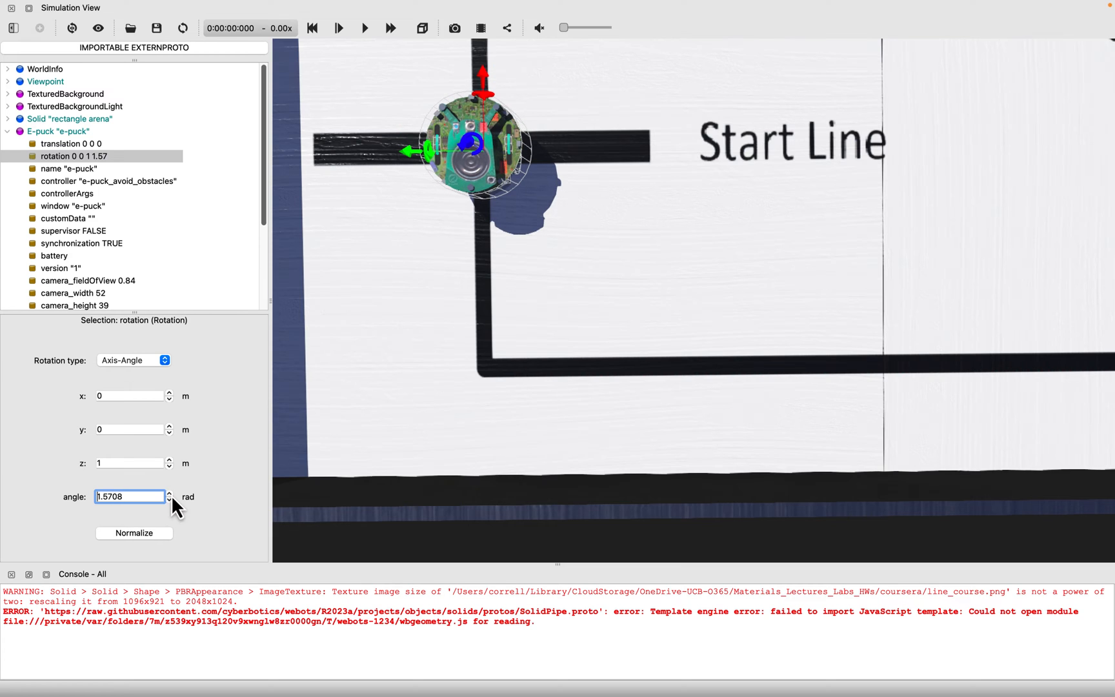
mouse_move(237, 488)
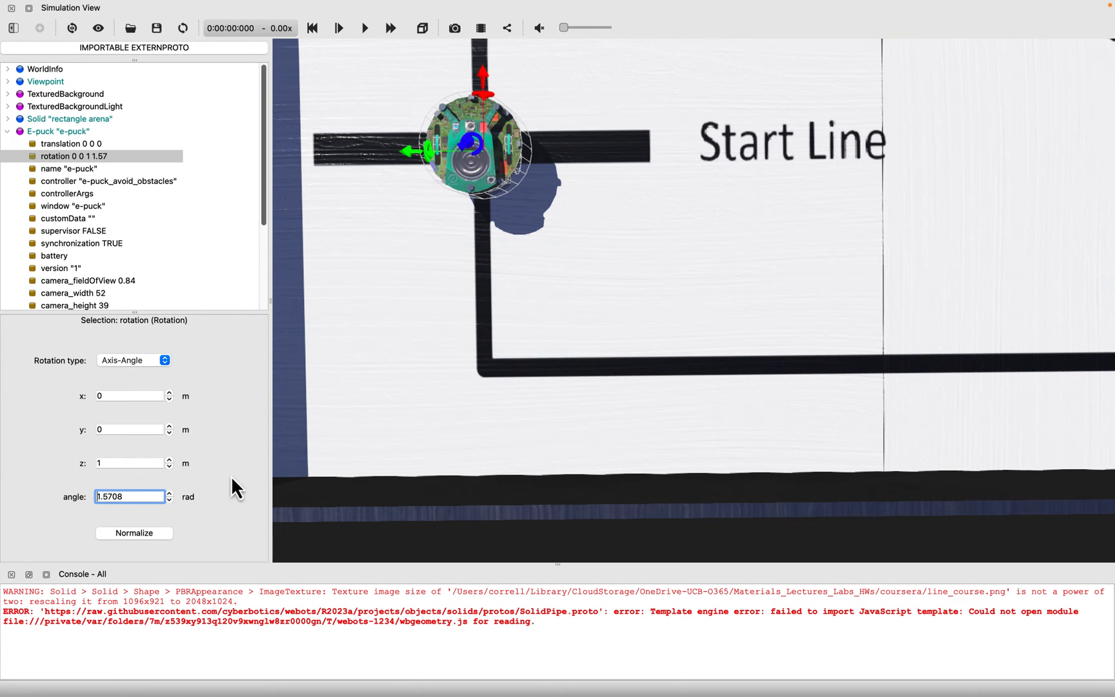
left_click(158, 28)
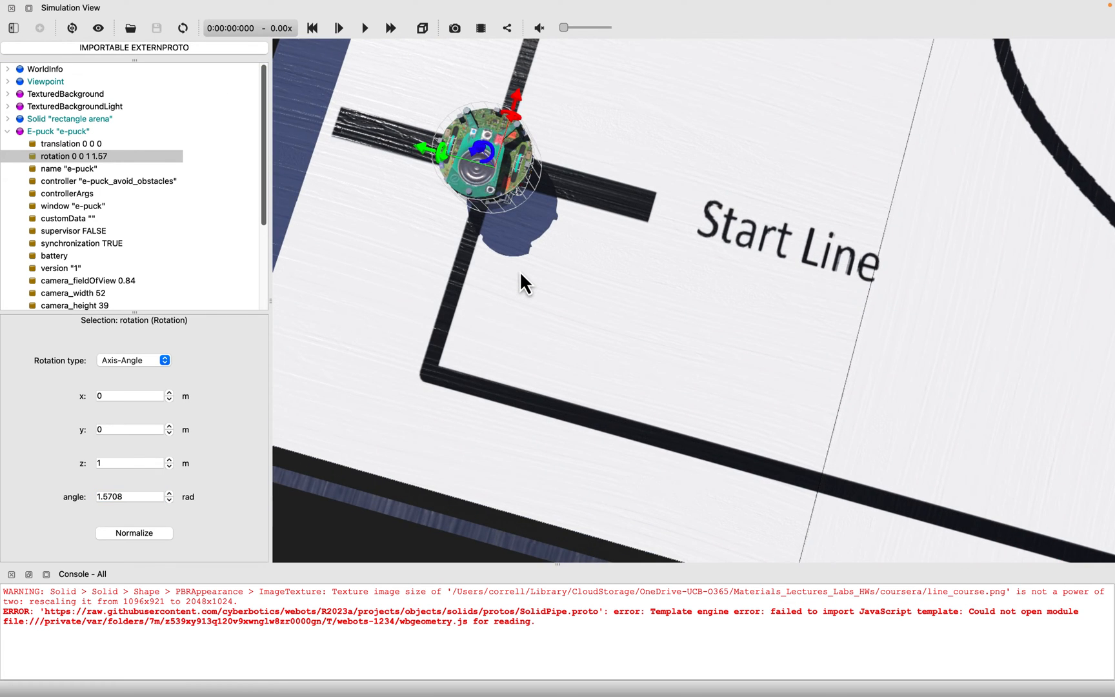
mouse_move(489, 258)
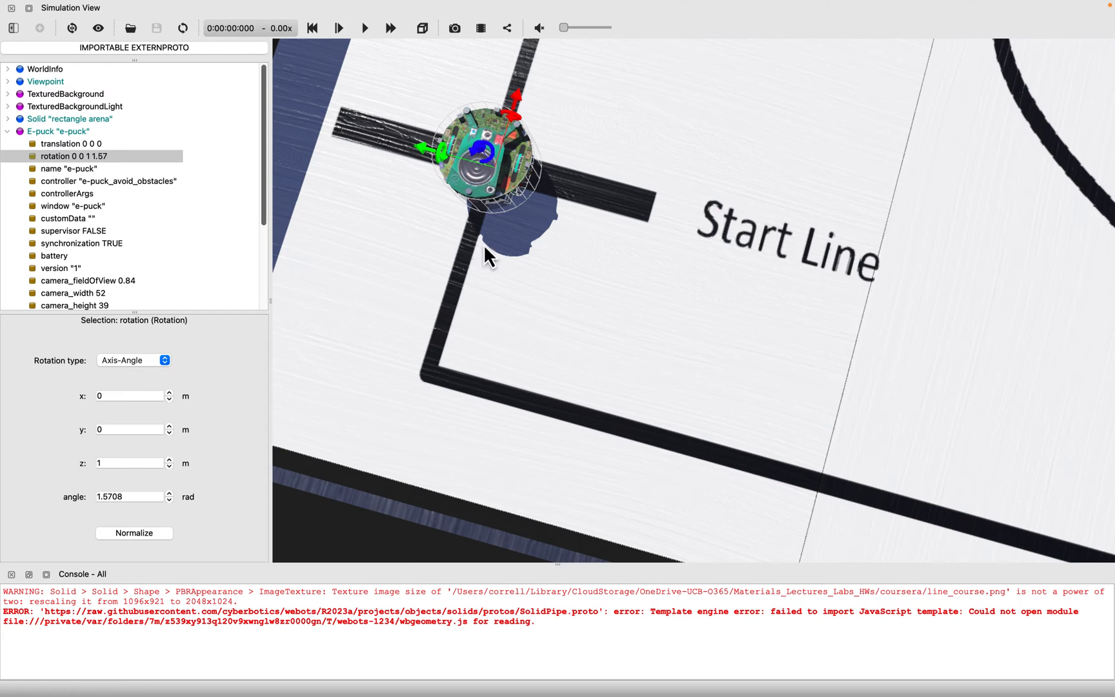
scroll("down", 3)
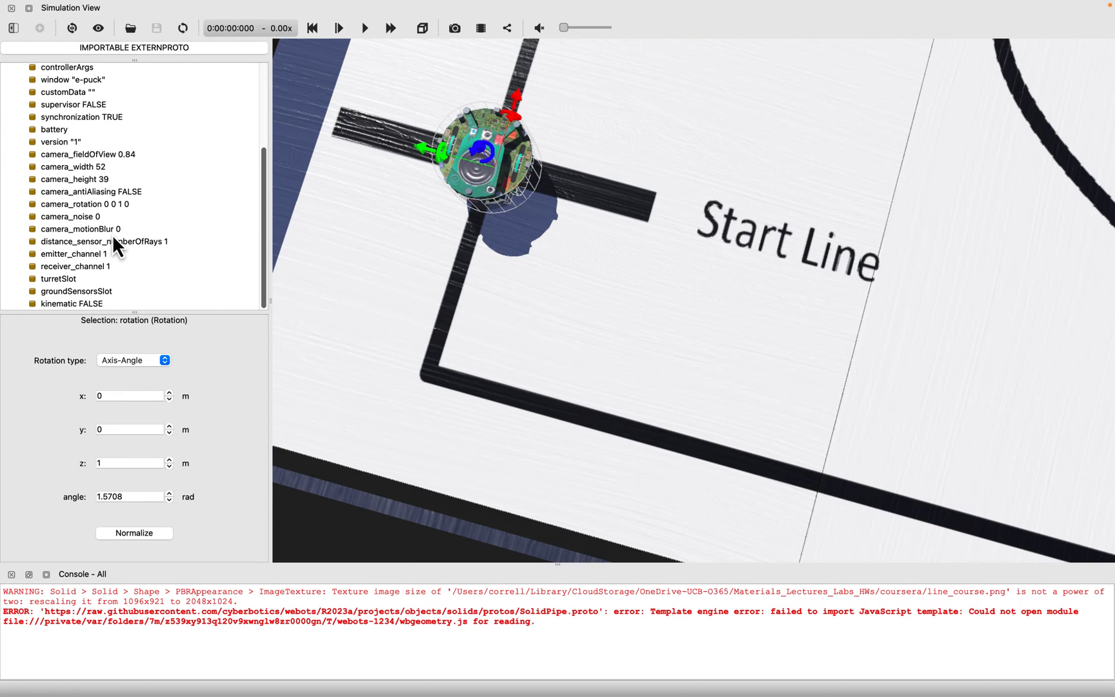
Add E-puckGroundSensors (Transform) into the e-puck's groundSensorsSlot
left_click(76, 291)
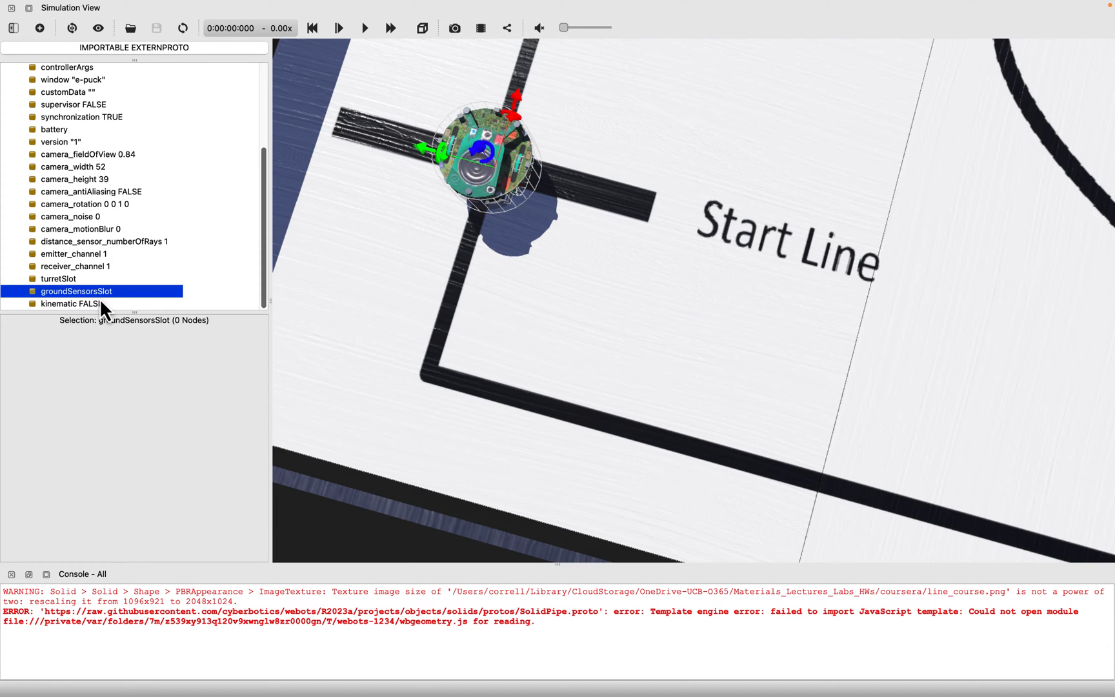
mouse_move(77, 302)
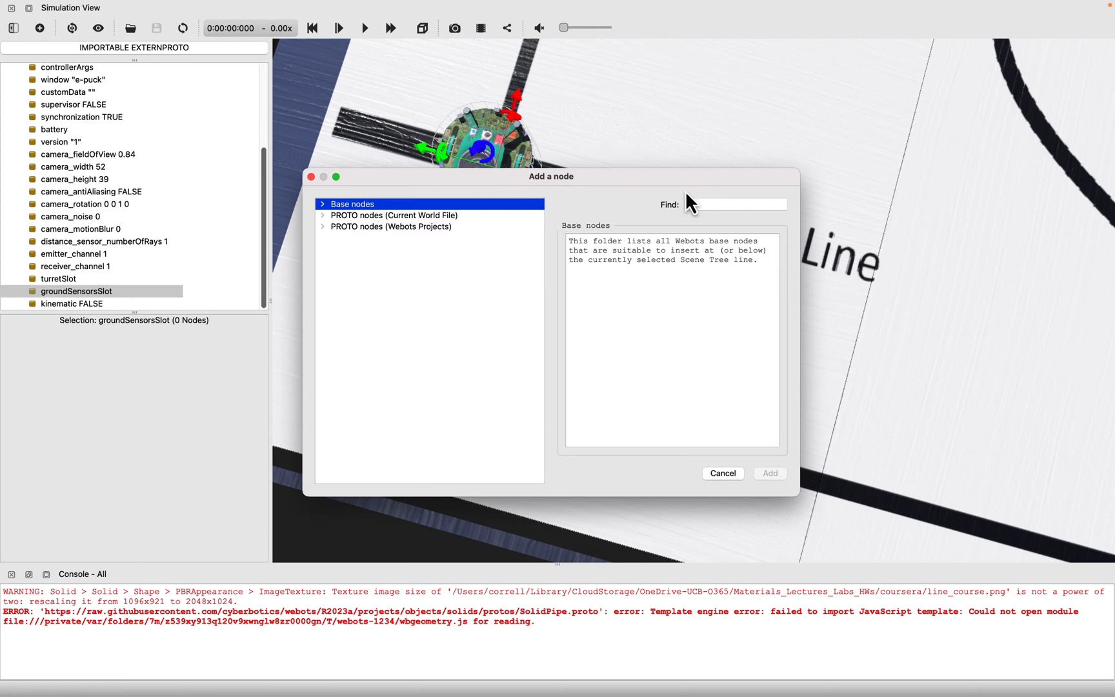
type("grou")
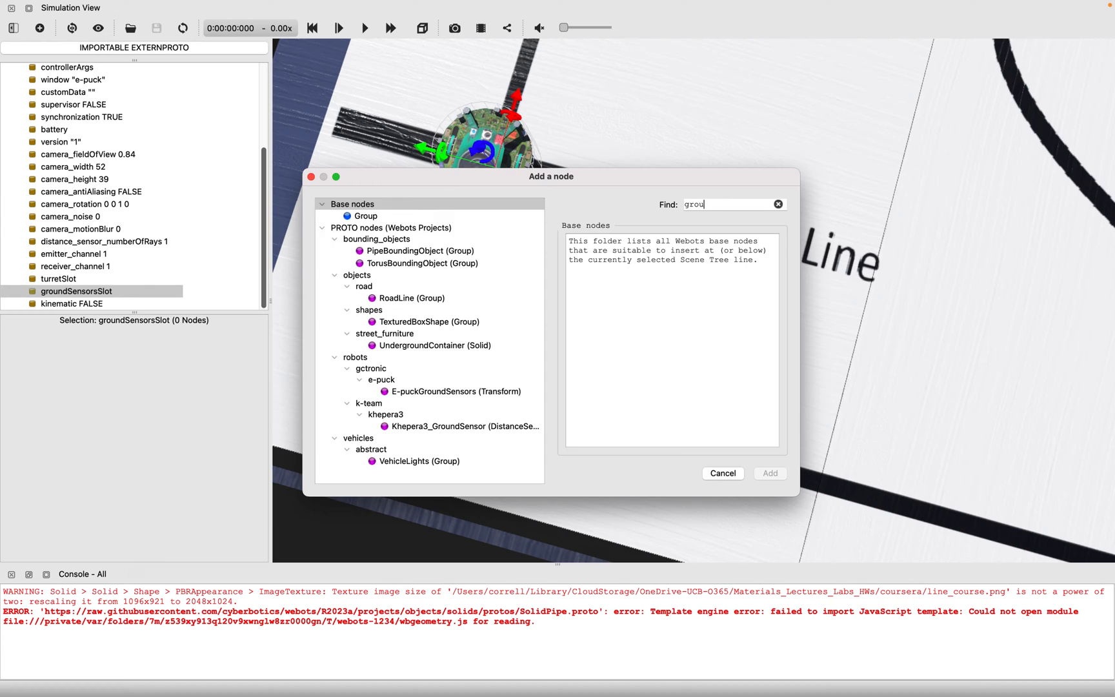
type("nd")
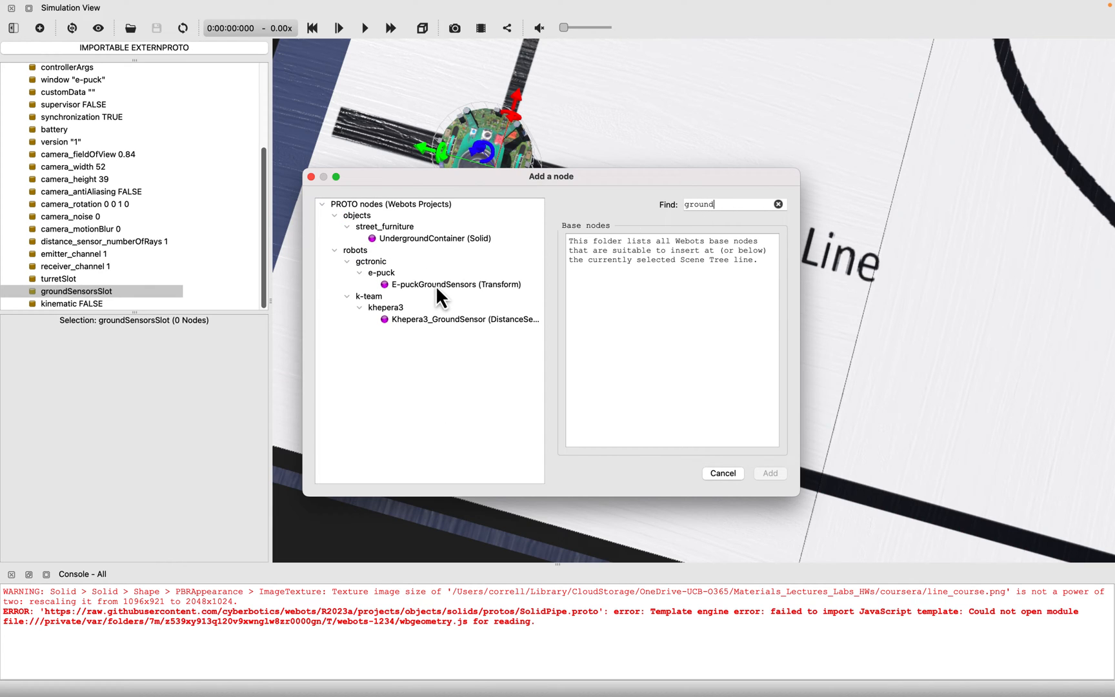
left_click(455, 284)
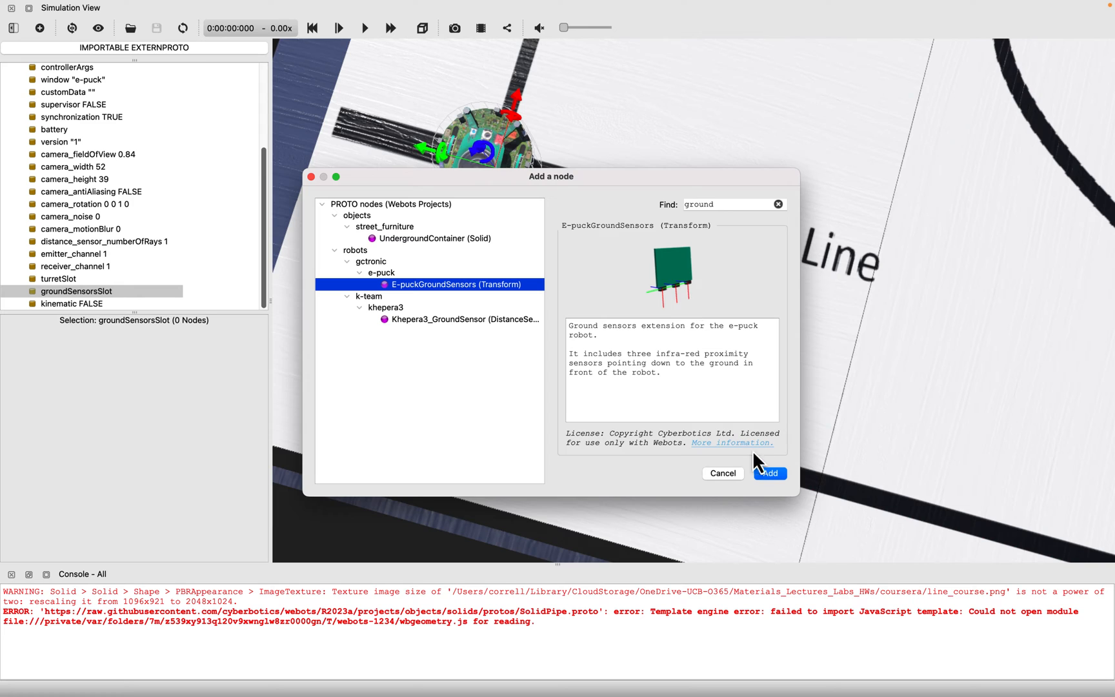
left_click(769, 473)
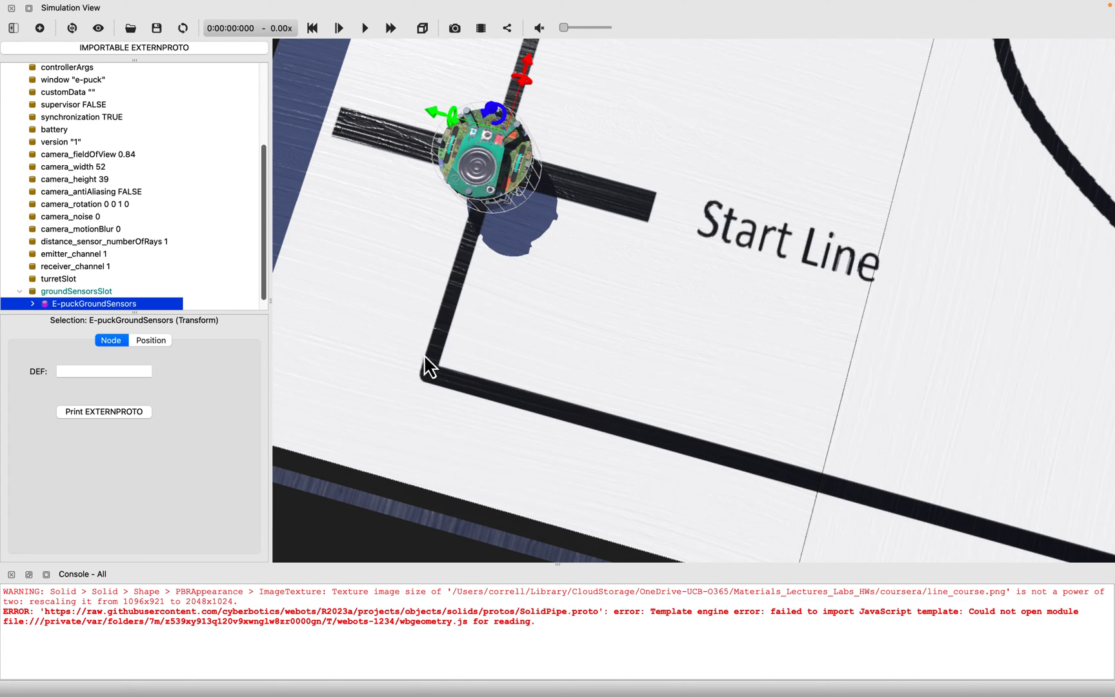
mouse_move(197, 271)
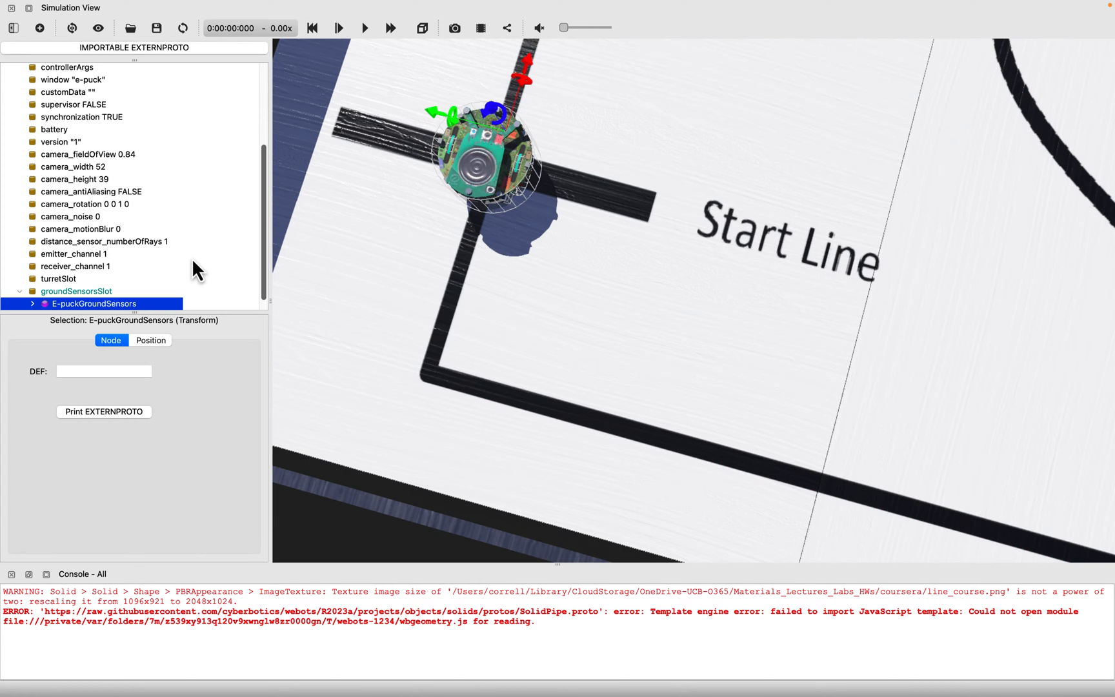
scroll("down", 3)
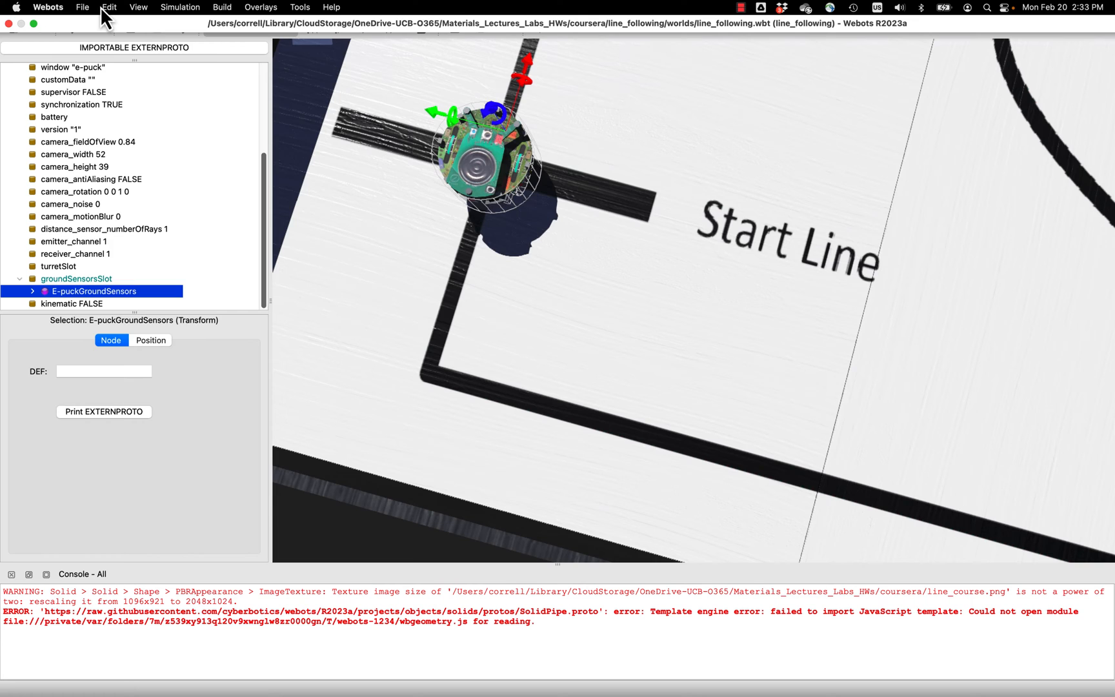
Create a Python robot controller named 'line_following' via File > New Robot Controller
left_click(83, 7)
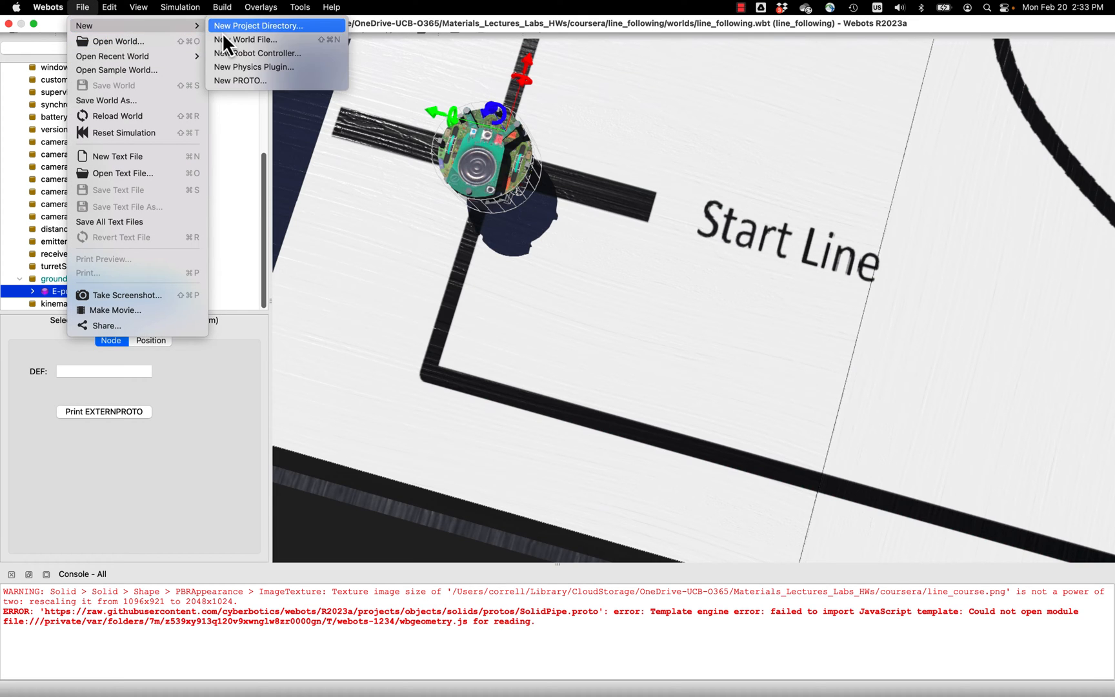
left_click(252, 53)
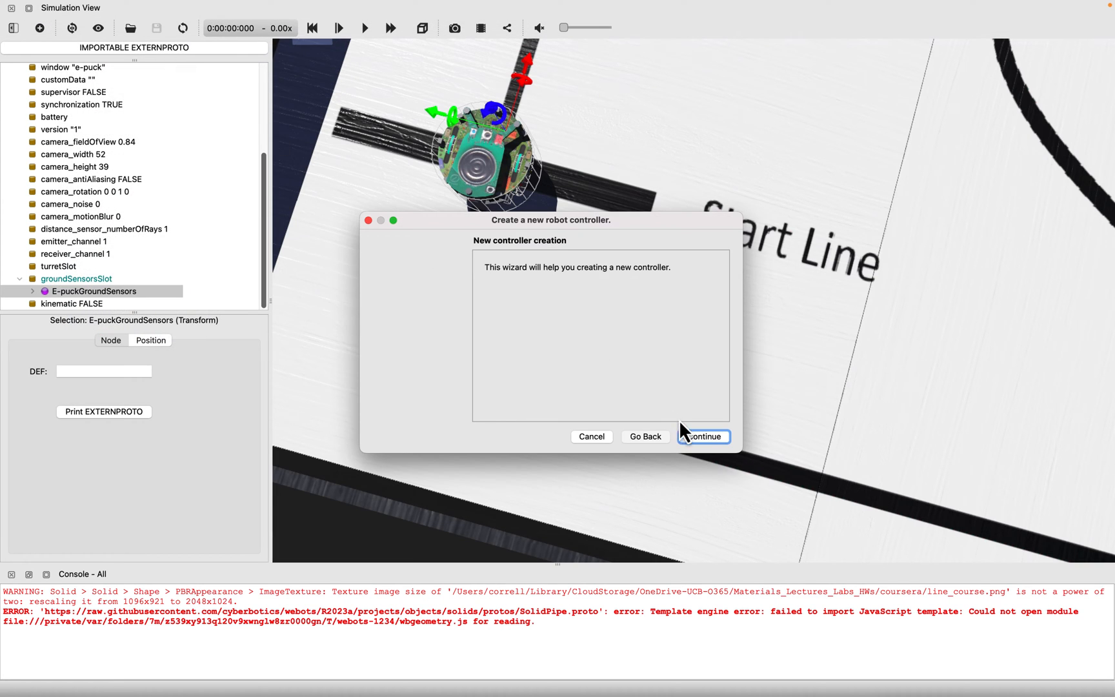
left_click(702, 437)
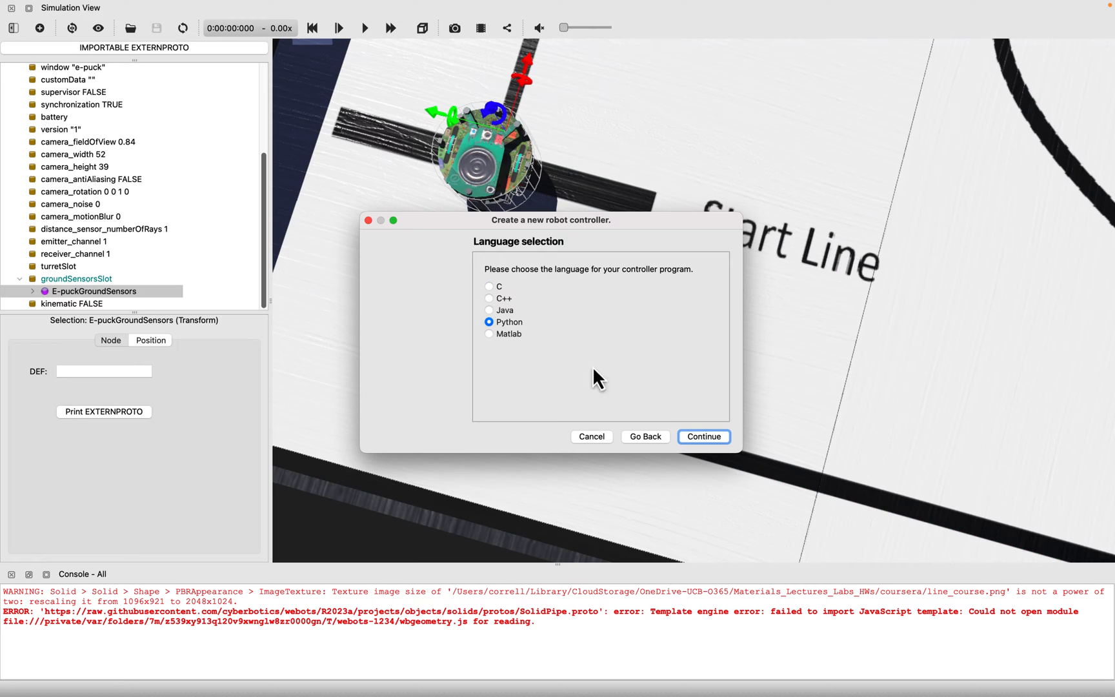
left_click(703, 437)
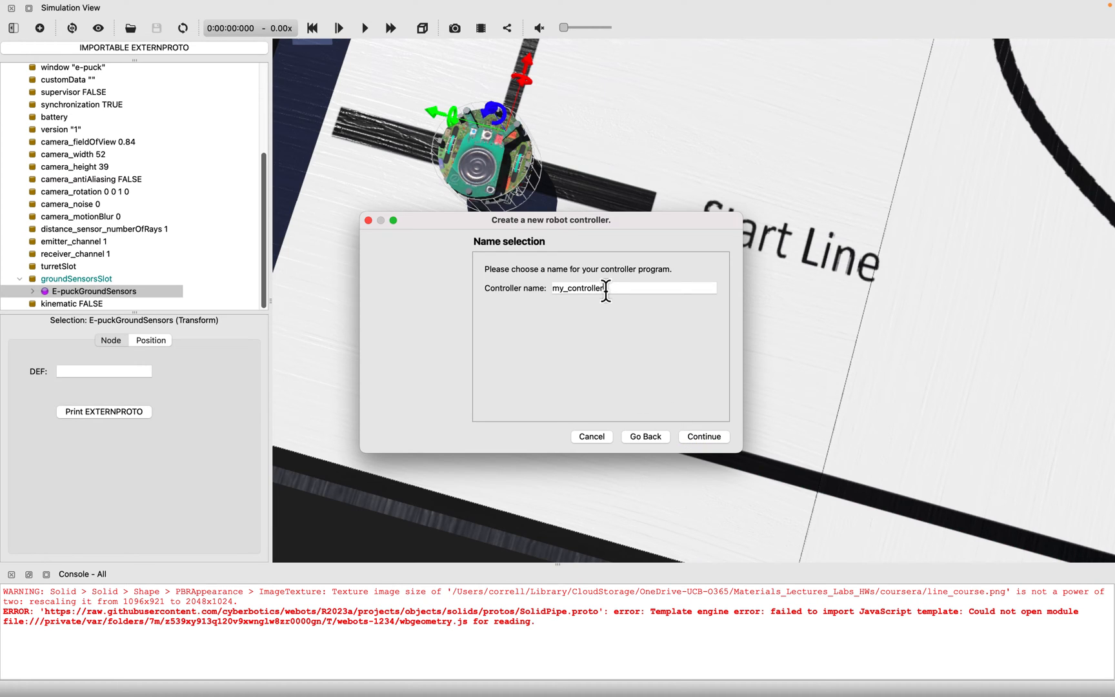
type("line_fo")
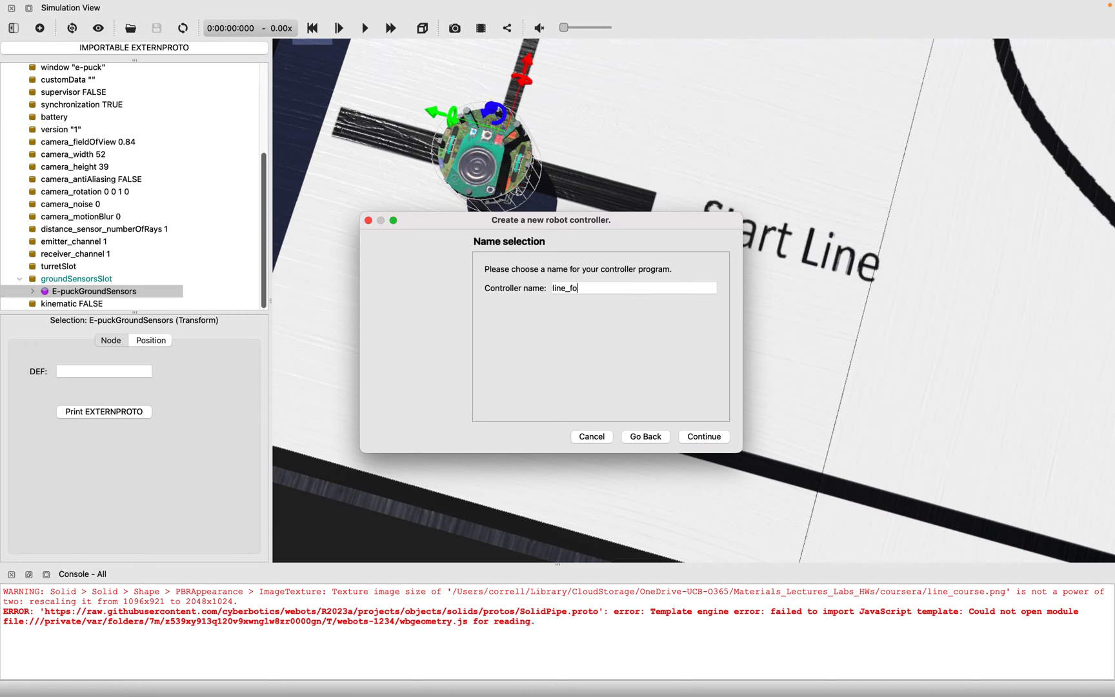
type("llowing")
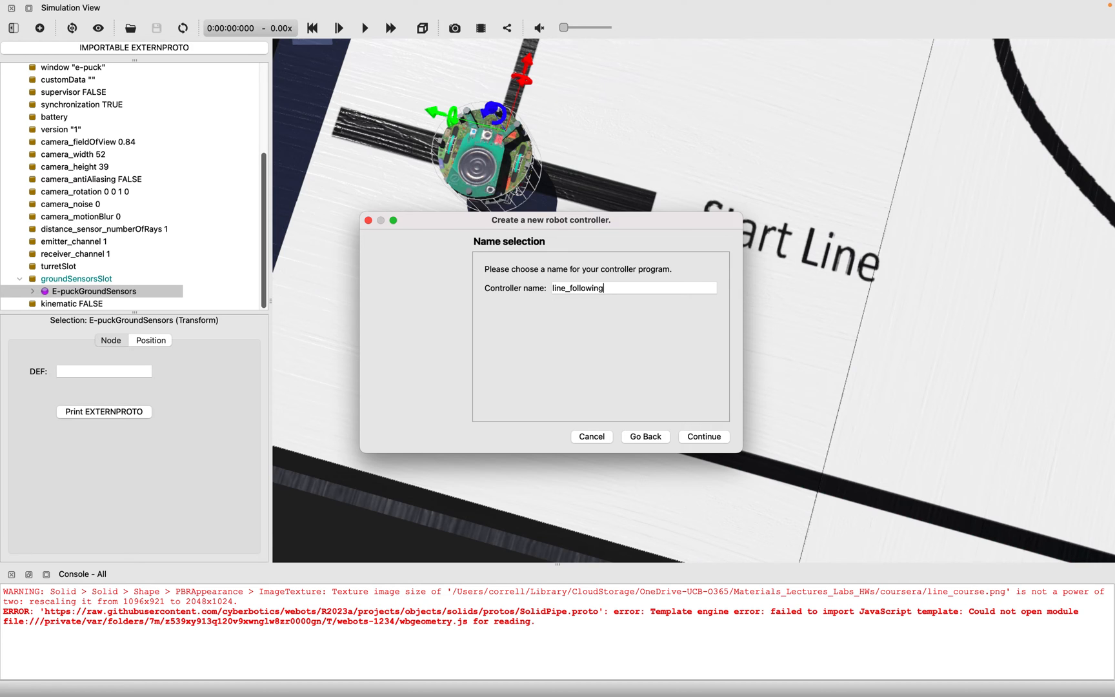
left_click(703, 436)
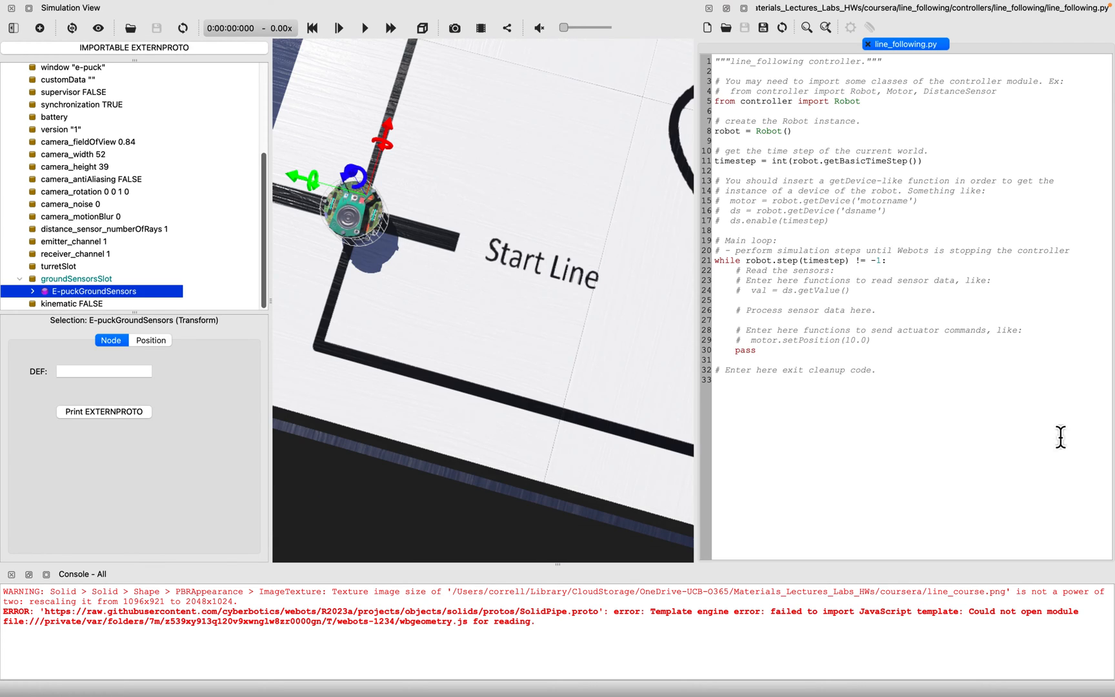
mouse_move(775, 231)
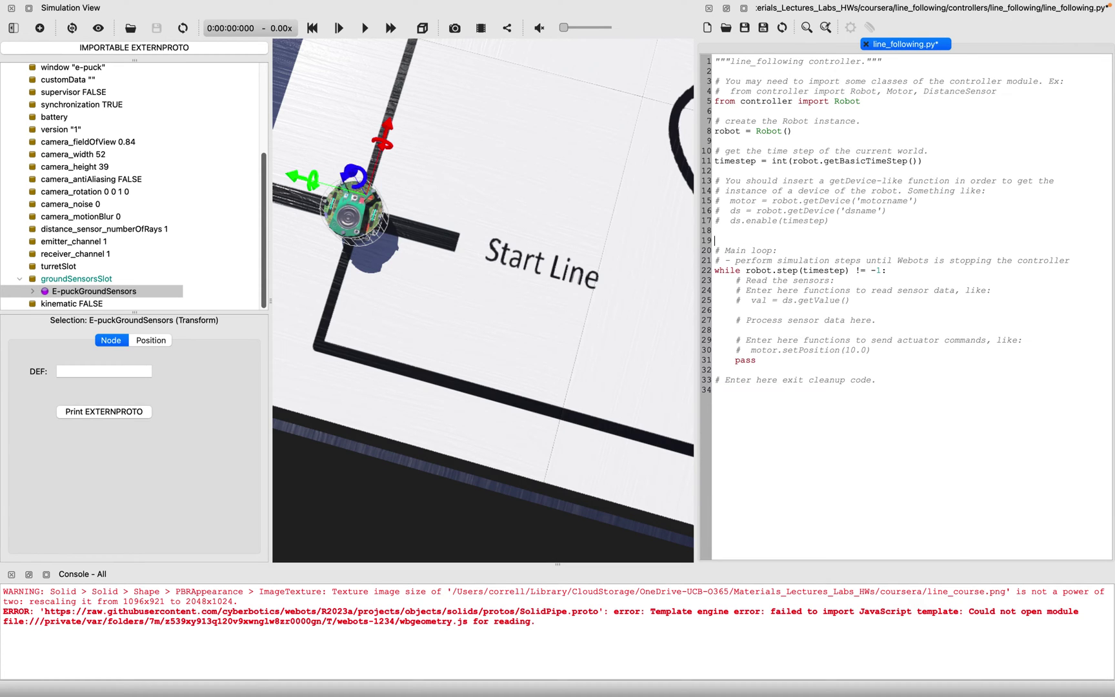
Add code with sensor list ls=[], readings list g=[] and a print of g
type("ls=[]")
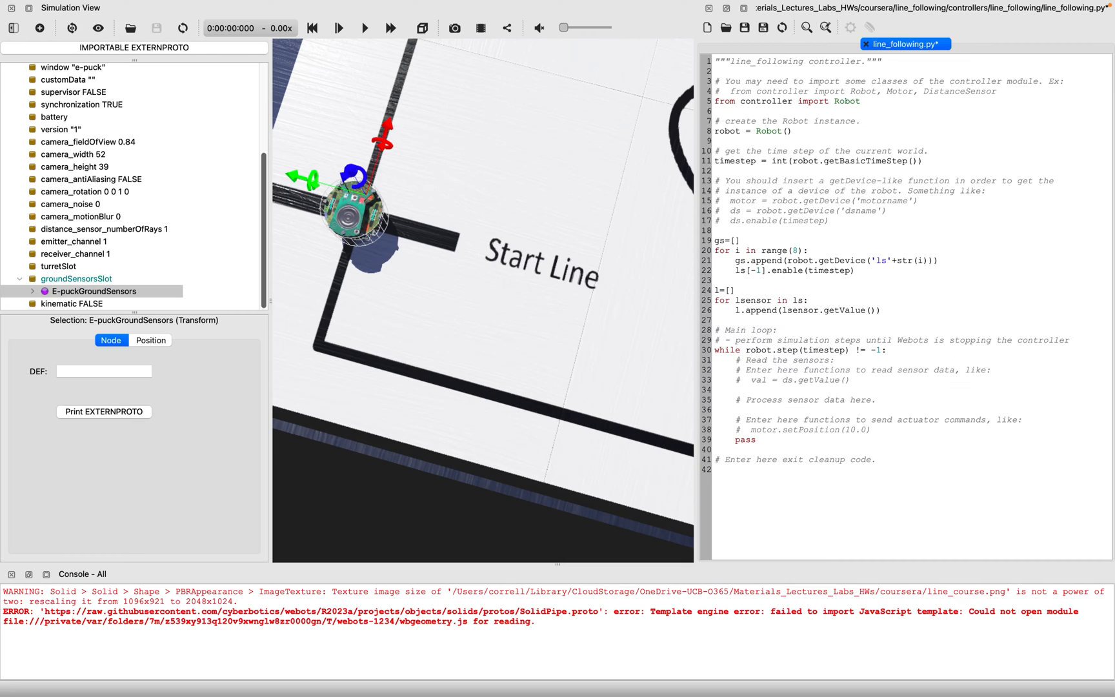
mouse_move(906, 284)
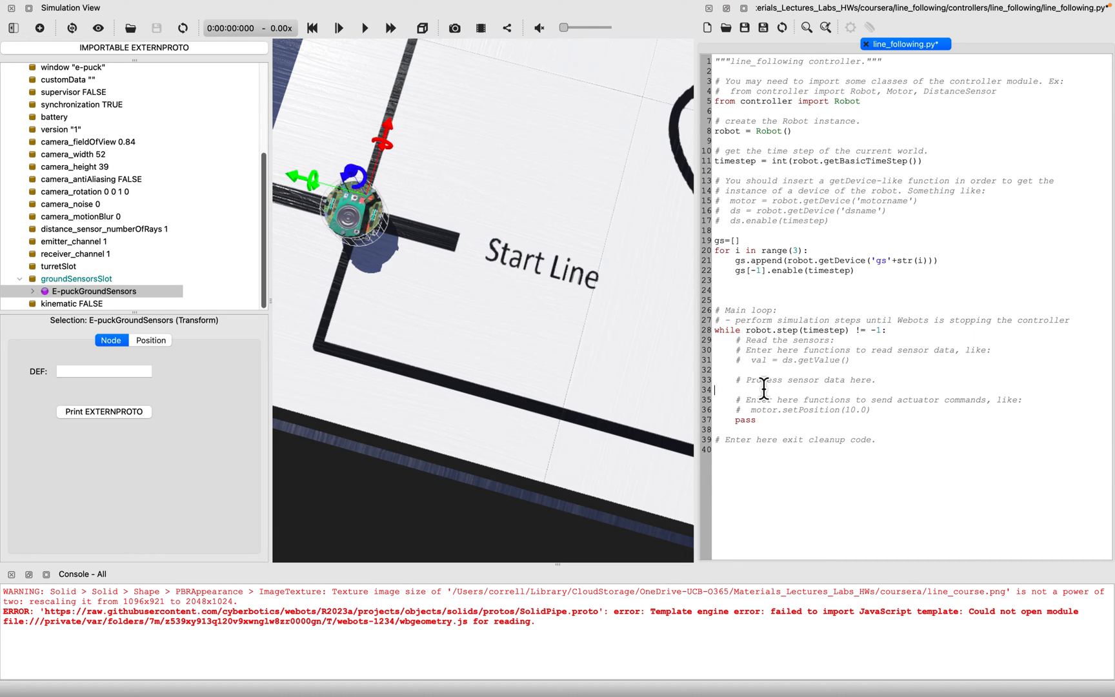
type("g=[]")
type("for gsensor in gs:")
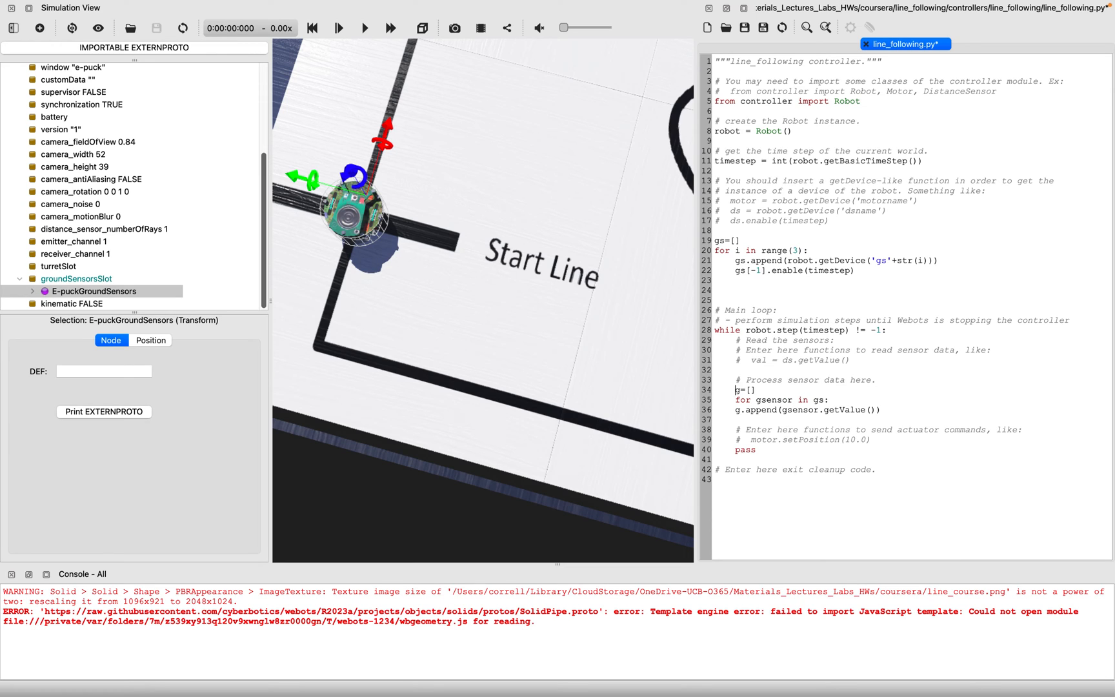
type("print(g")
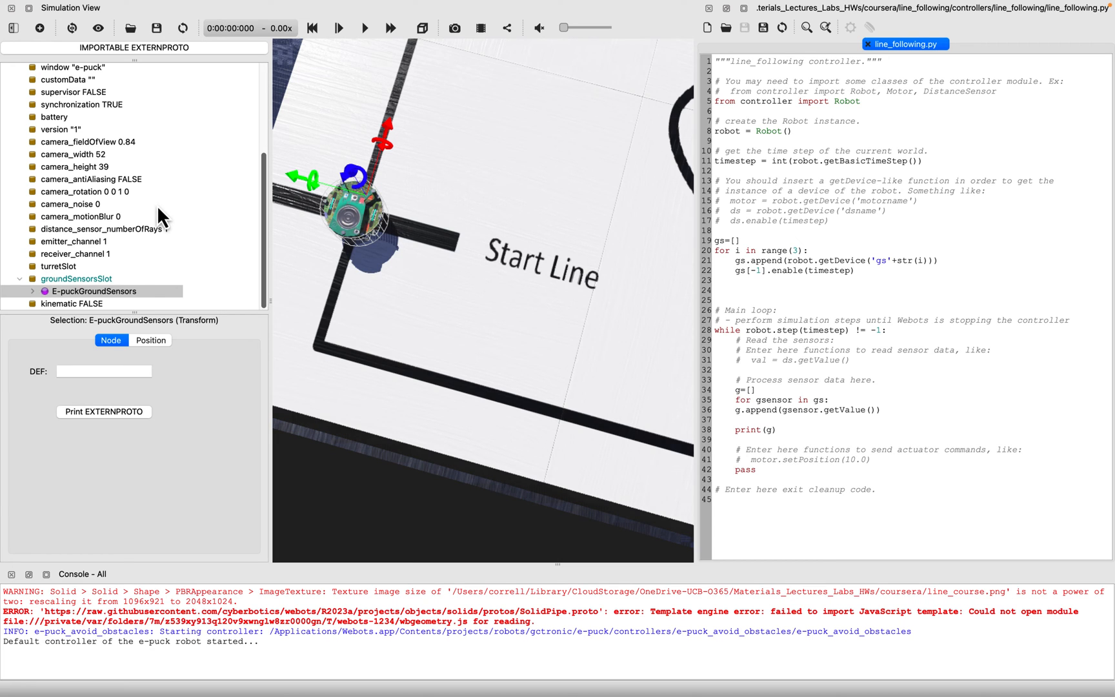
Set the e-puck's controller field to line_following, then reset the simulation
left_click(68, 161)
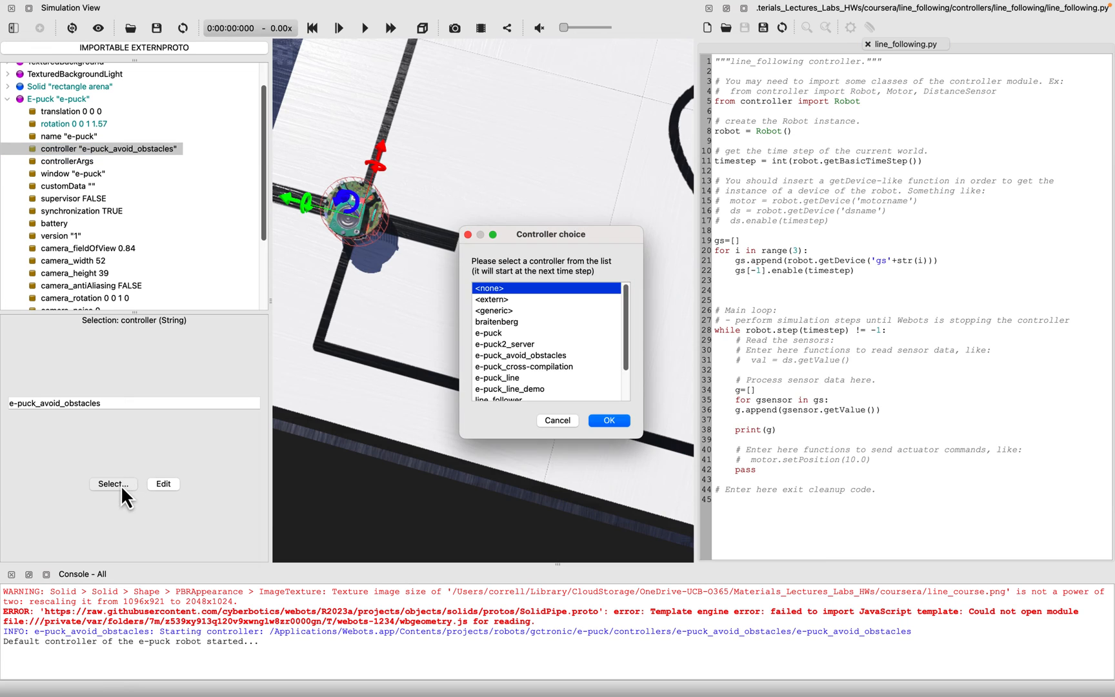
scroll("down", 3)
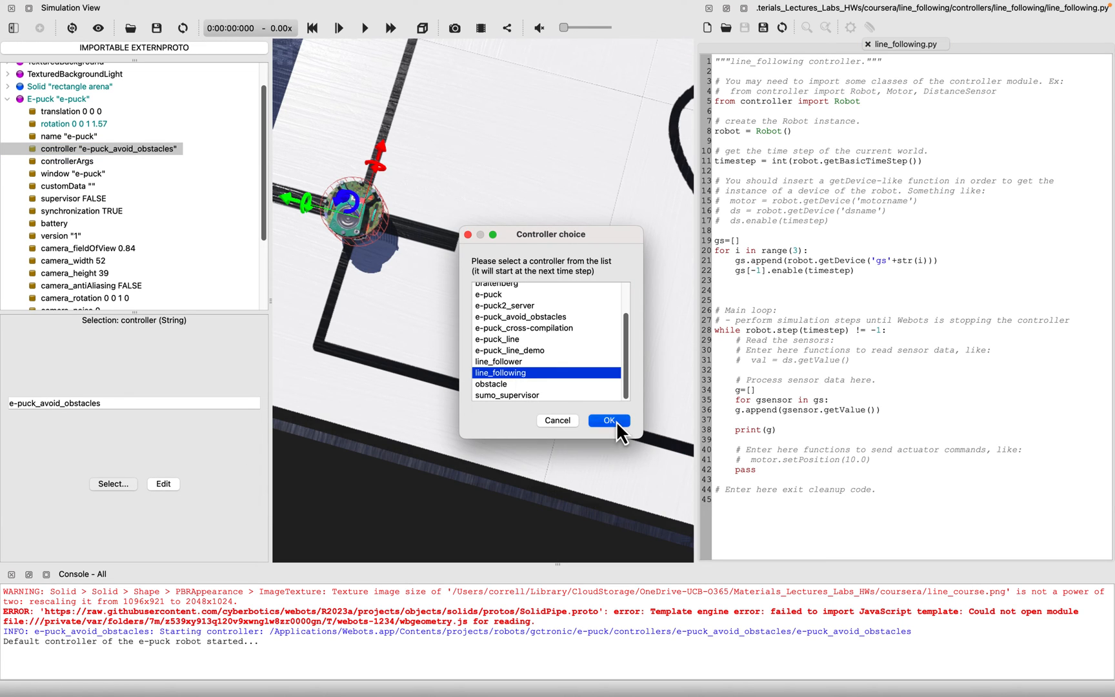
left_click(608, 420)
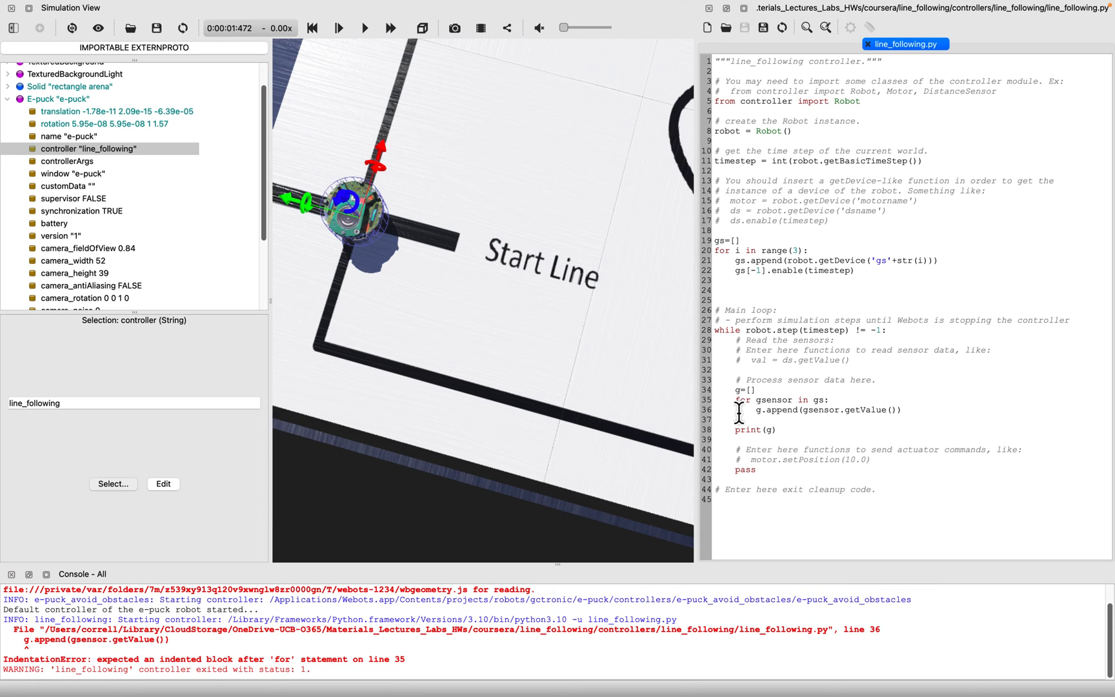
left_click(364, 28)
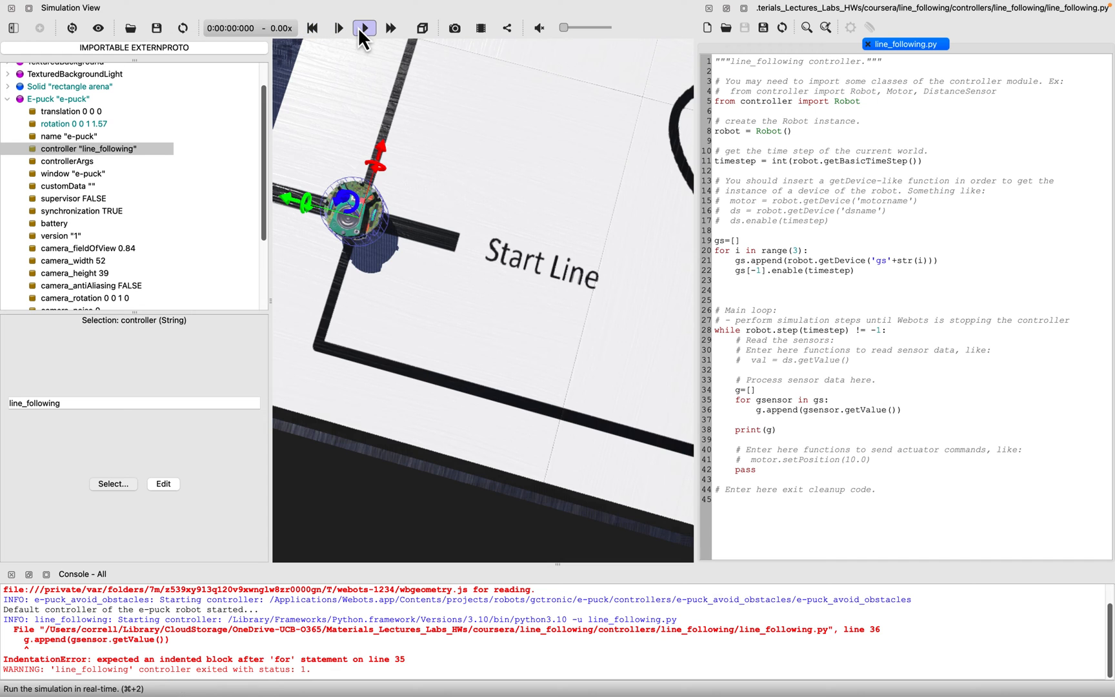
Run the simulation in real time and select the e-puck in the 3D scene
left_click(363, 28)
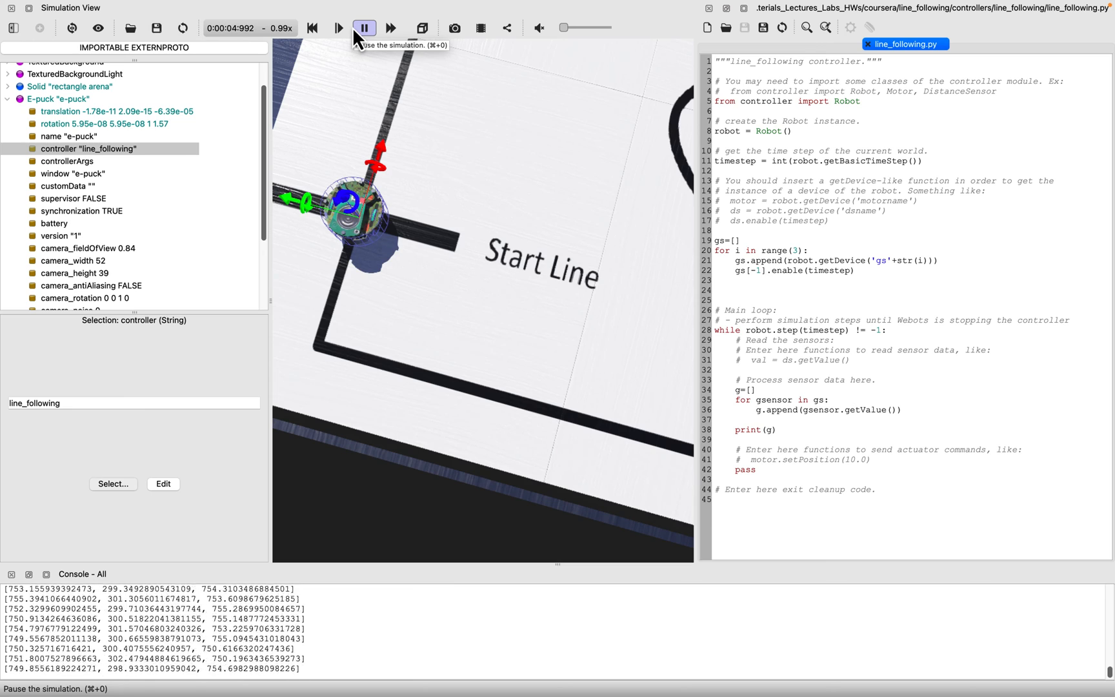
left_click(364, 28)
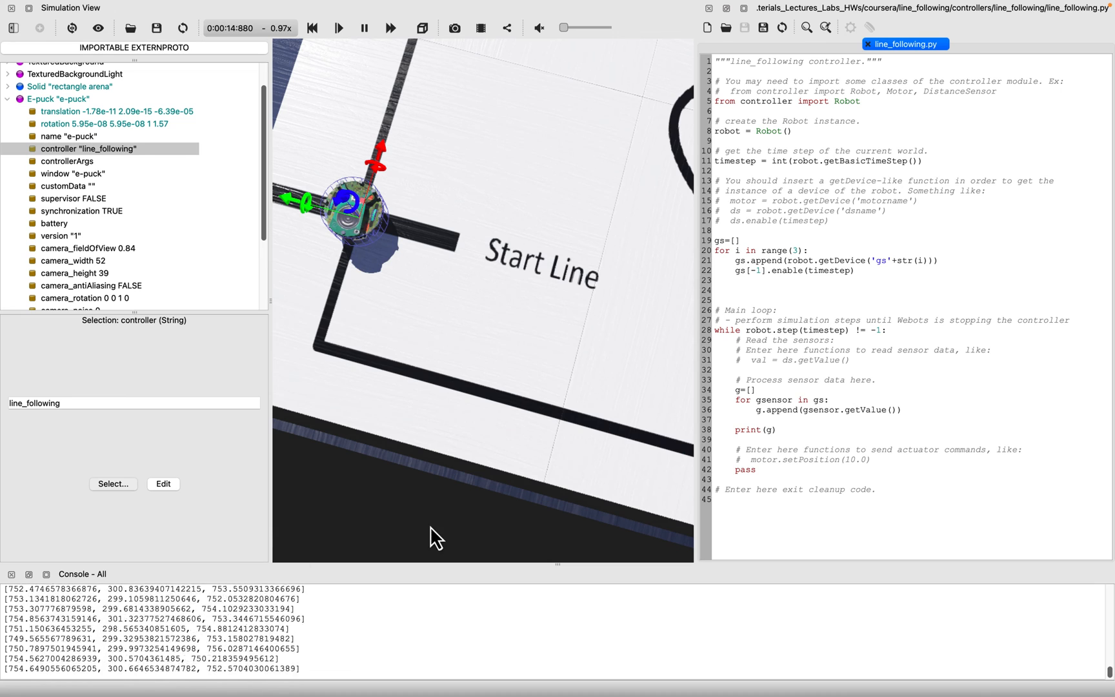
mouse_move(484, 195)
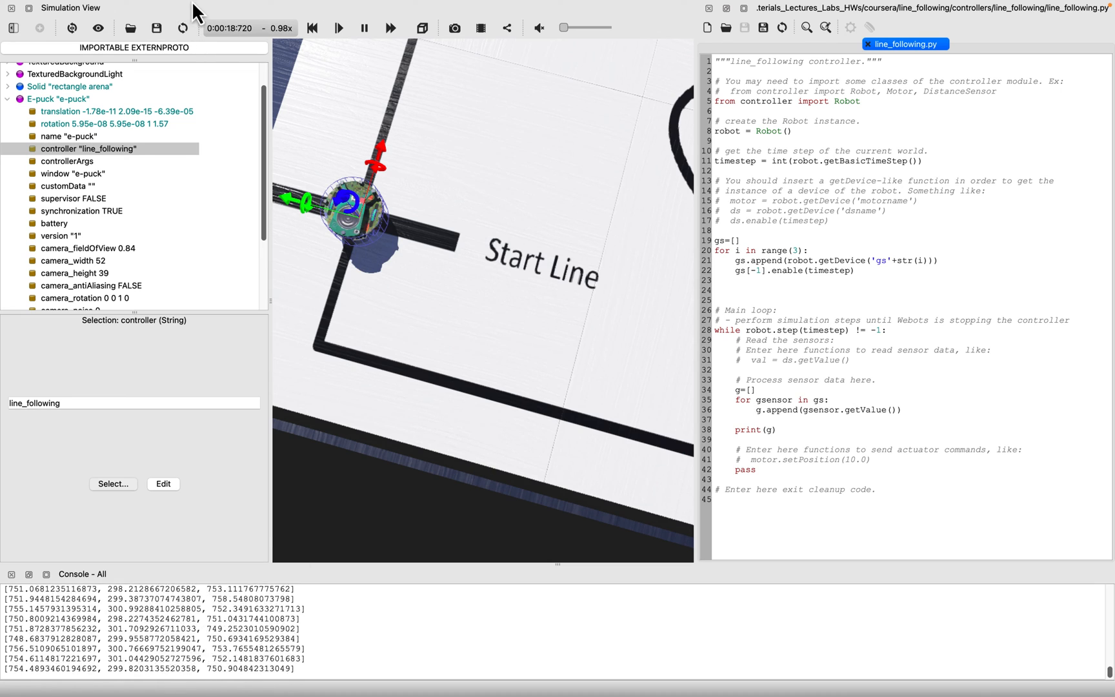
left_click(138, 7)
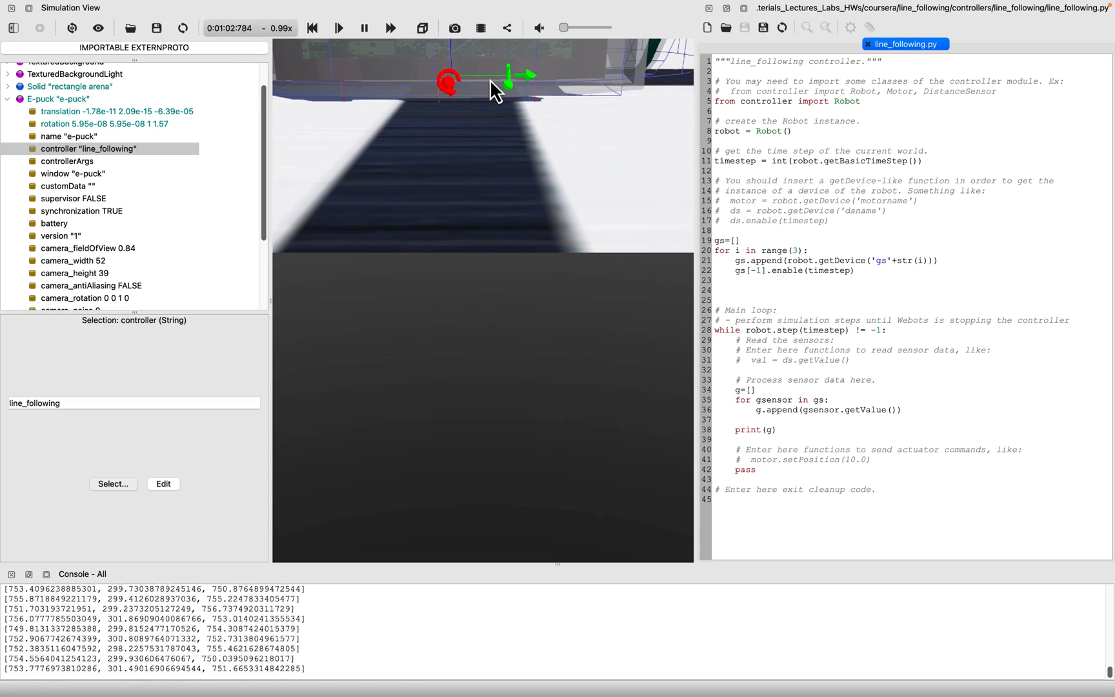
left_click(56, 99)
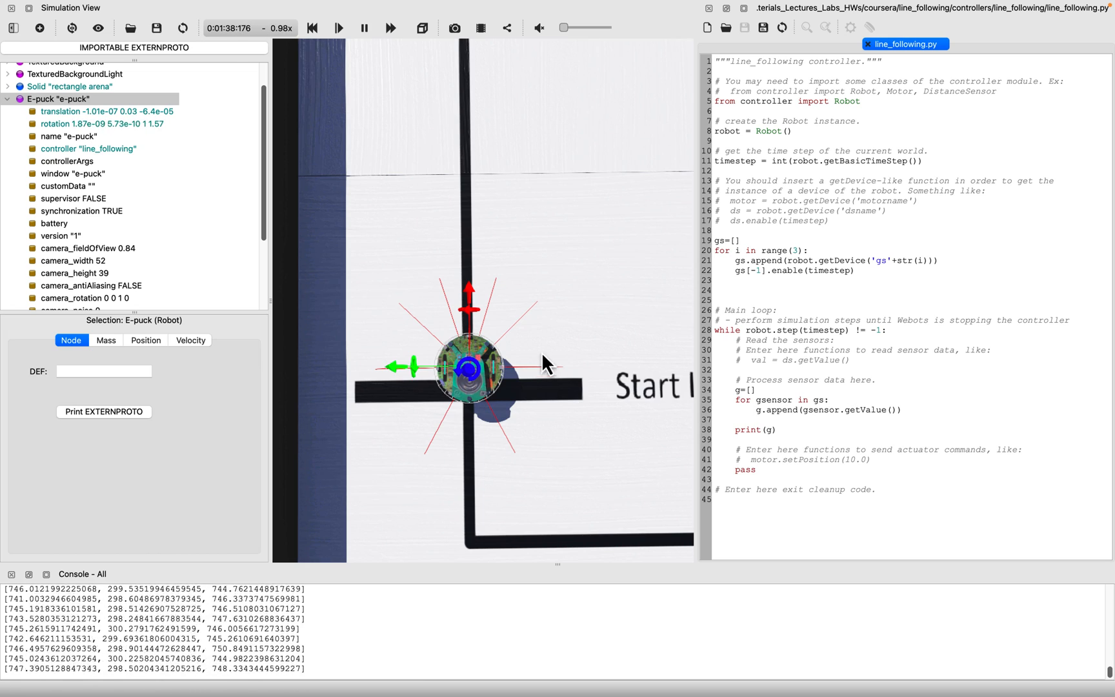
mouse_move(603, 259)
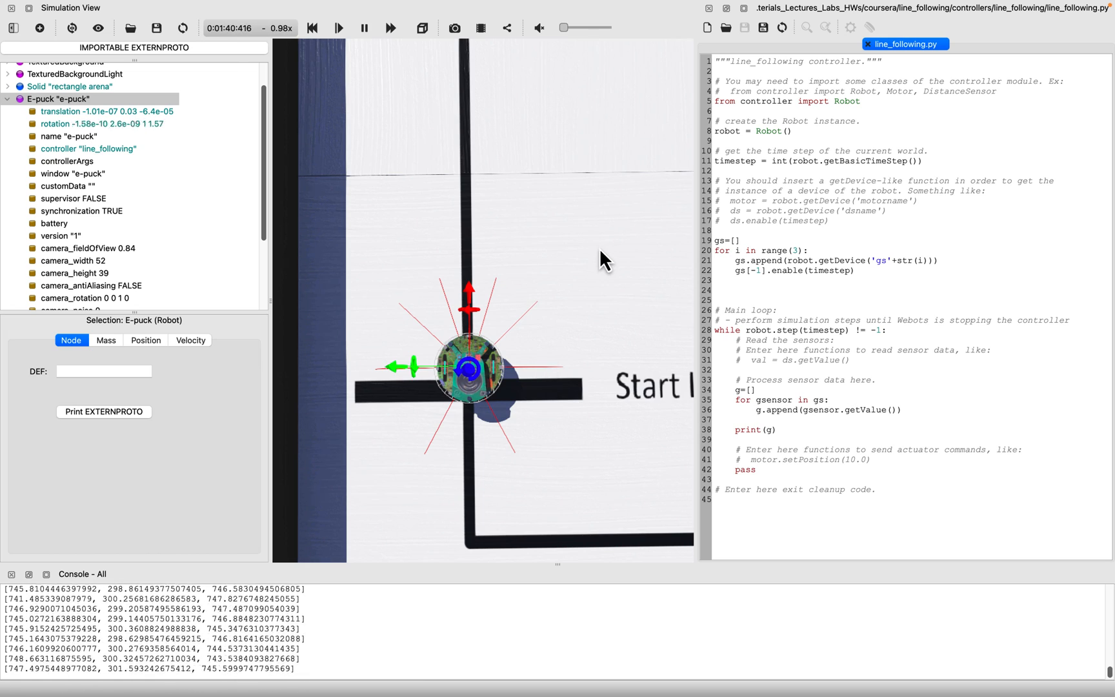